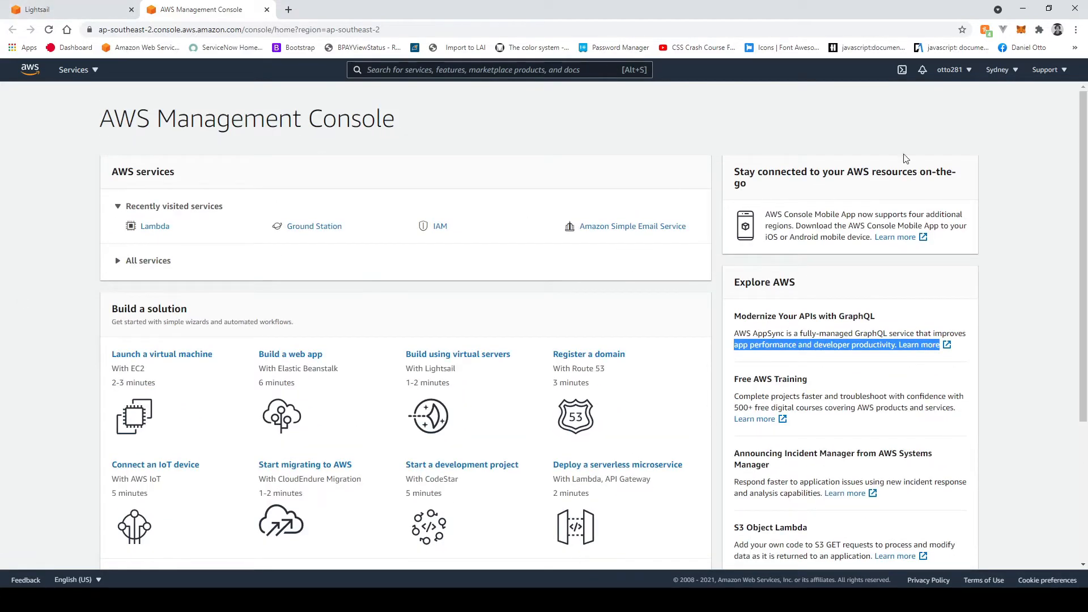
pyautogui.moveTo(87, 74)
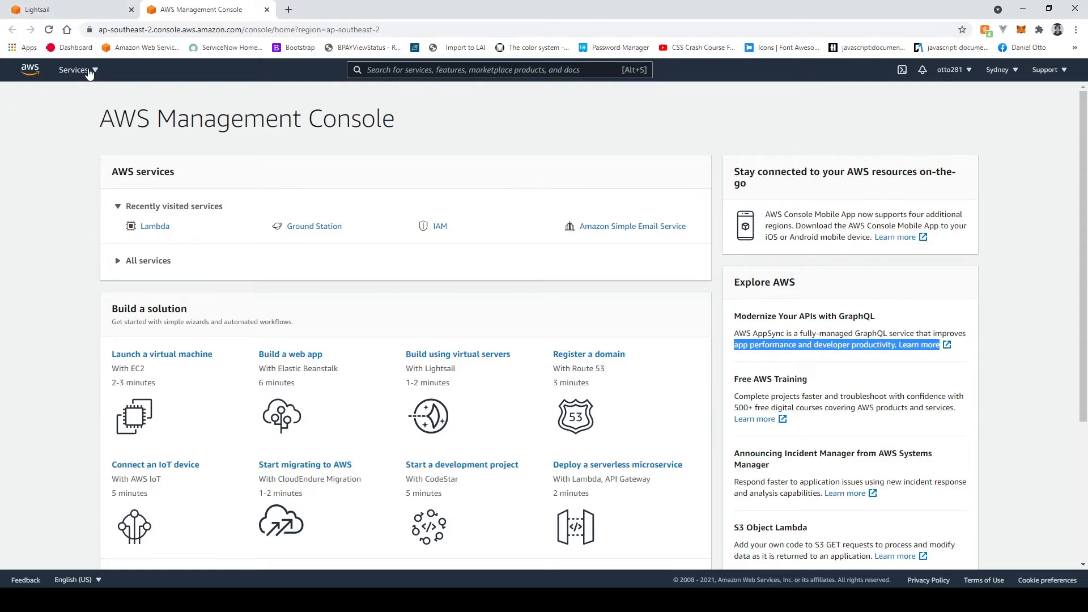
# Go from the AWS Services menu to the Lightsail console under Compute.
pyautogui.click(72, 69)
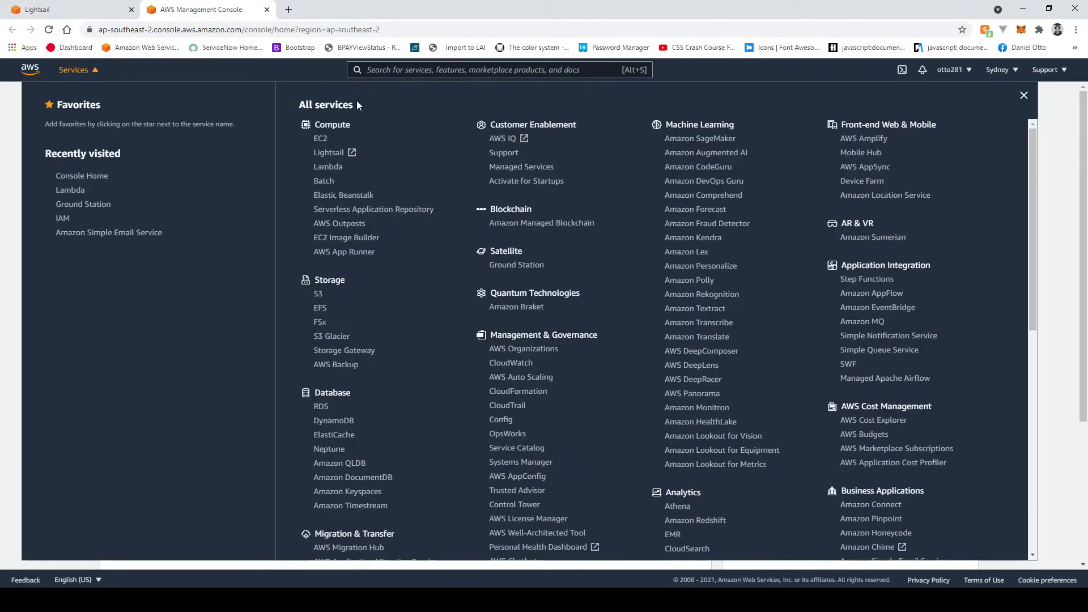
pyautogui.moveTo(328, 154)
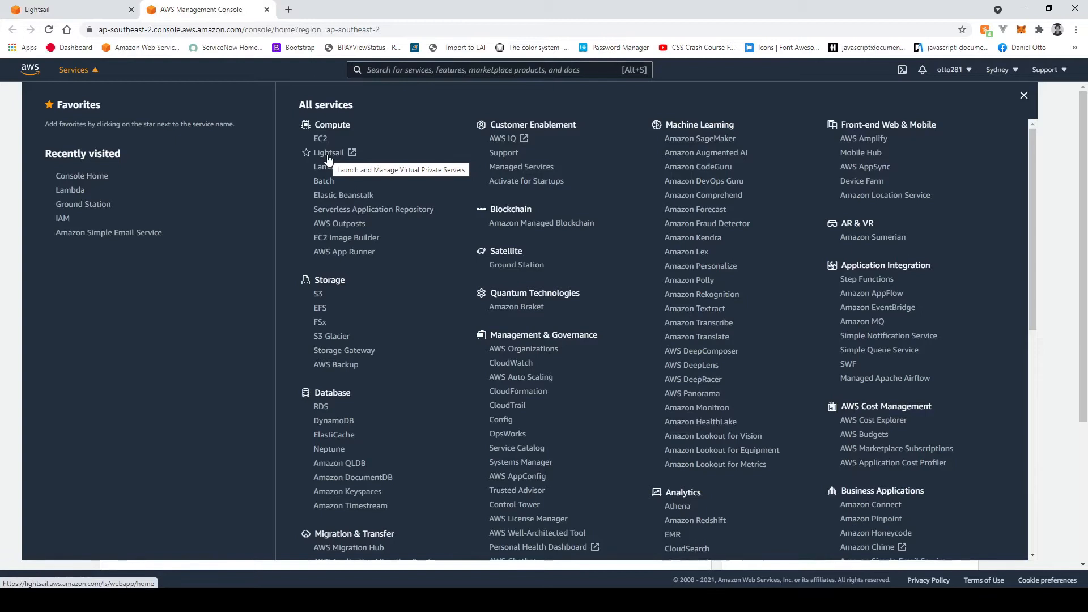
pyautogui.click(327, 152)
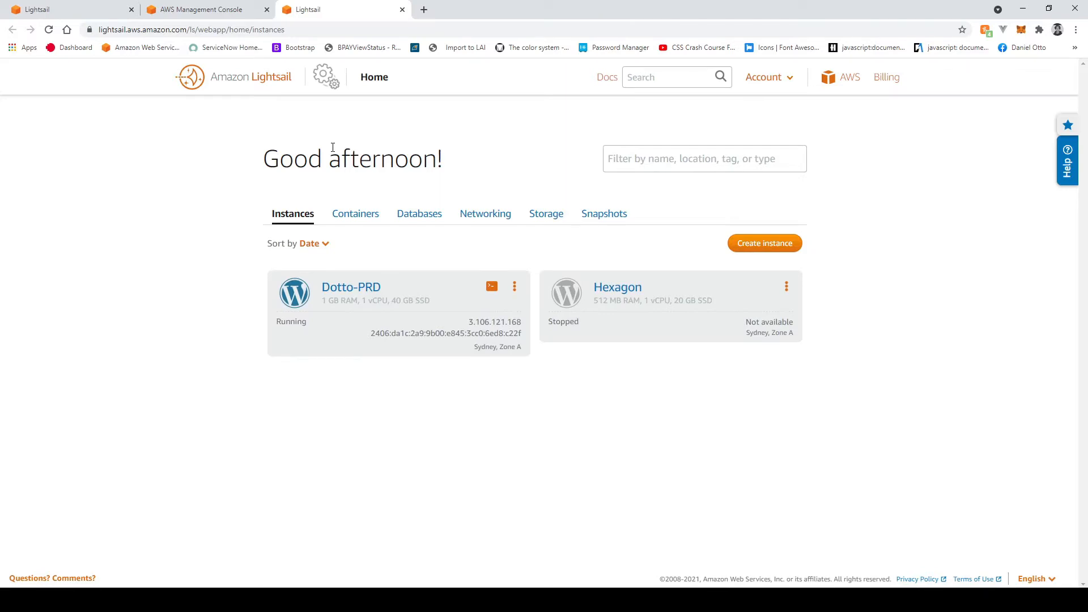
pyautogui.moveTo(4, 422)
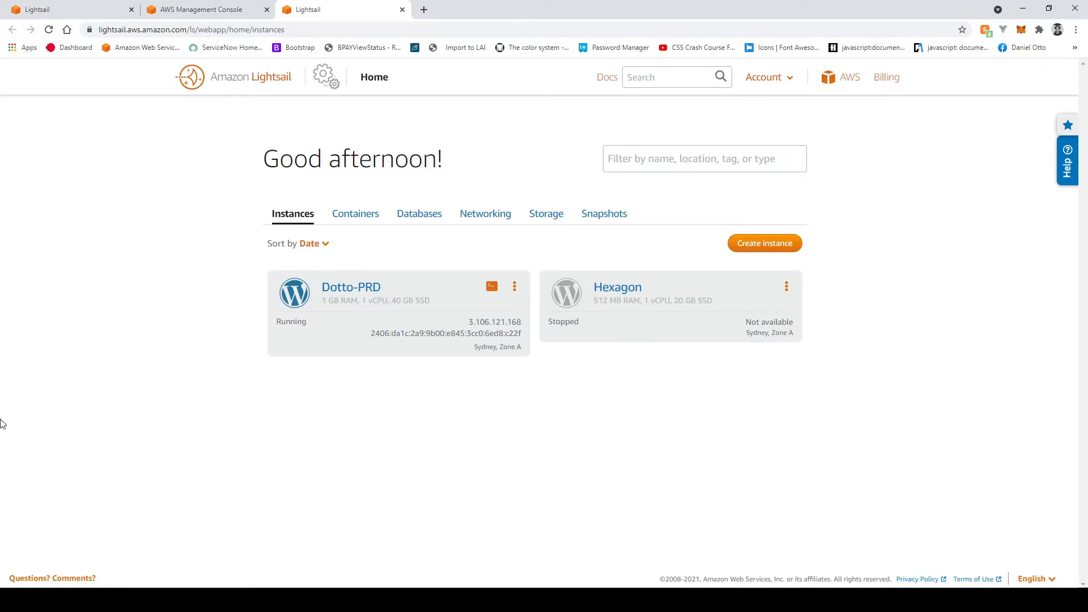
pyautogui.moveTo(744, 291)
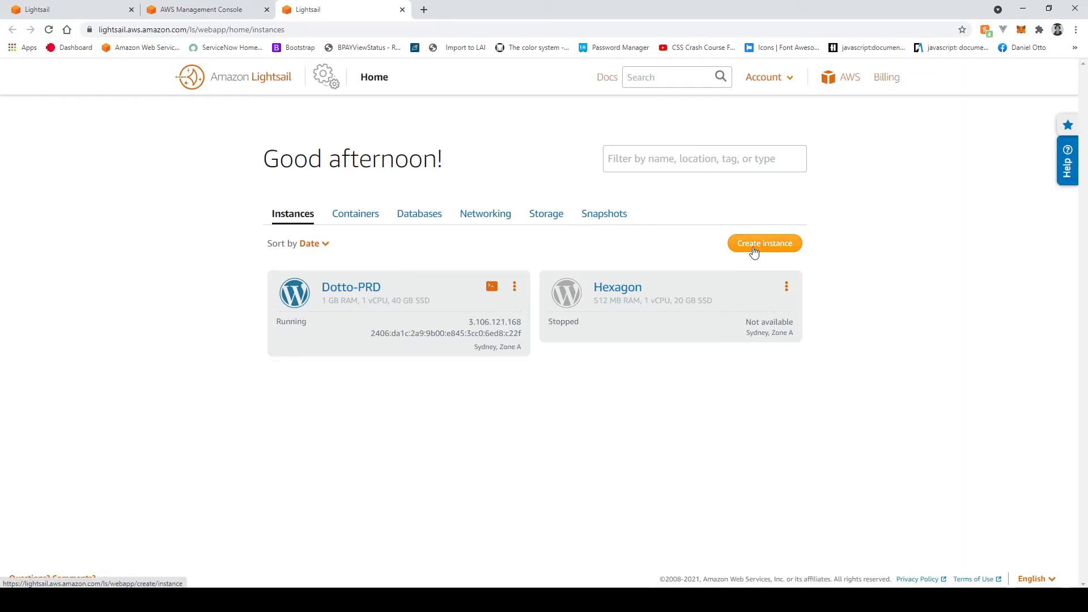
# Start a new instance keeping Linux/Unix, the WordPress blueprint and the $3.5 plan.
pyautogui.click(763, 243)
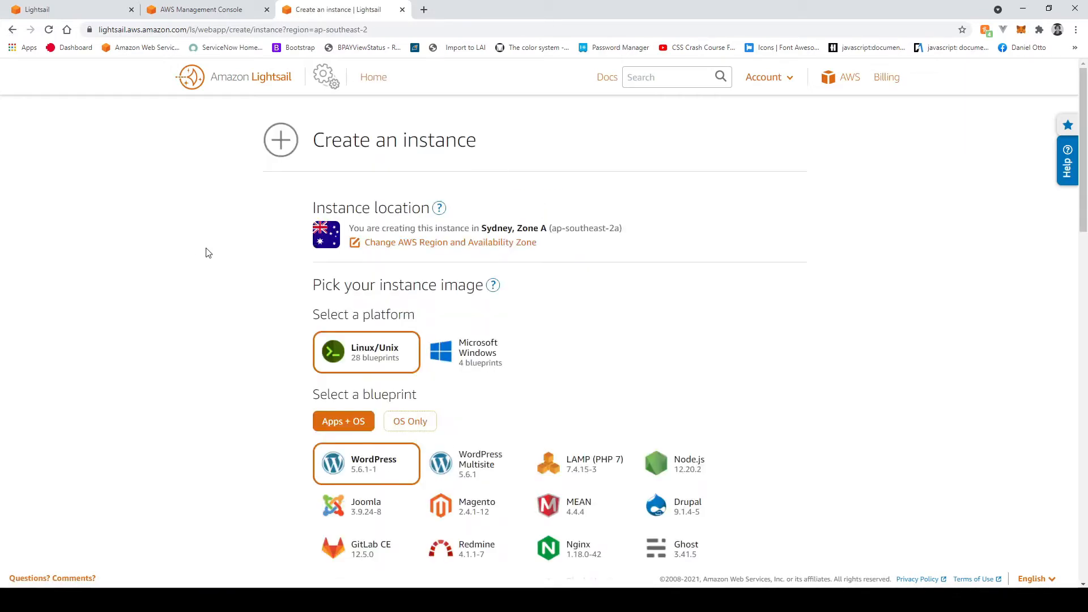
pyautogui.scroll(-3)
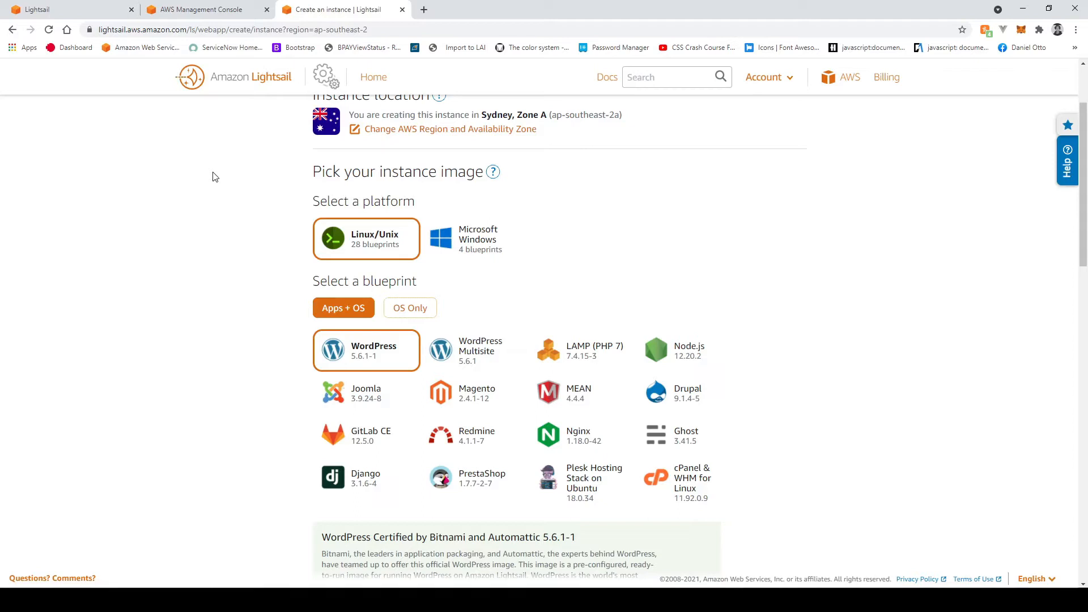
pyautogui.moveTo(466, 265)
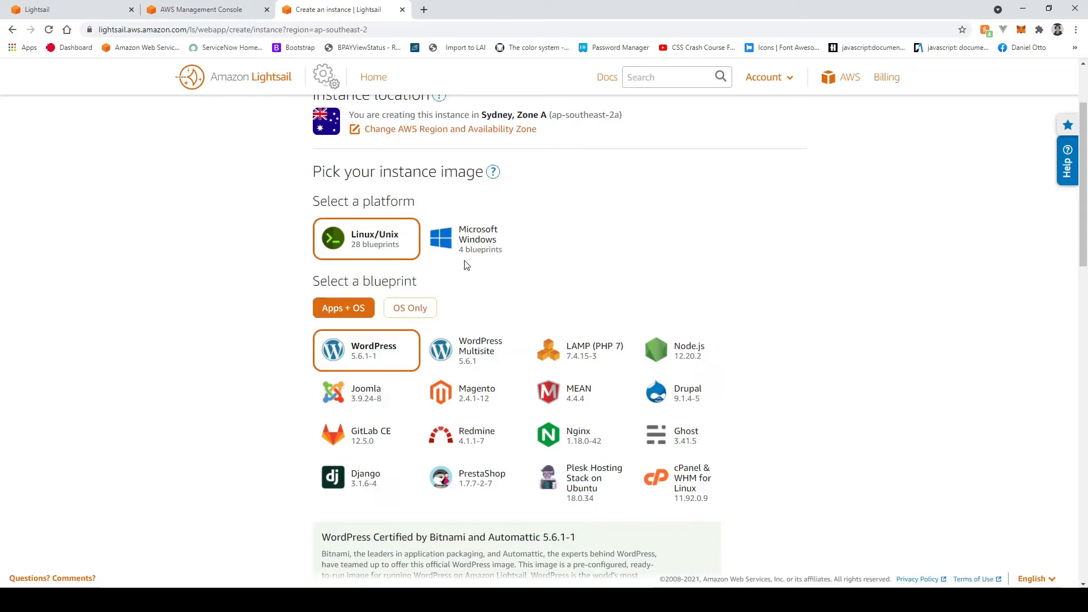
pyautogui.moveTo(372, 357)
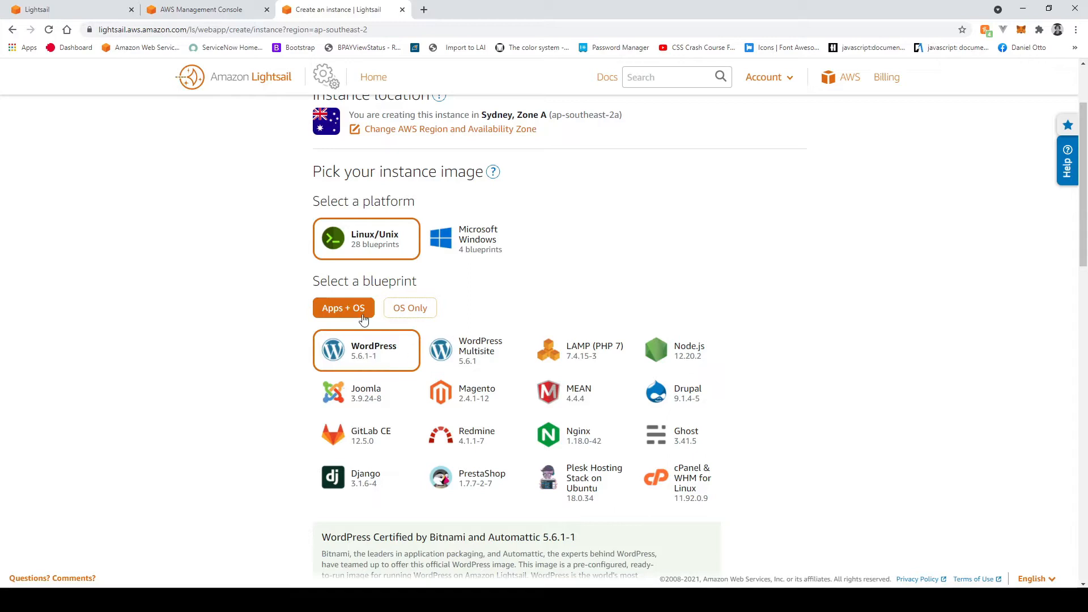
pyautogui.scroll(-3)
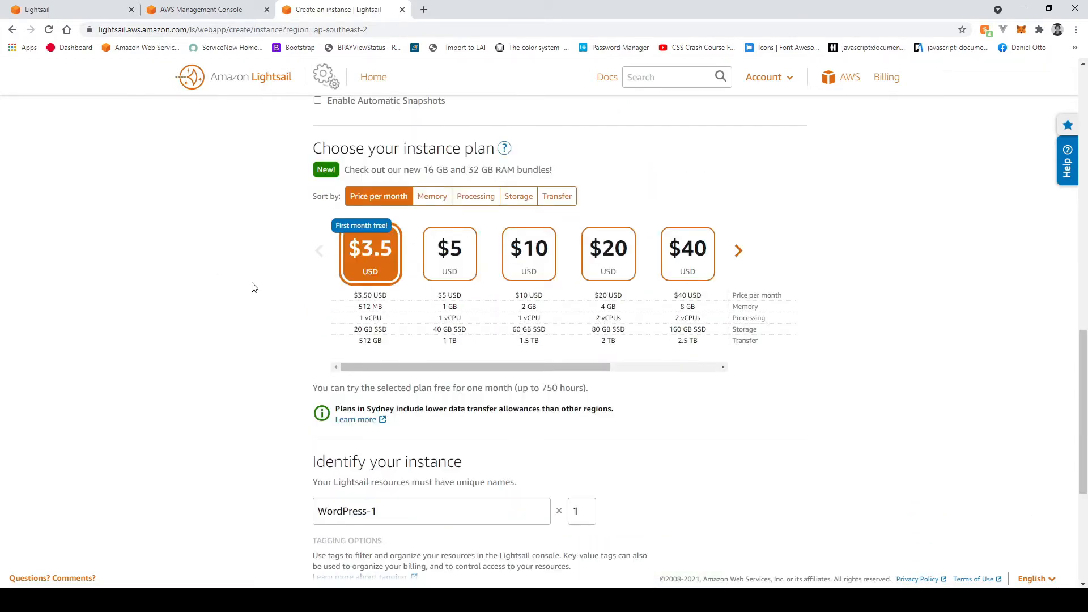
pyautogui.moveTo(169, 292)
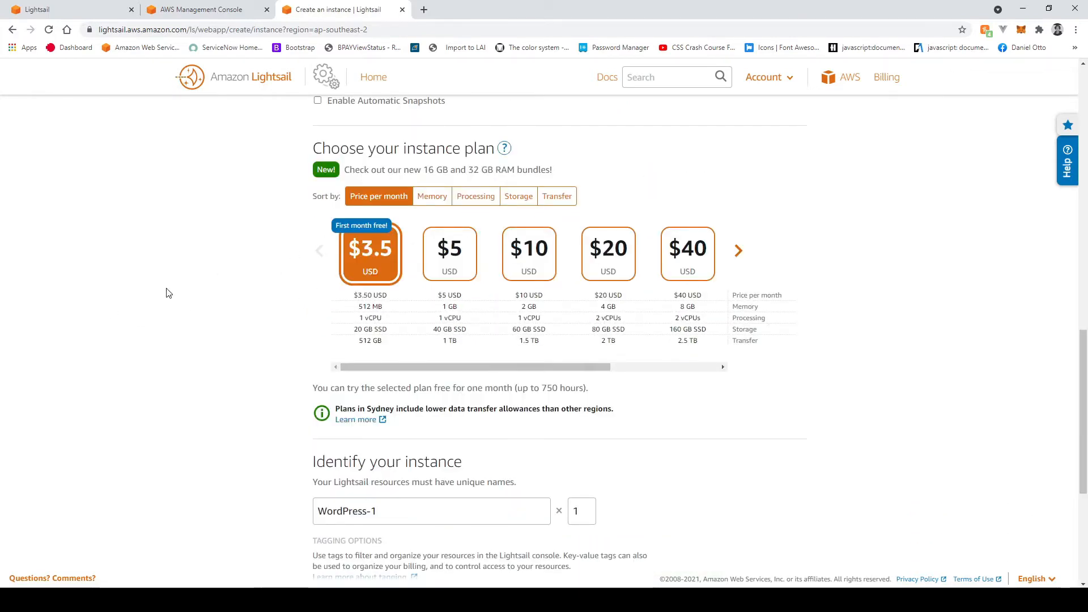
pyautogui.moveTo(178, 331)
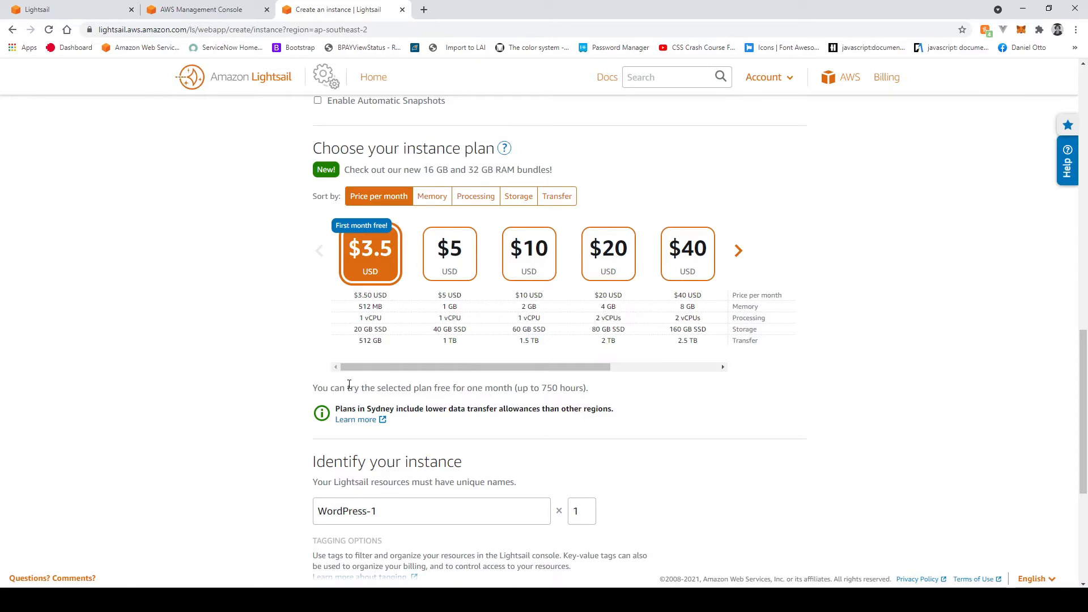
pyautogui.moveTo(222, 265)
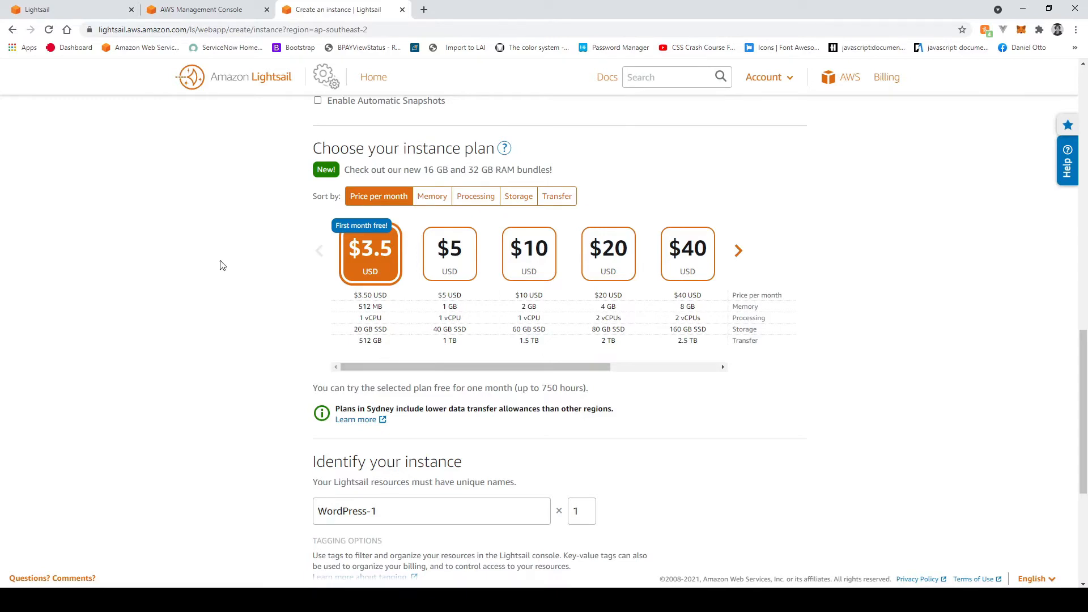
pyautogui.scroll(-3)
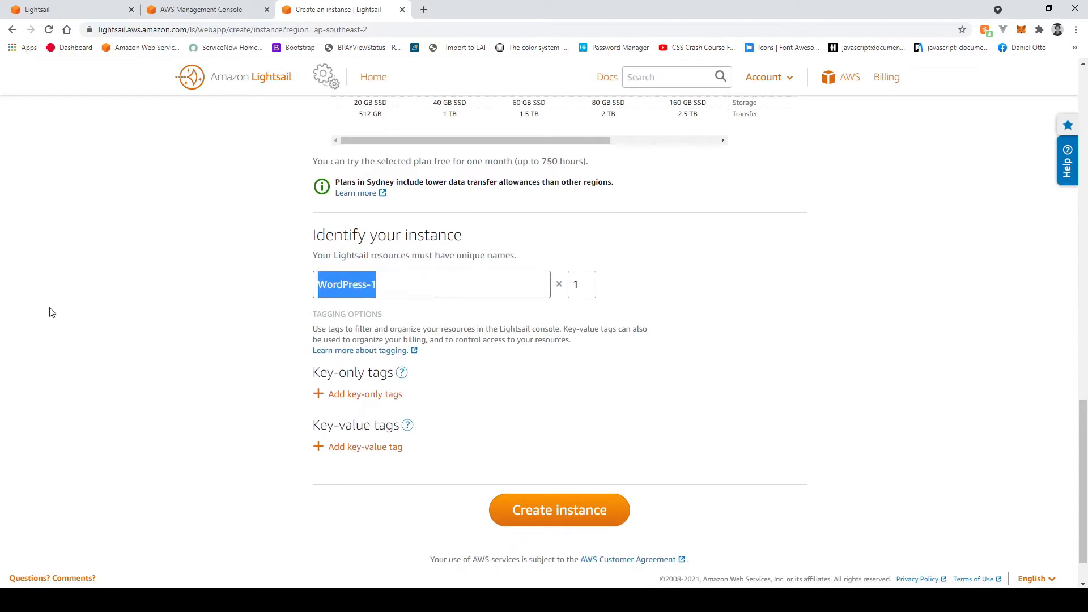
pyautogui.moveTo(179, 307)
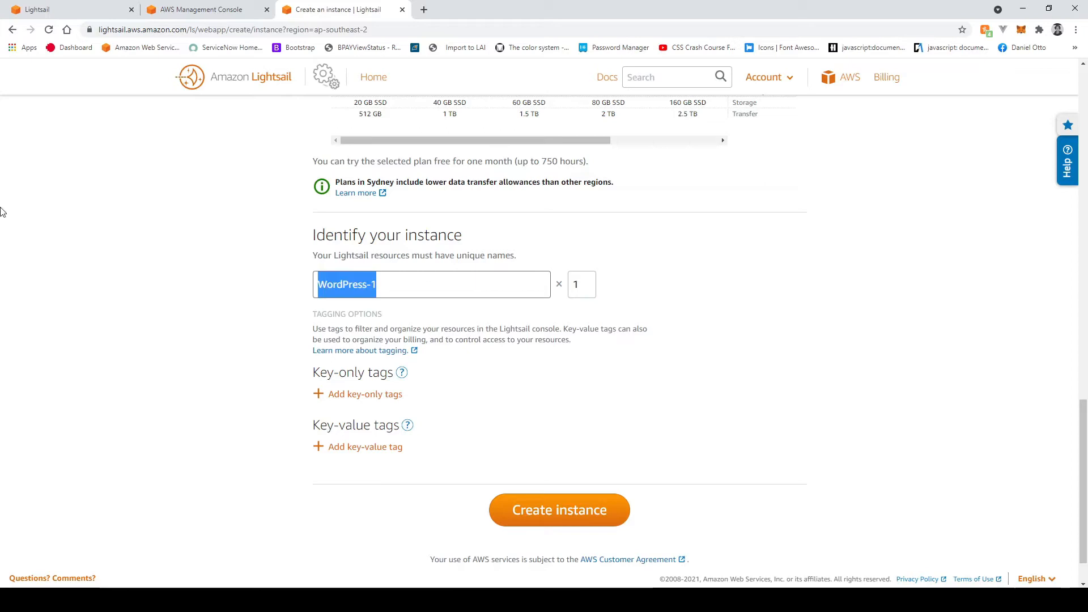
# Name the new instance AWS_Lightsail_Tutorial.
pyautogui.write('W')
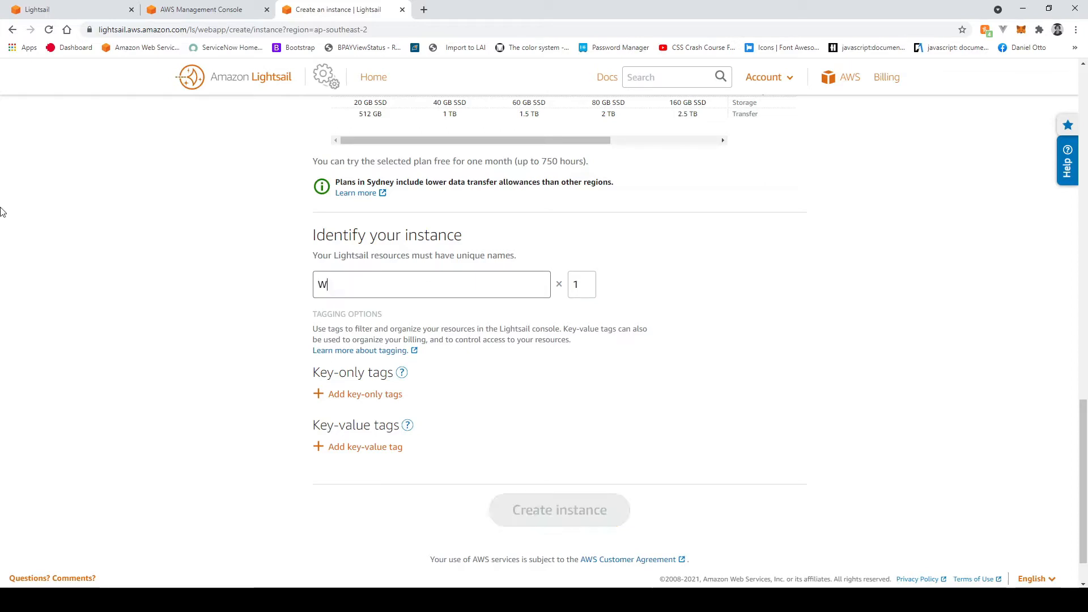
pyautogui.write('ordpre')
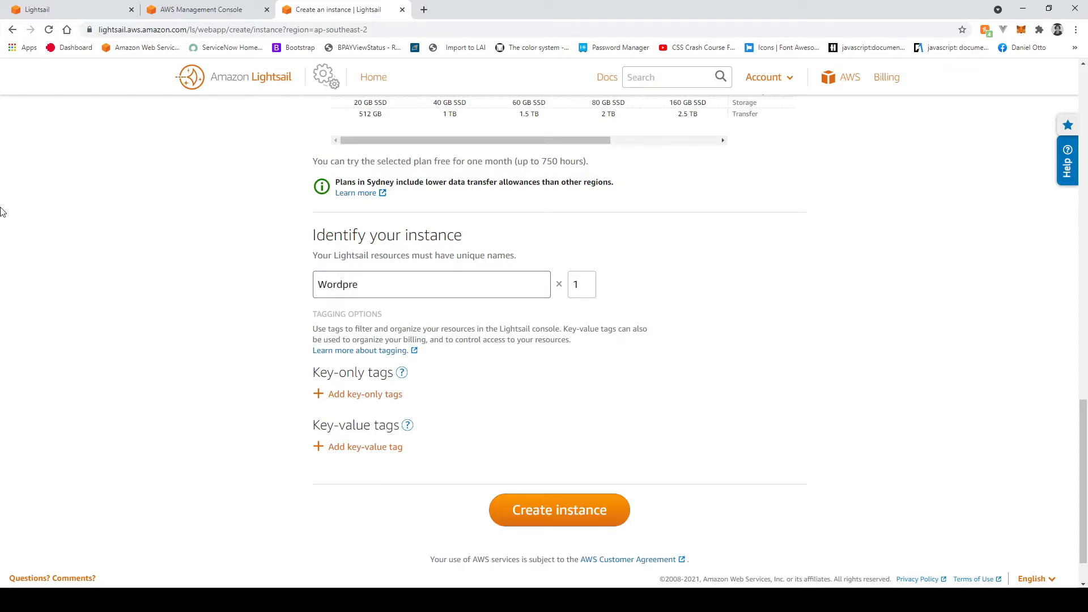
pyautogui.write('AWSLI')
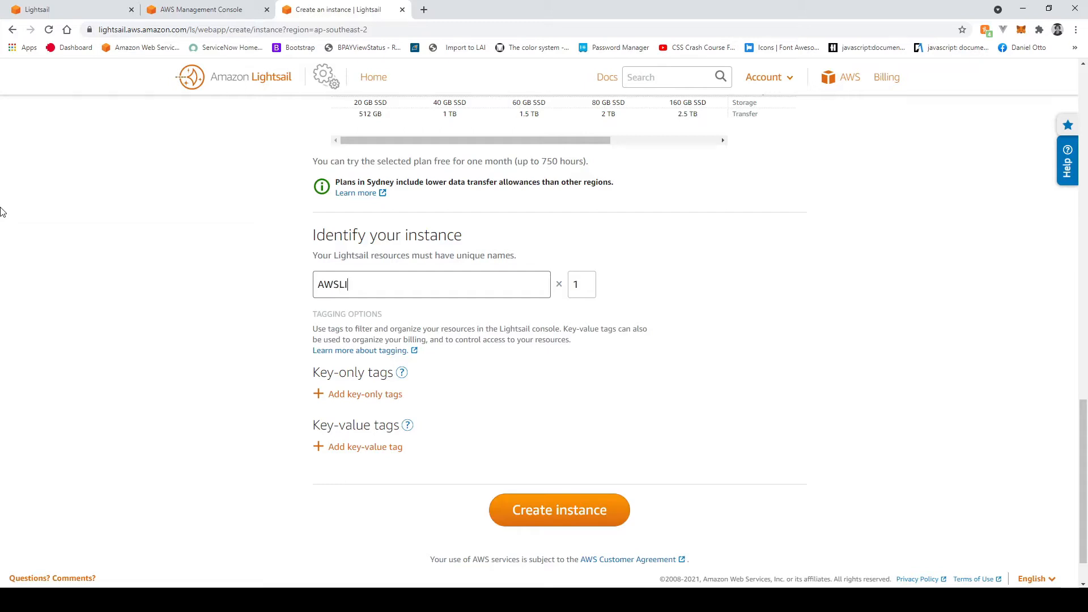
pyautogui.write('AWS_Lightsail_Tutori')
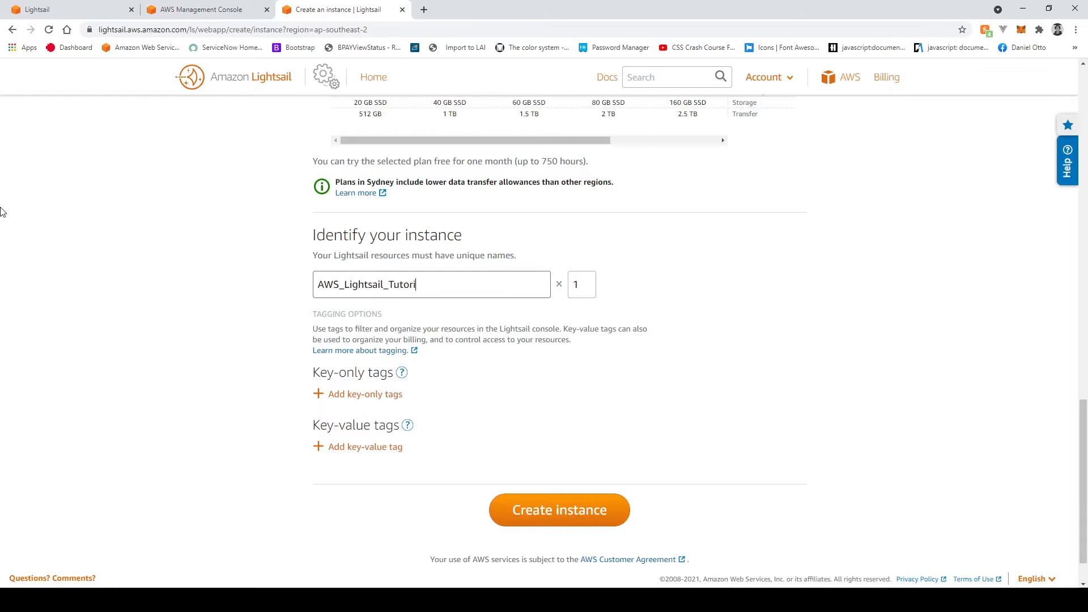
pyautogui.write('al')
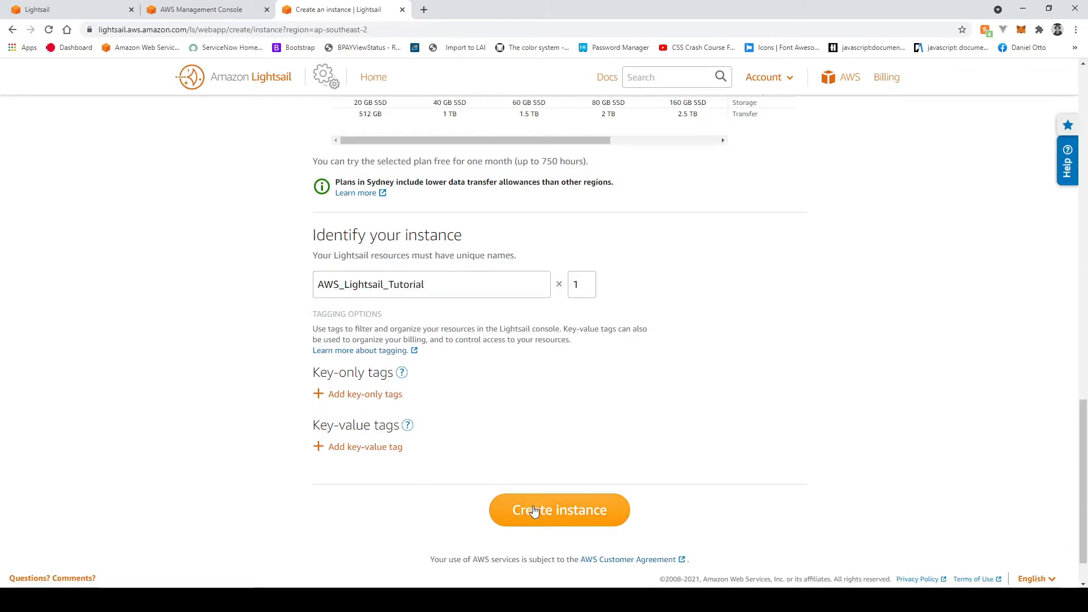
# Create the instance and view its management page showing public IP 52.63.83.79.
pyautogui.click(559, 509)
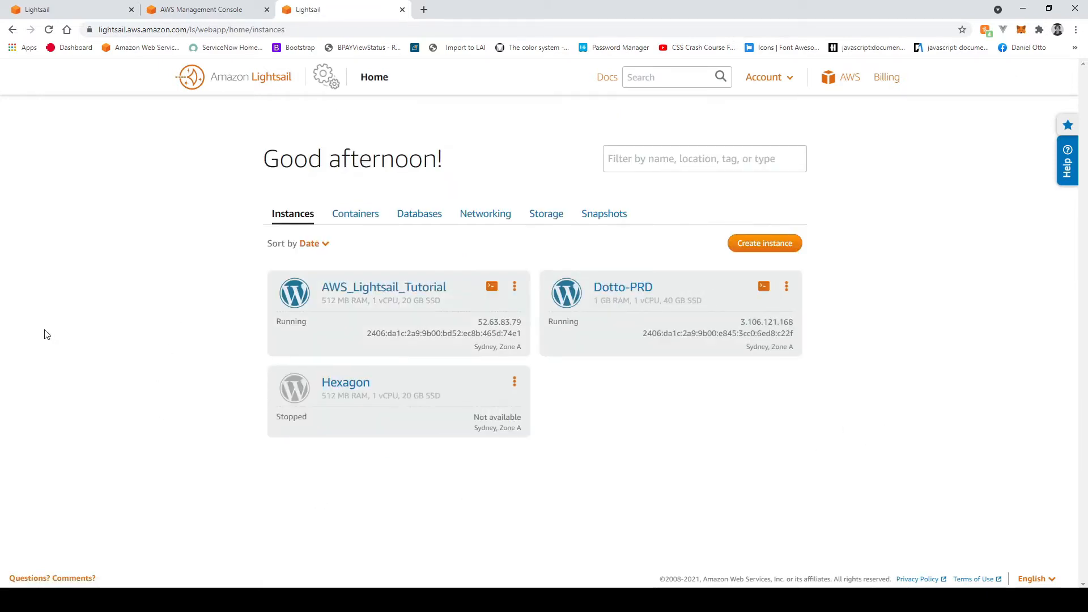
pyautogui.moveTo(96, 310)
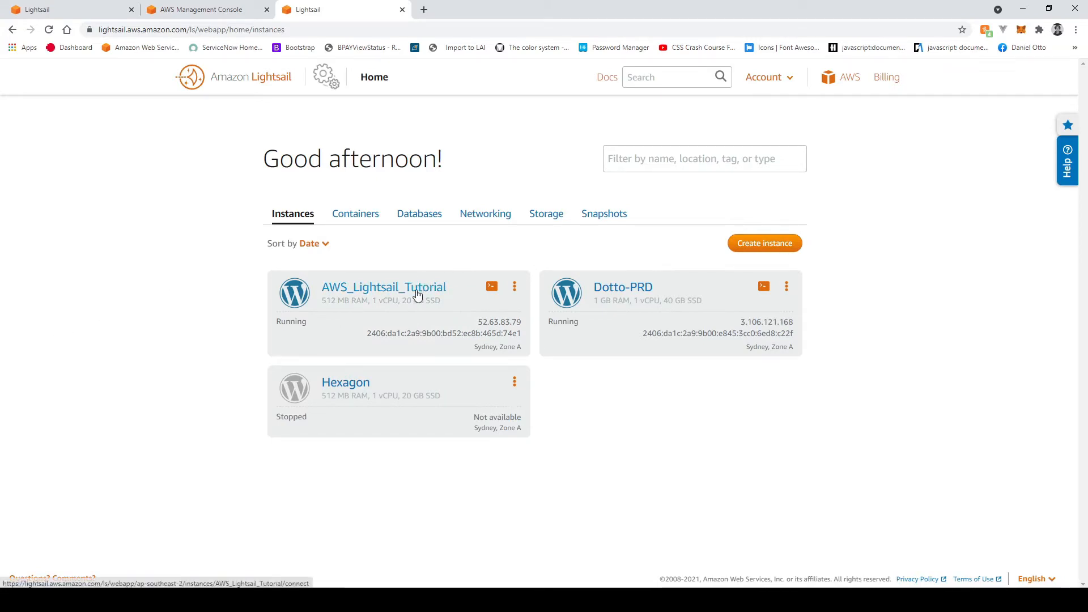
pyautogui.click(384, 287)
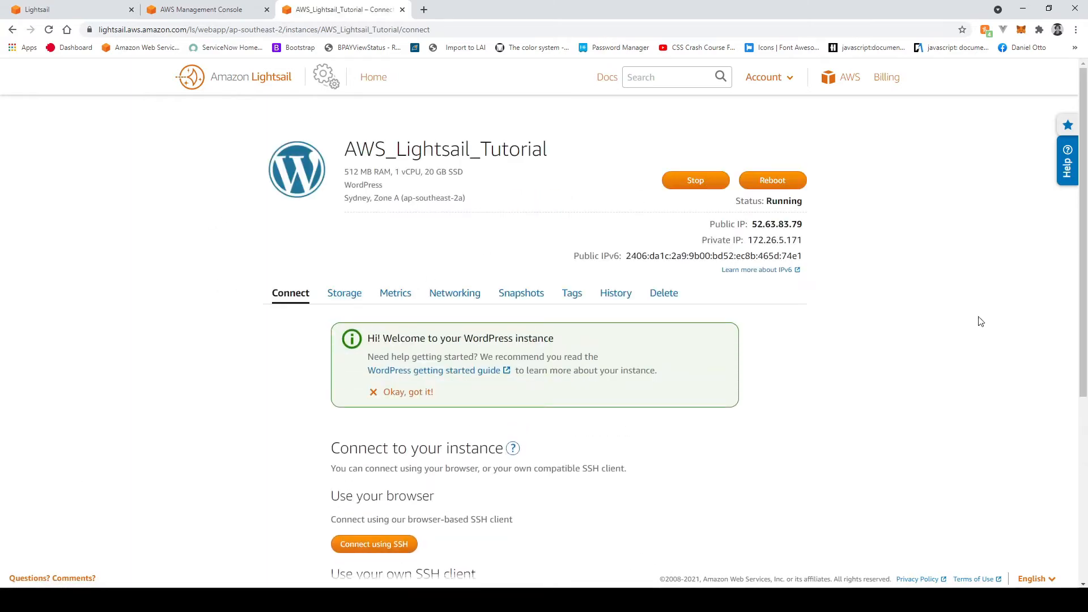
pyautogui.moveTo(866, 209)
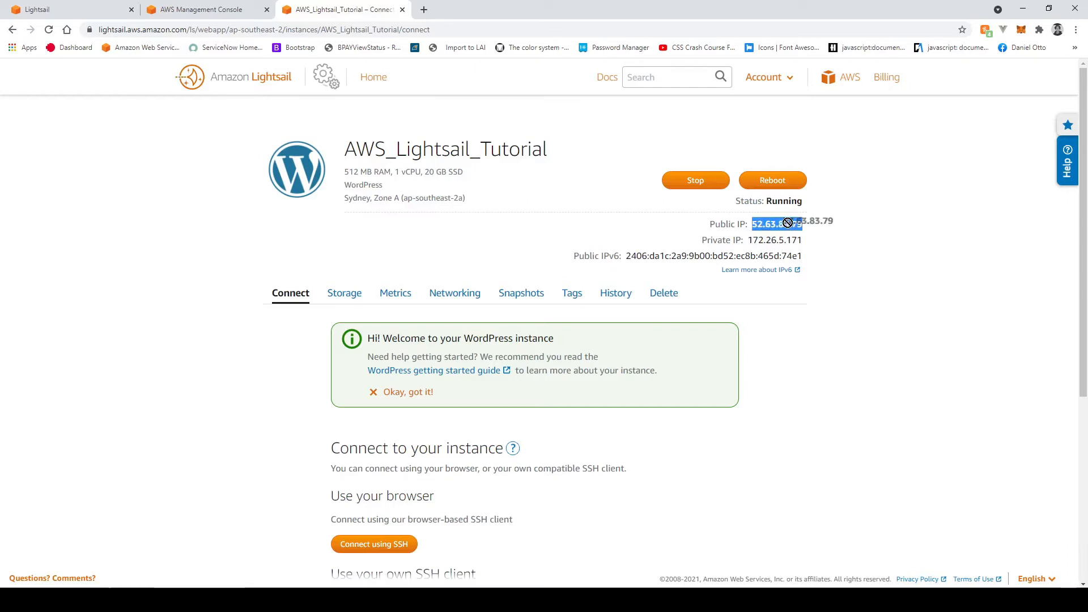
pyautogui.scroll(-3)
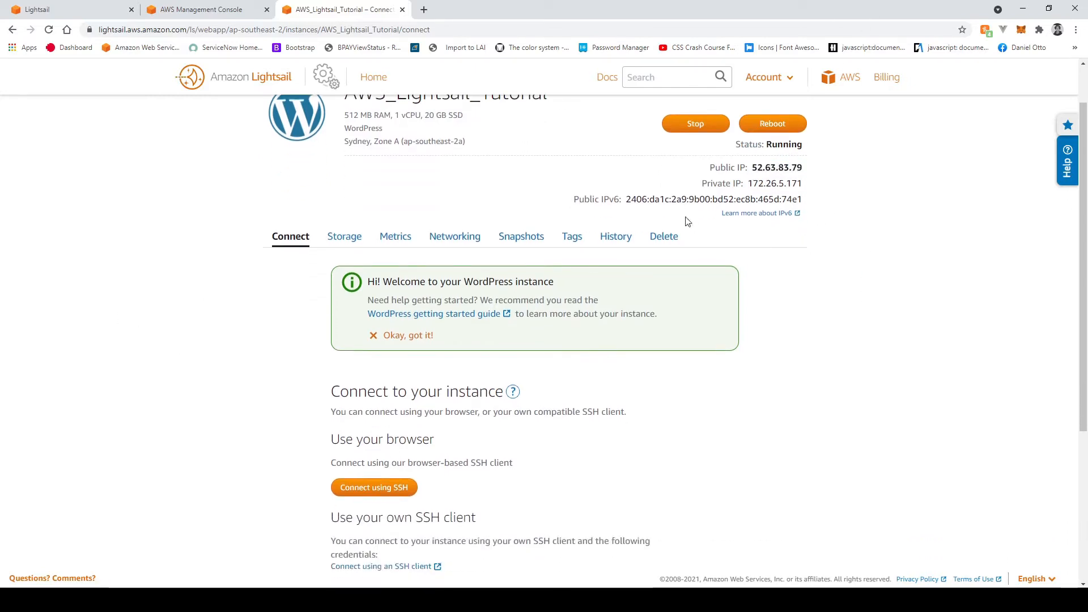
pyautogui.scroll(-3)
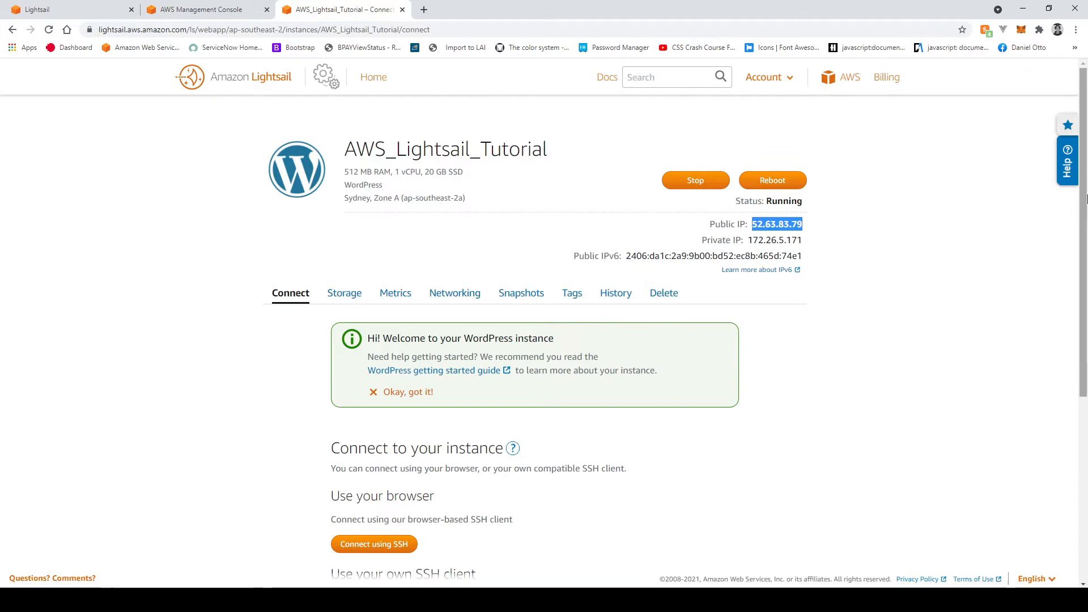
pyautogui.moveTo(423, 9)
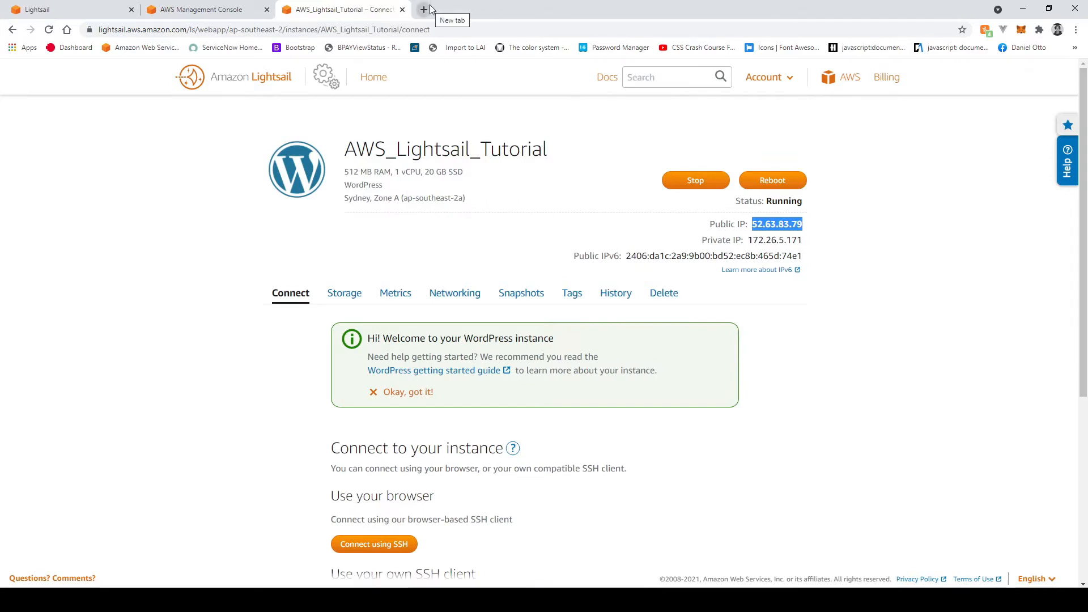
# Browse to 52.63.83.79 and look over the default WordPress blog.
pyautogui.write('52.63.83.79')
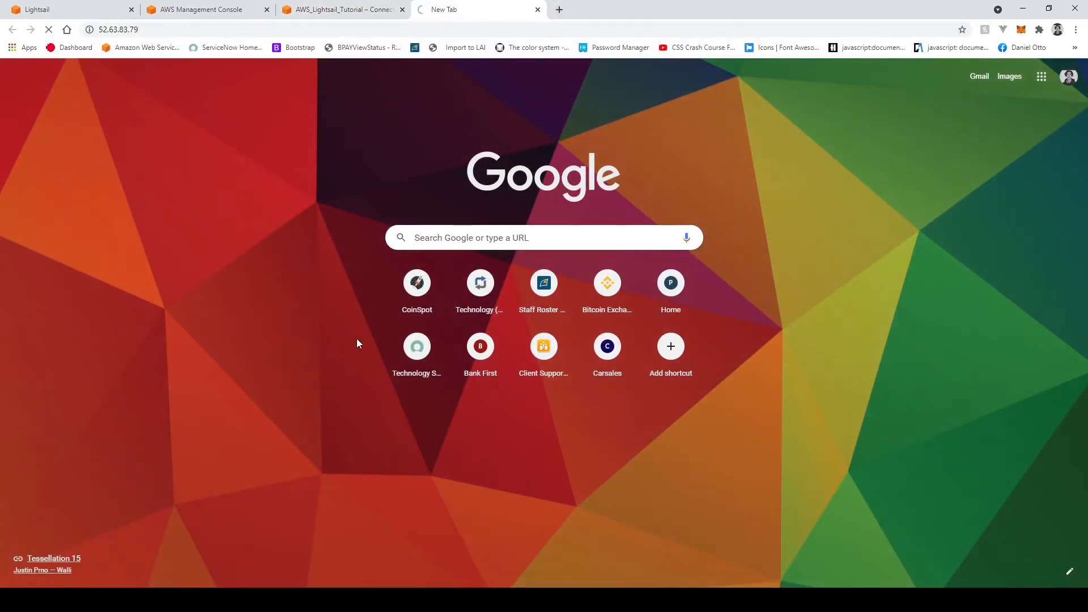
pyautogui.moveTo(310, 341)
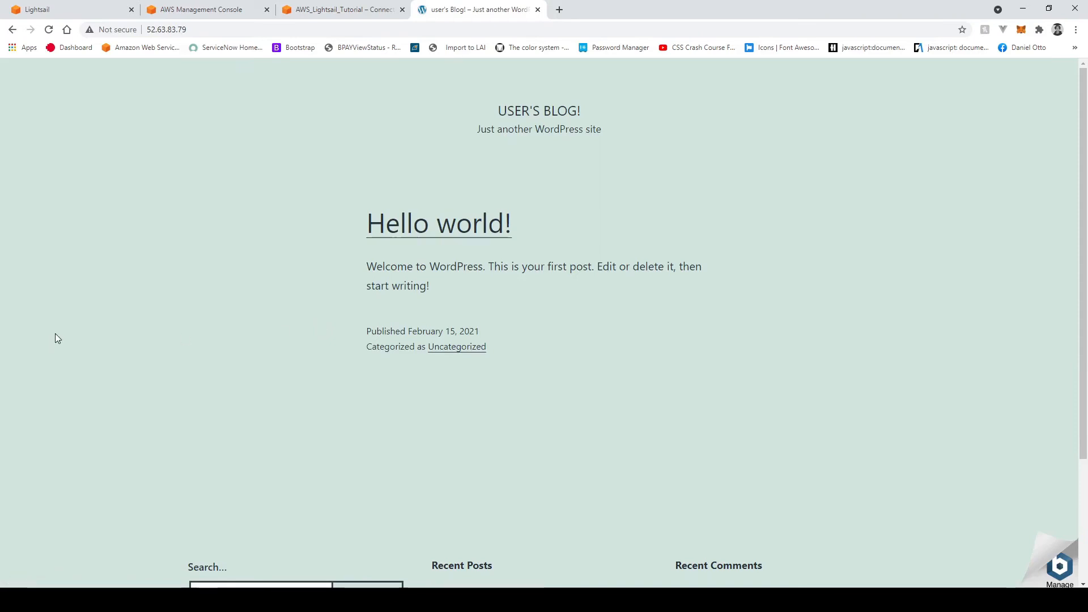
pyautogui.scroll(-3)
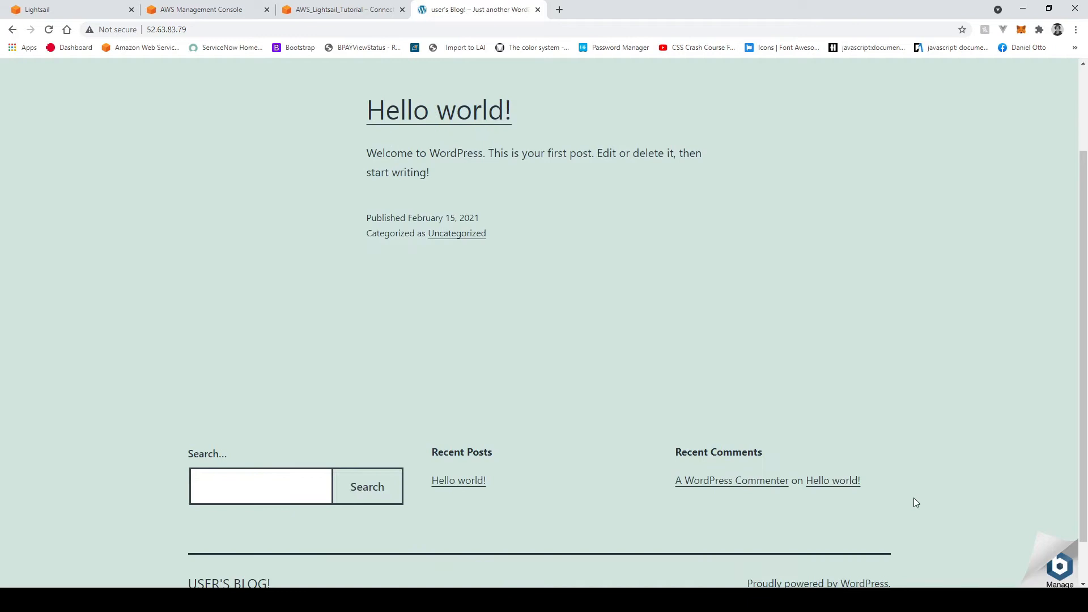
pyautogui.scroll(-3)
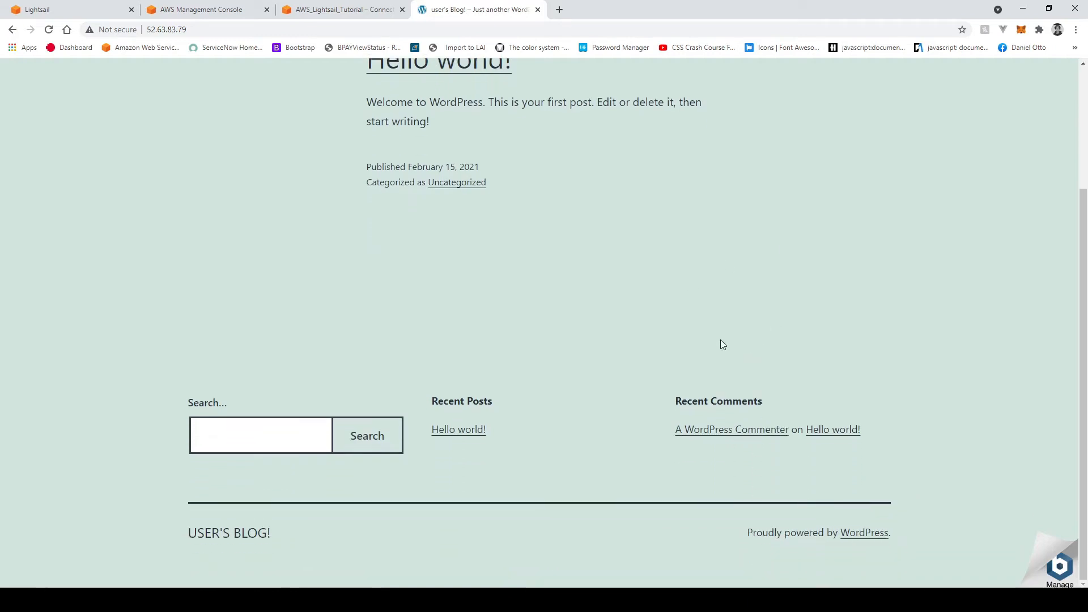
pyautogui.scroll(3)
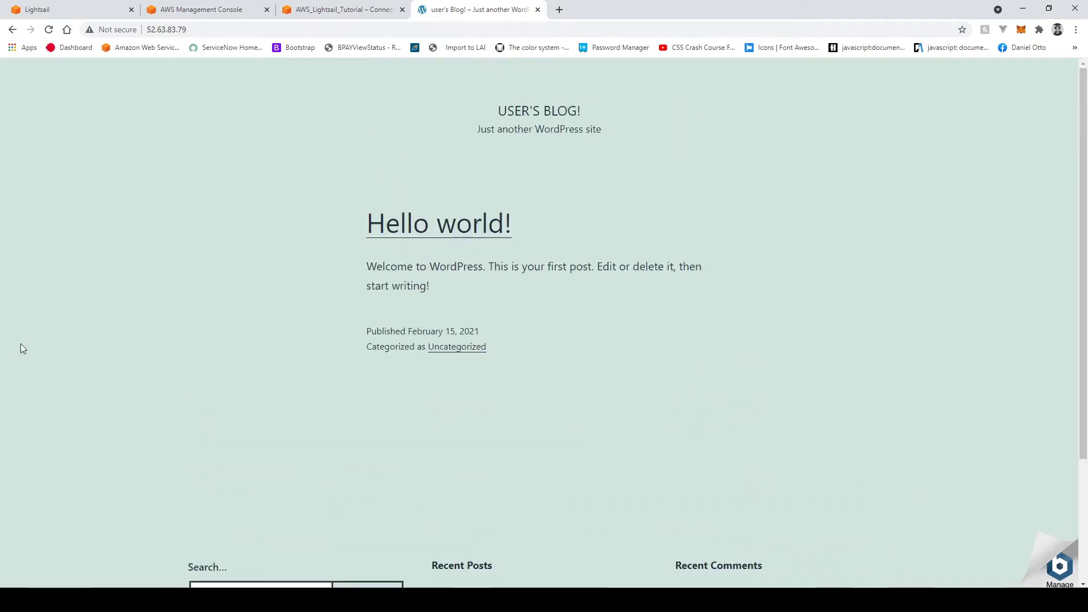
pyautogui.moveTo(321, 312)
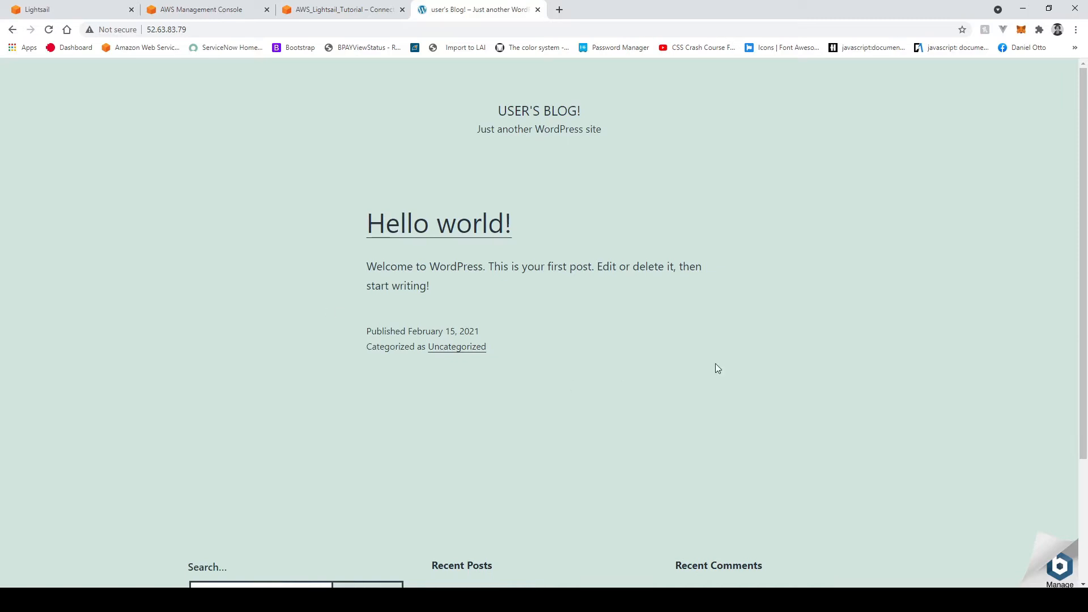
pyautogui.moveTo(690, 4)
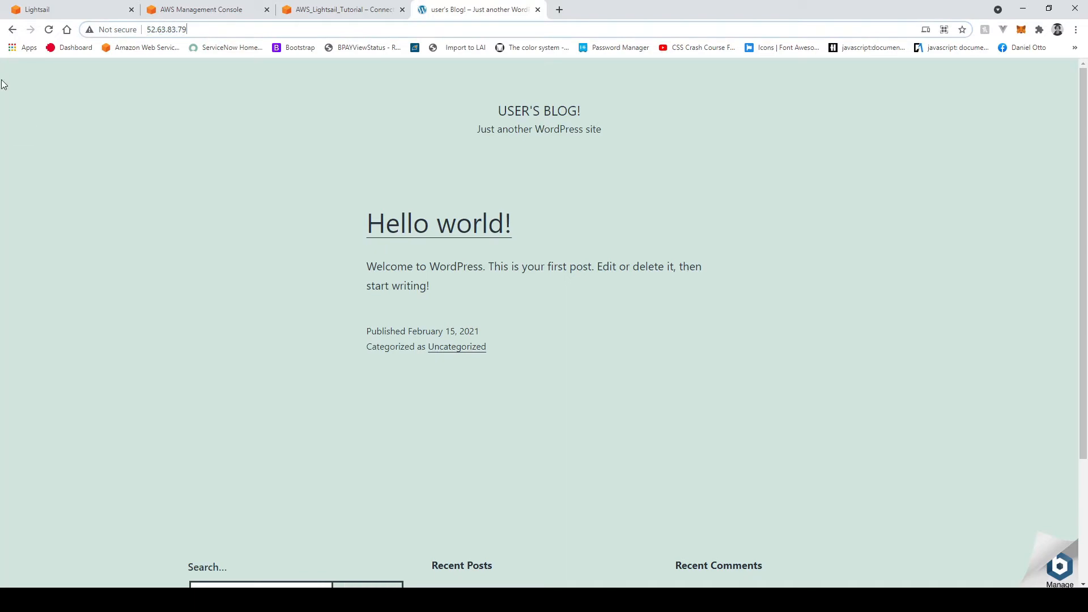
# Go to 52.63.83.79/wp-admin to reach the WordPress login page.
pyautogui.write('/wp')
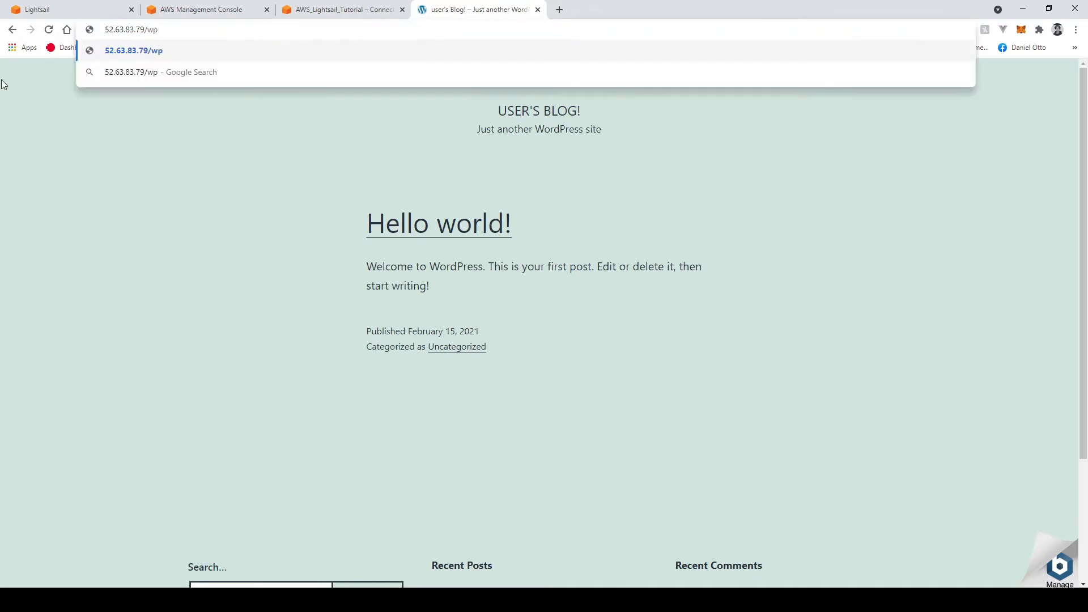
pyautogui.write('-admin%2F&reauth=1')
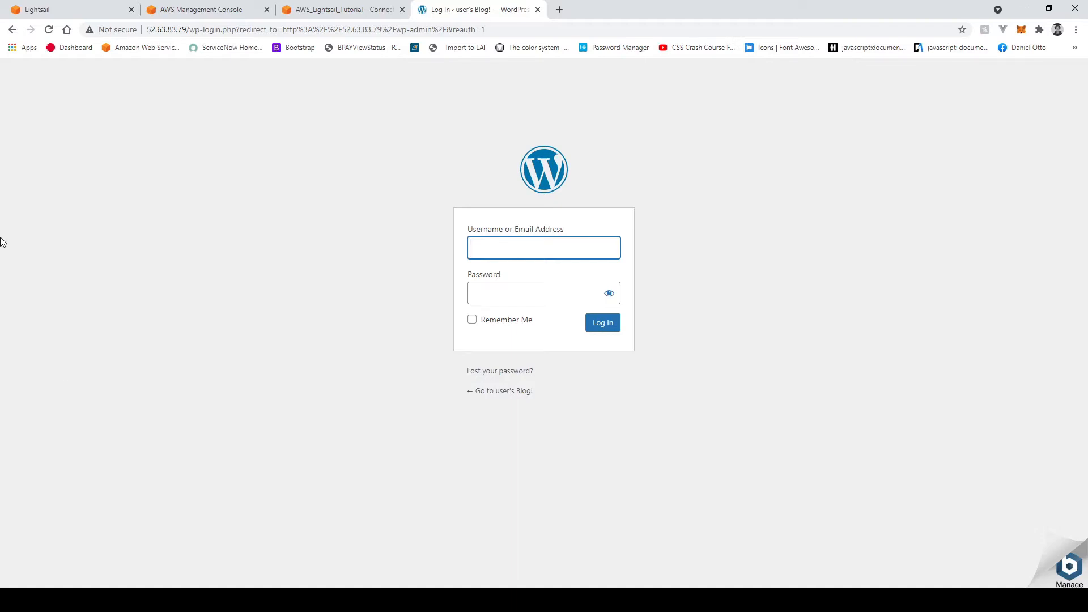
pyautogui.moveTo(332, 7)
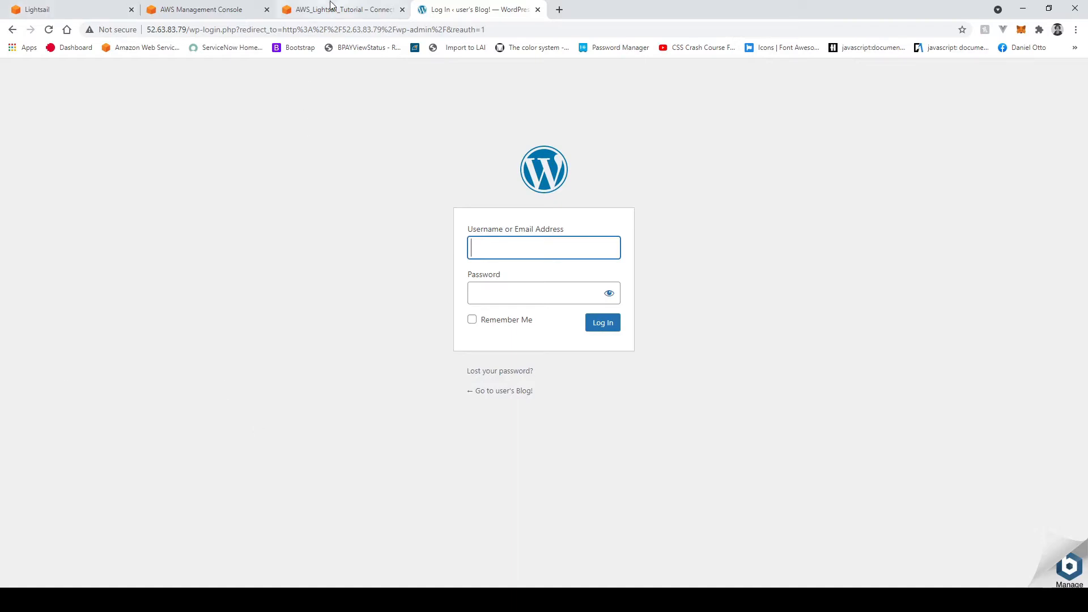
# Start a browser-based SSH session on the Lightsail instance.
pyautogui.click(340, 9)
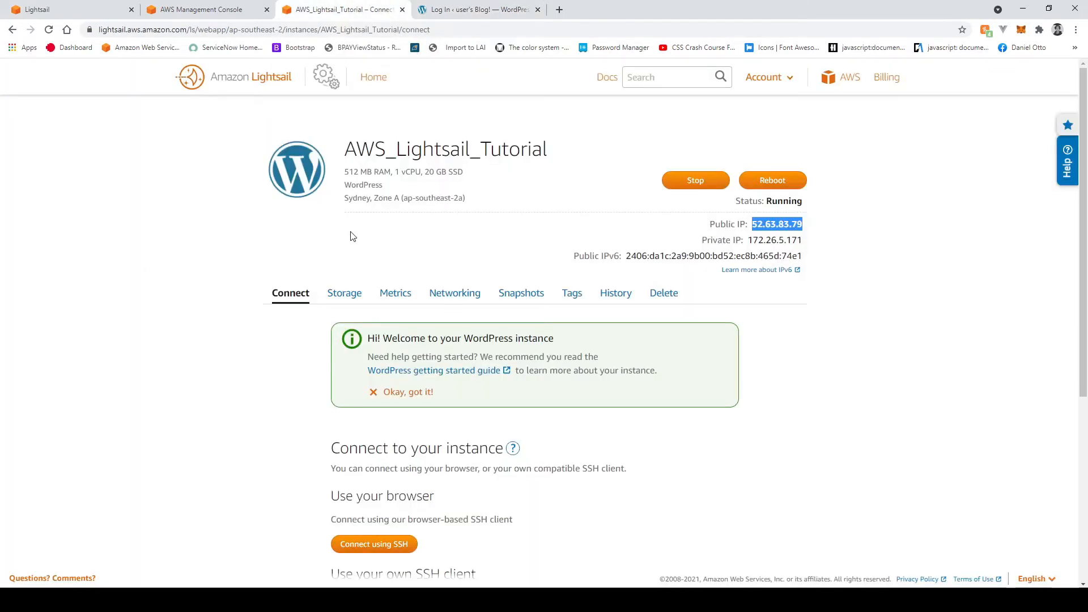
pyautogui.moveTo(883, 328)
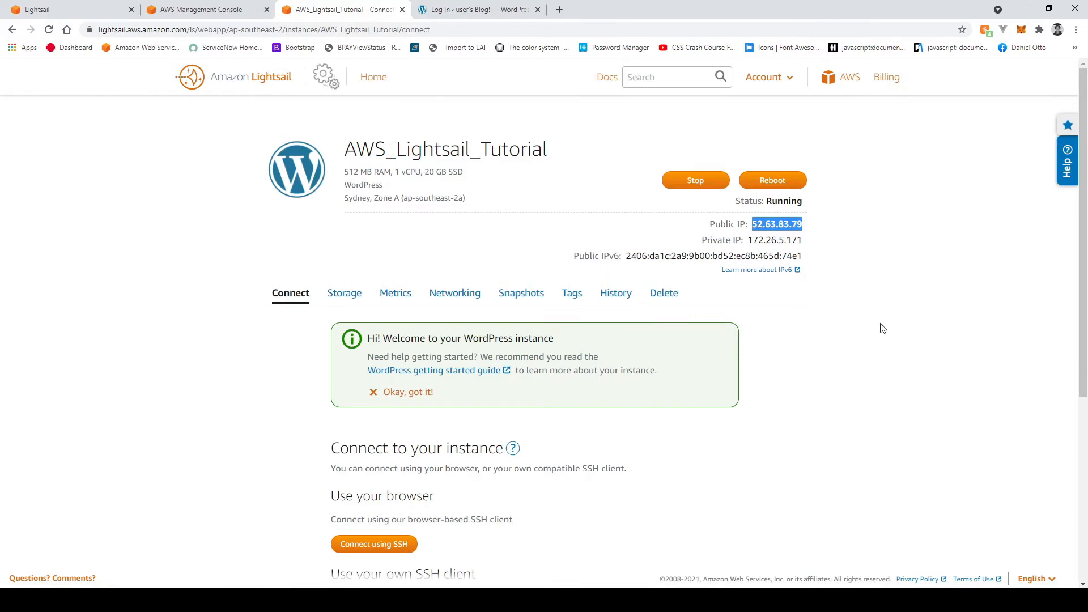
pyautogui.moveTo(369, 349)
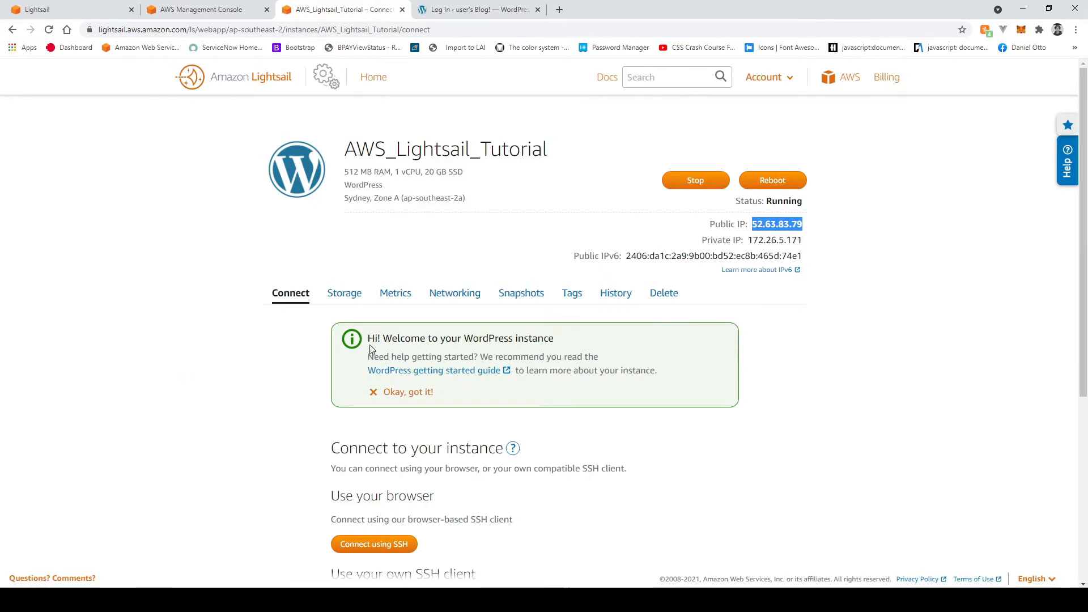
pyautogui.scroll(-3)
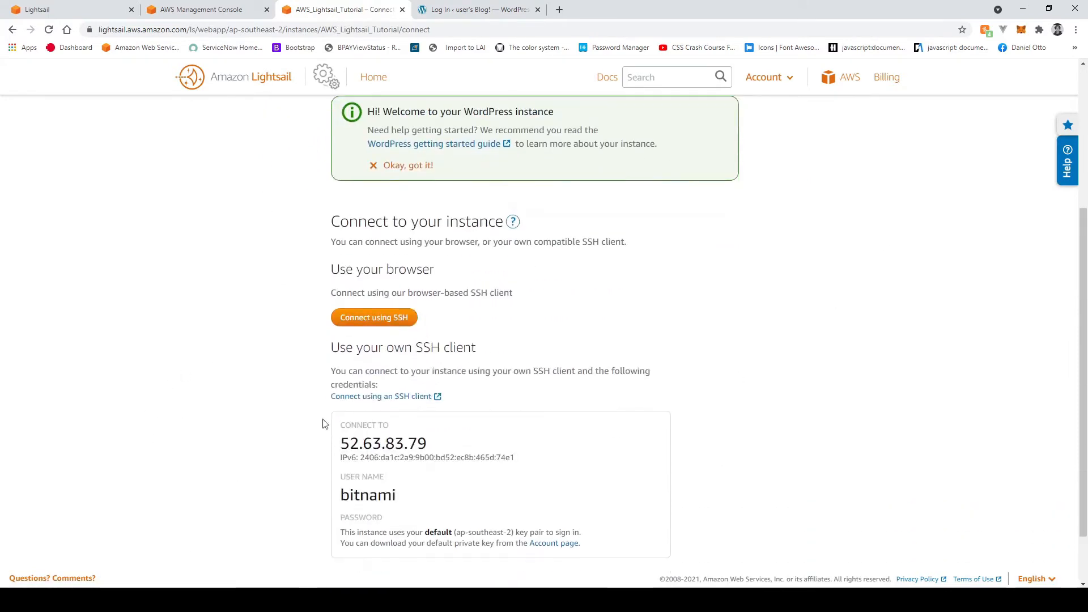
pyautogui.moveTo(374, 318)
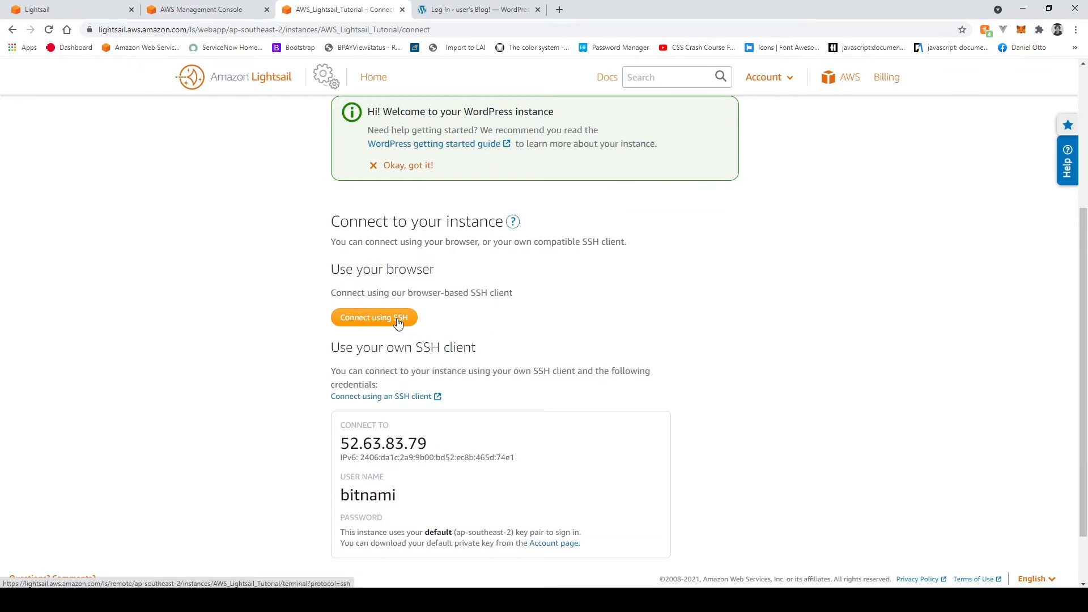
pyautogui.click(374, 317)
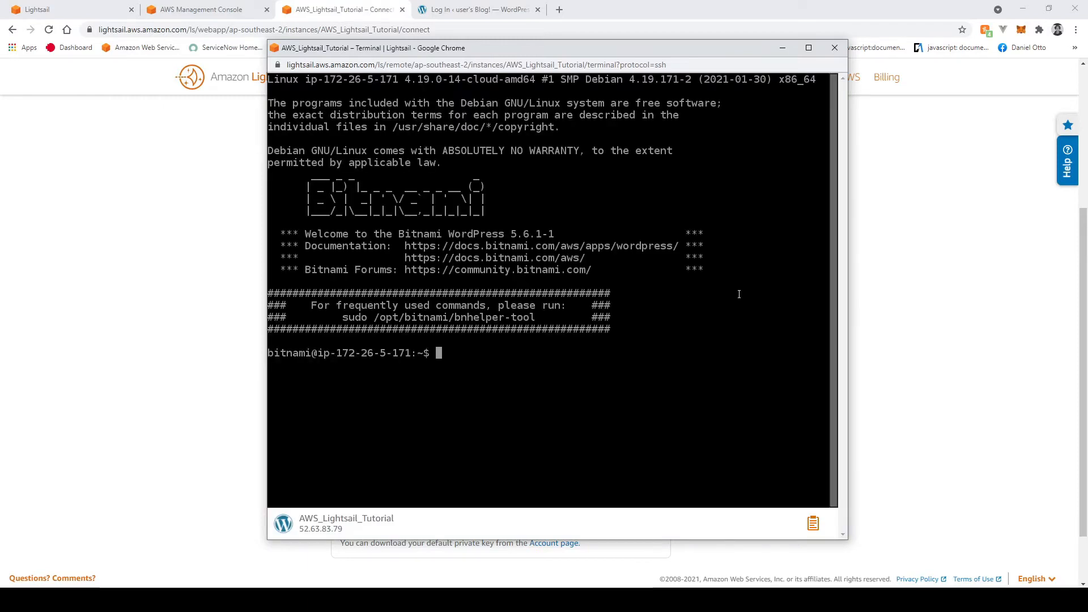
# Run cat bitnami_credentials, copy the default admin password and exit the session.
pyautogui.write('c')
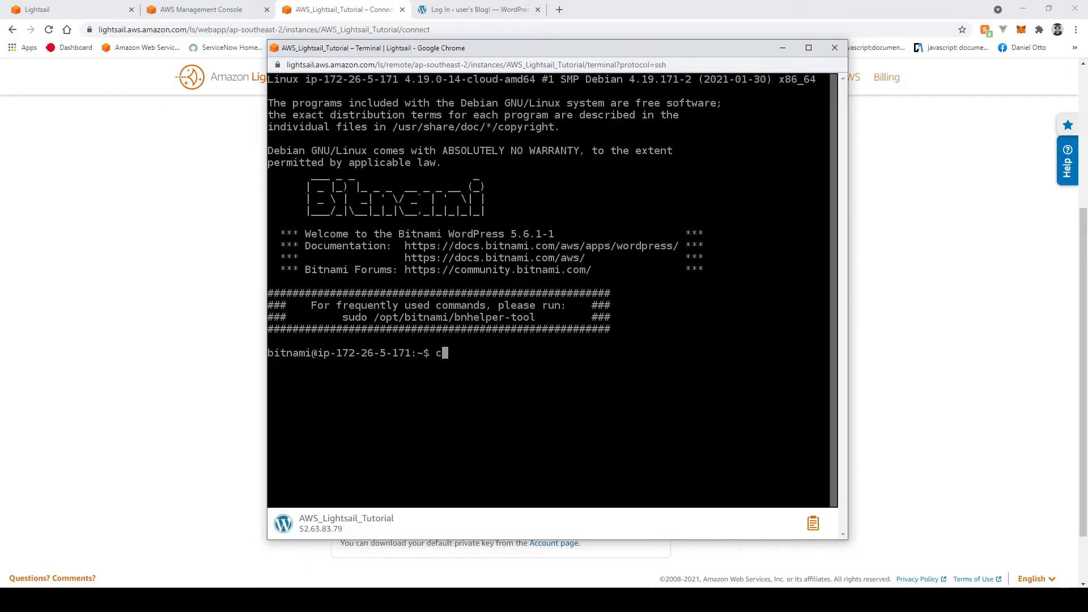
pyautogui.write('at bit')
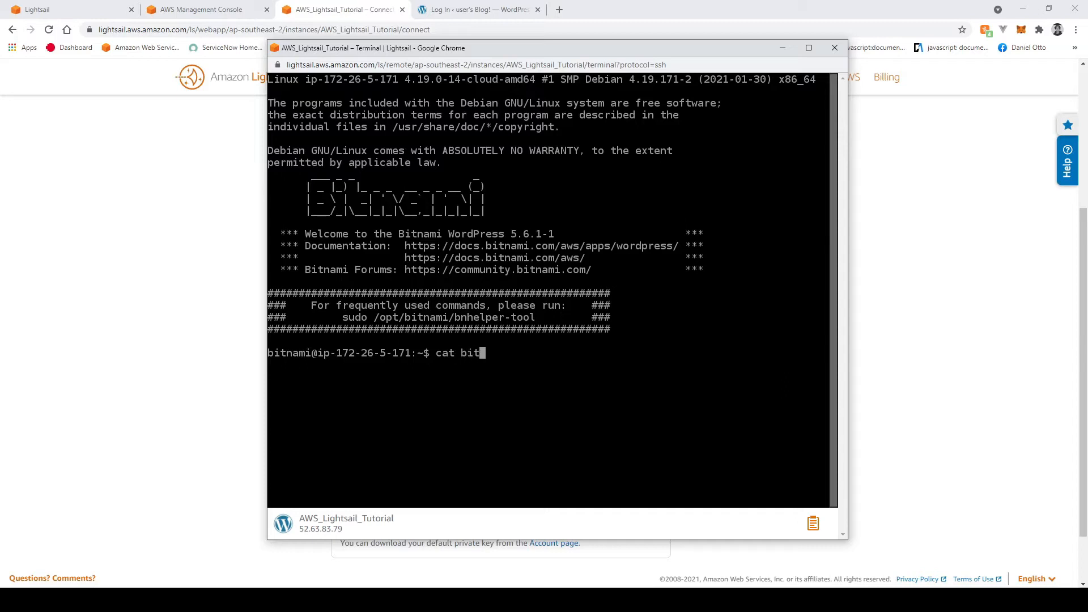
pyautogui.write('nami_cr')
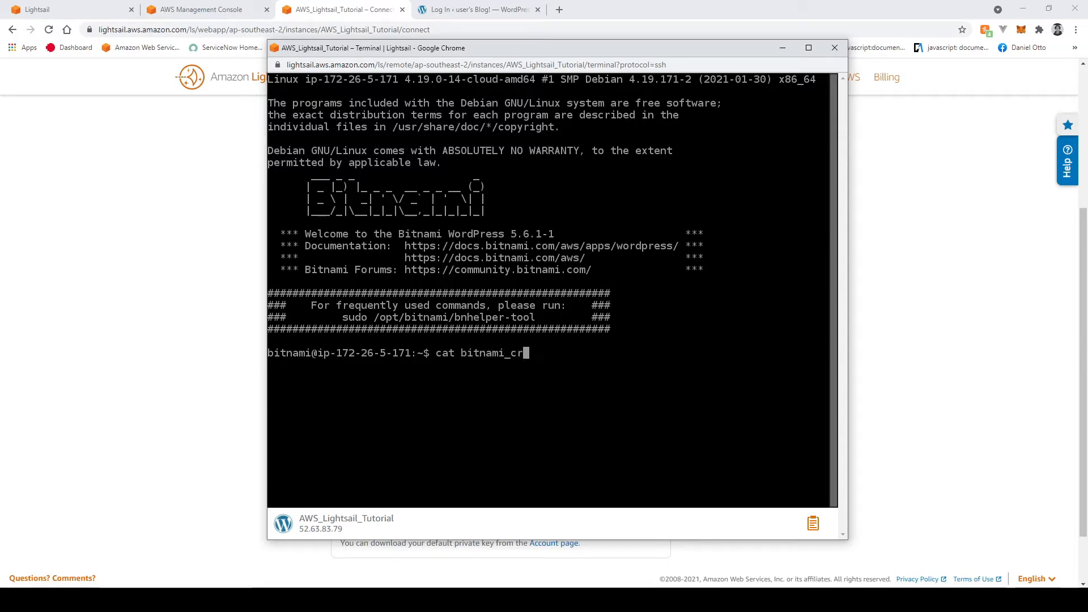
pyautogui.write('edentials')
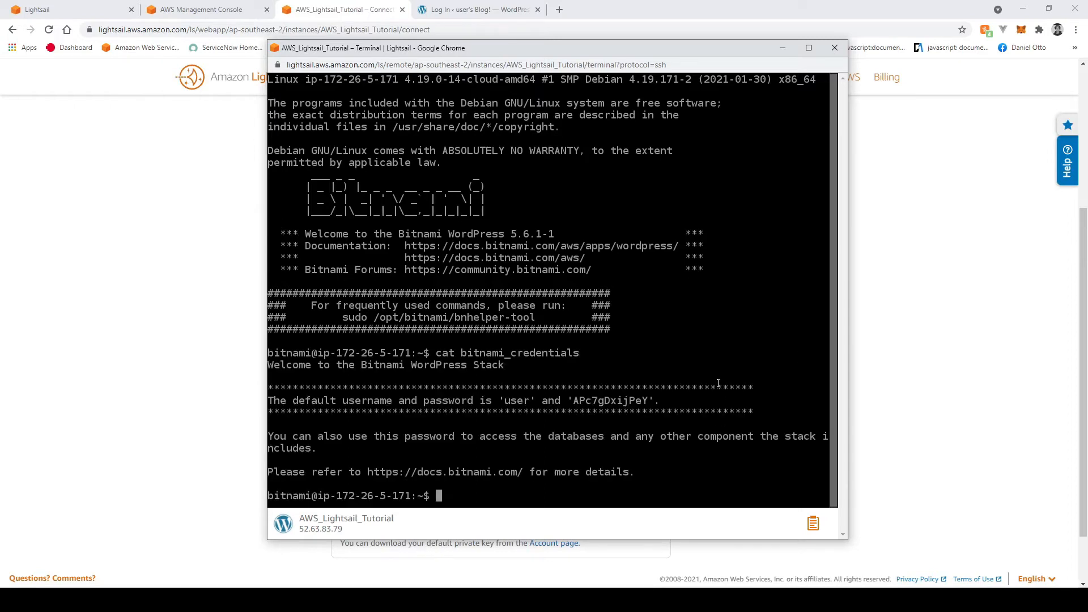
pyautogui.moveTo(284, 405)
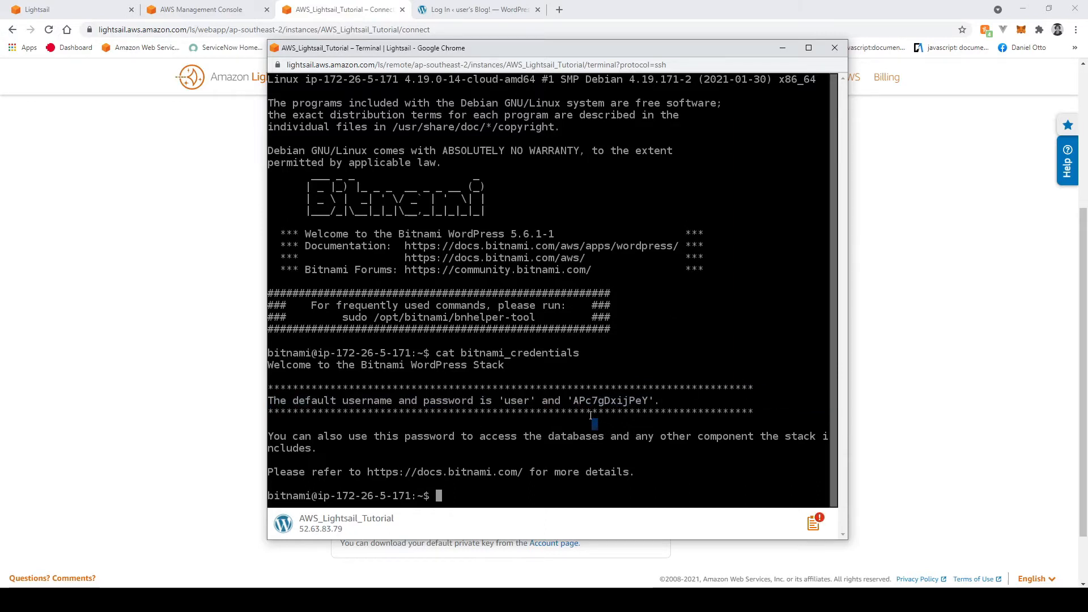
pyautogui.doubleClick(609, 400)
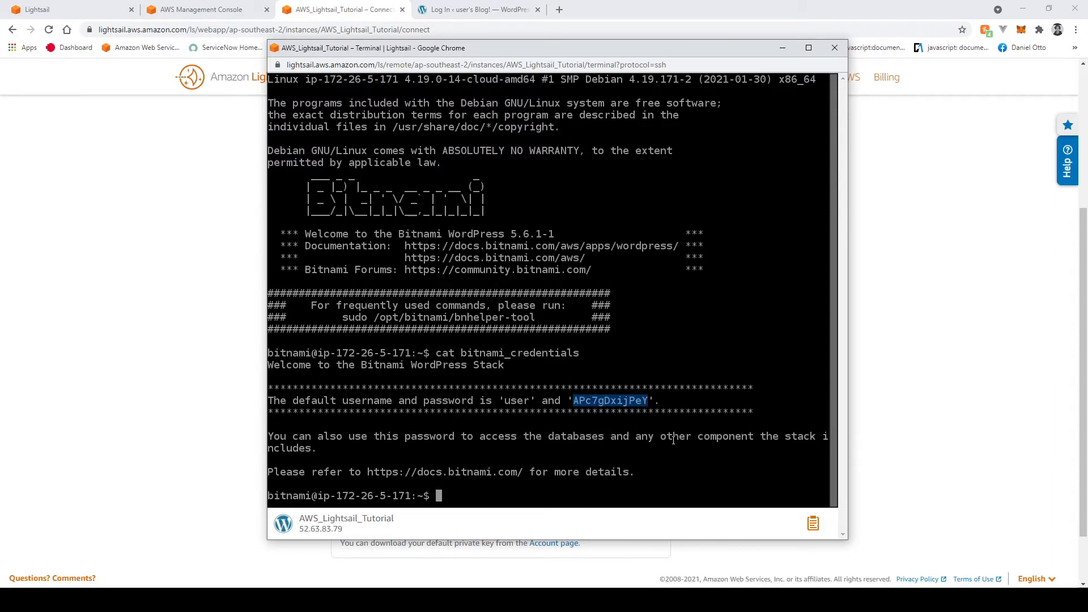
pyautogui.write('exit')
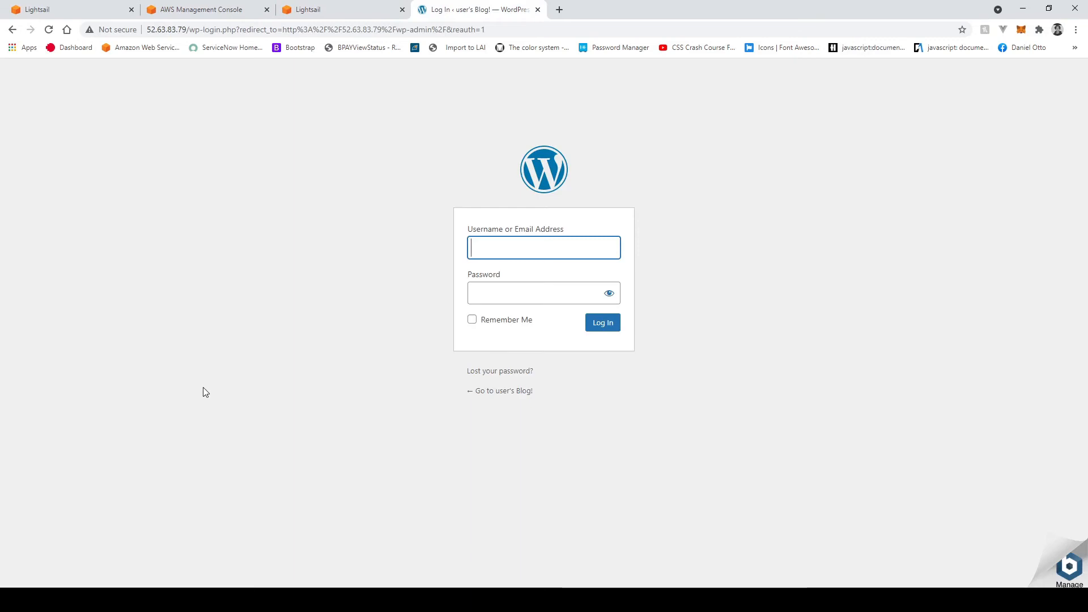
# Sign in to WordPress admin as 'user' with the copied password.
pyautogui.write('user')
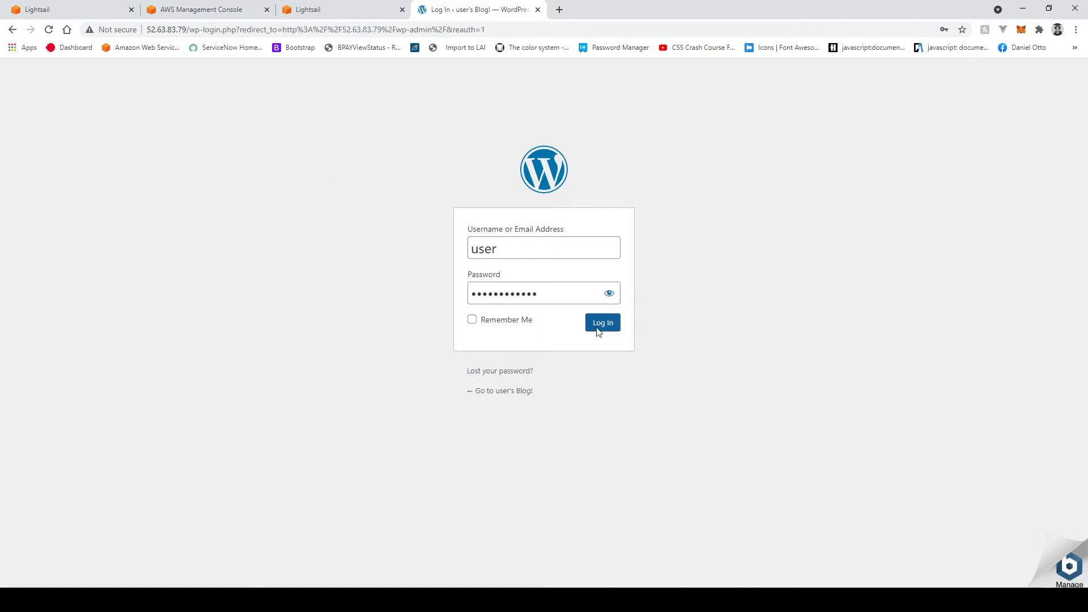
pyautogui.click(600, 322)
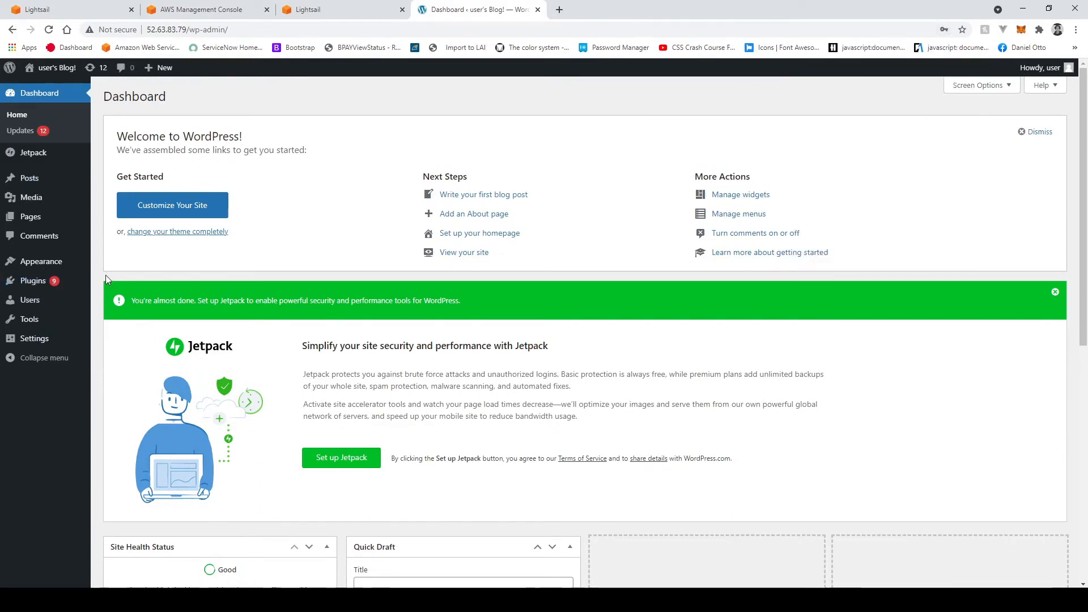
pyautogui.moveTo(29, 319)
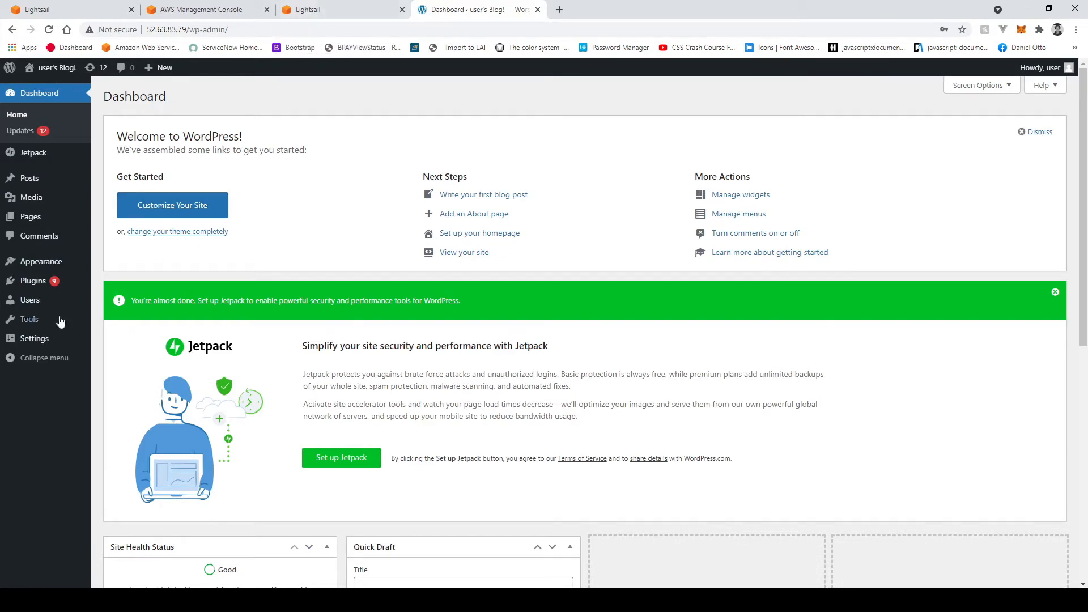
pyautogui.moveTo(128, 308)
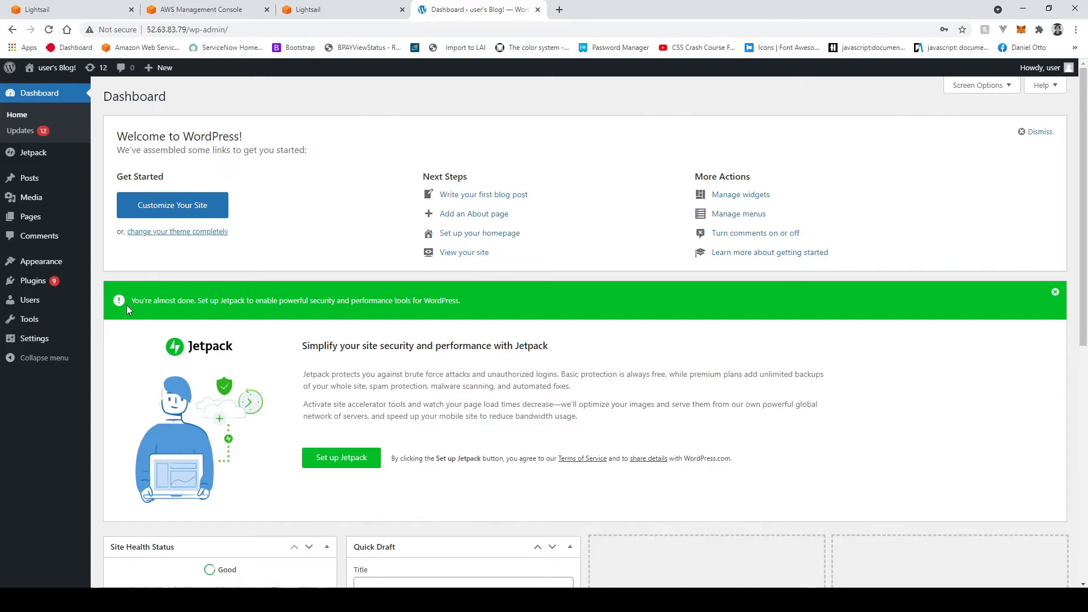
pyautogui.moveTo(29, 299)
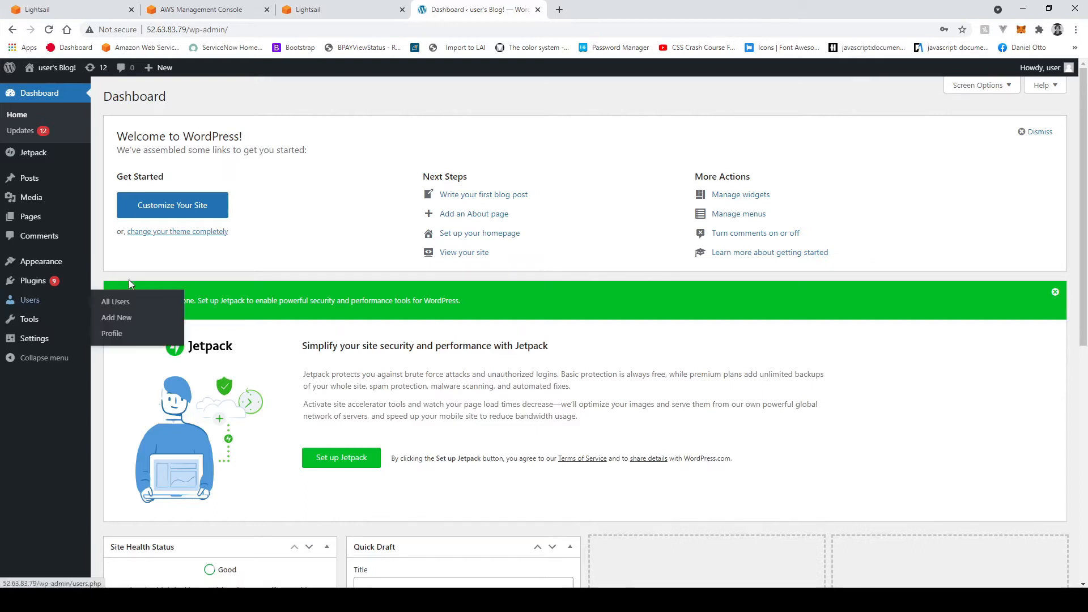
pyautogui.moveTo(128, 285)
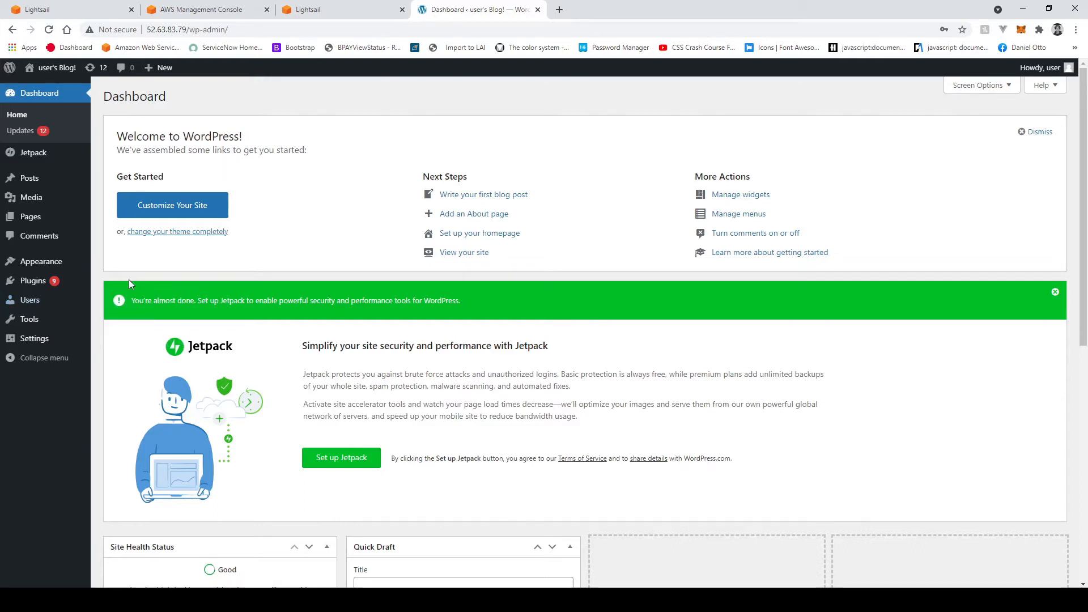
pyautogui.moveTo(47, 294)
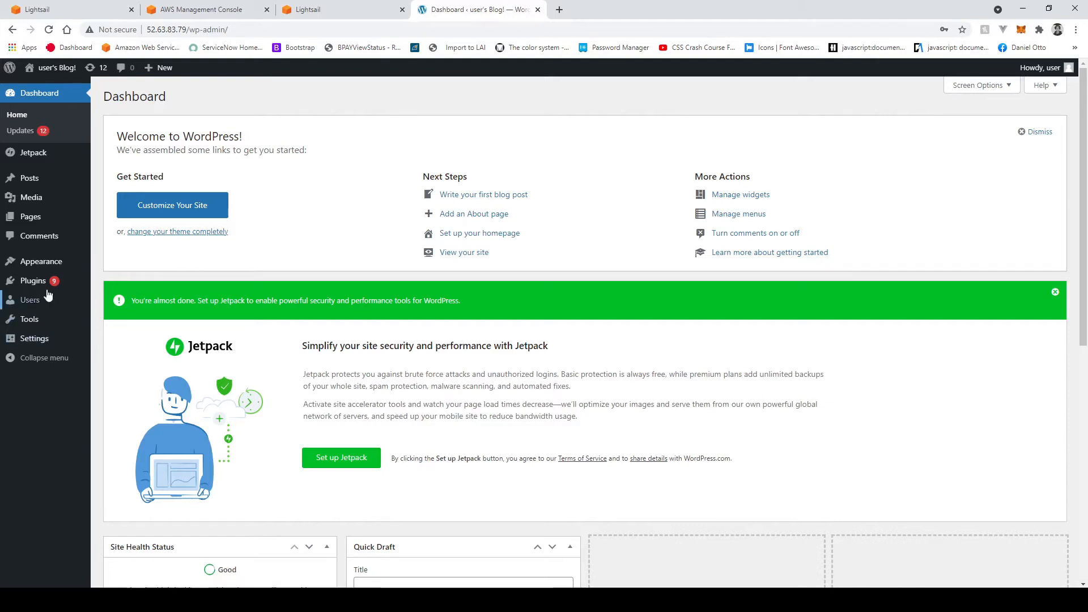
pyautogui.click(31, 299)
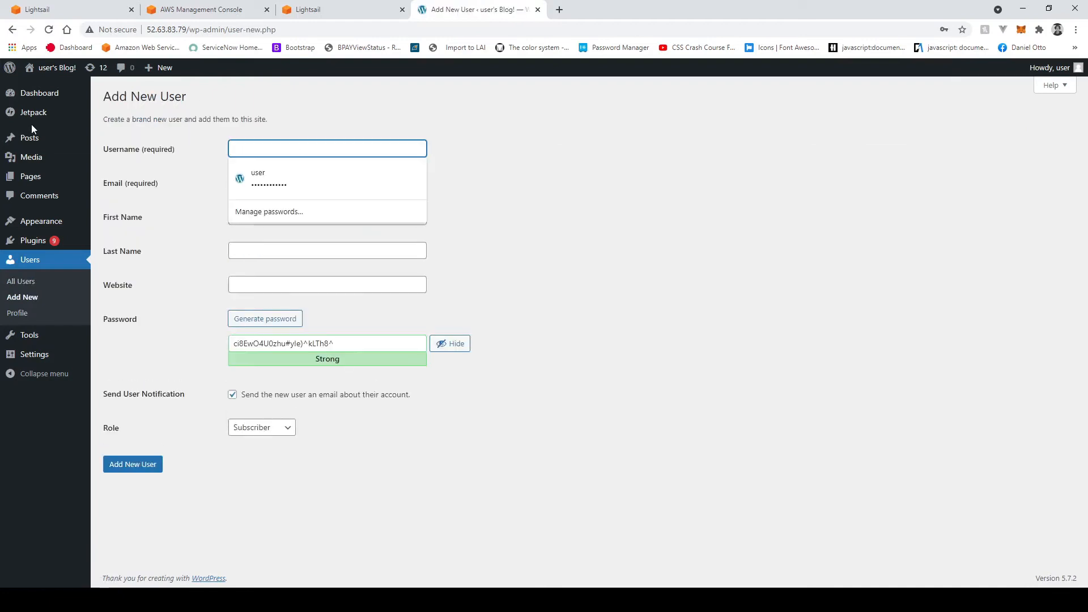
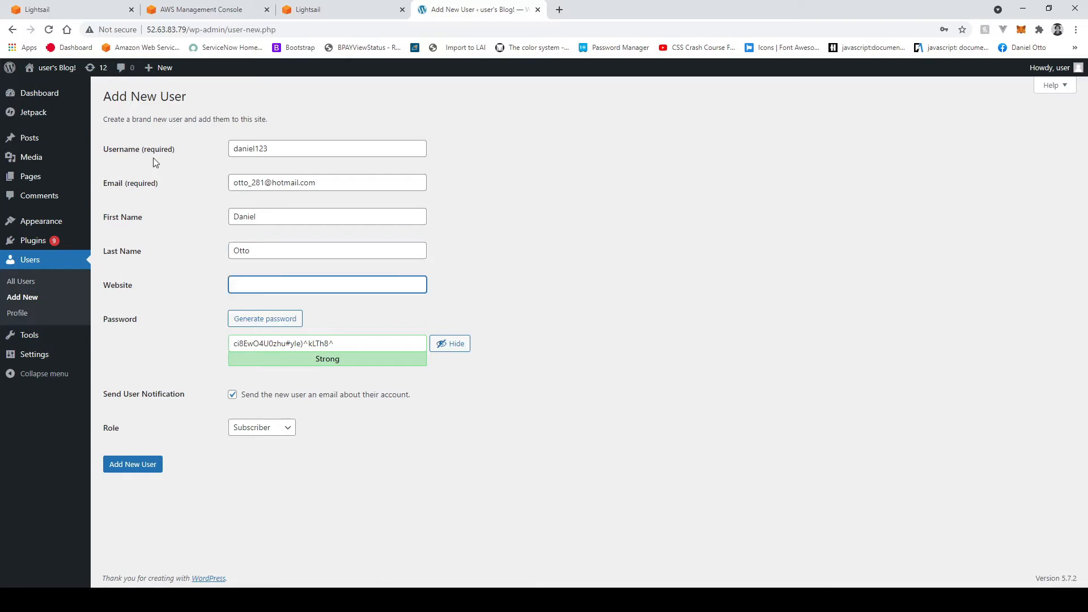
pyautogui.moveTo(294, 343)
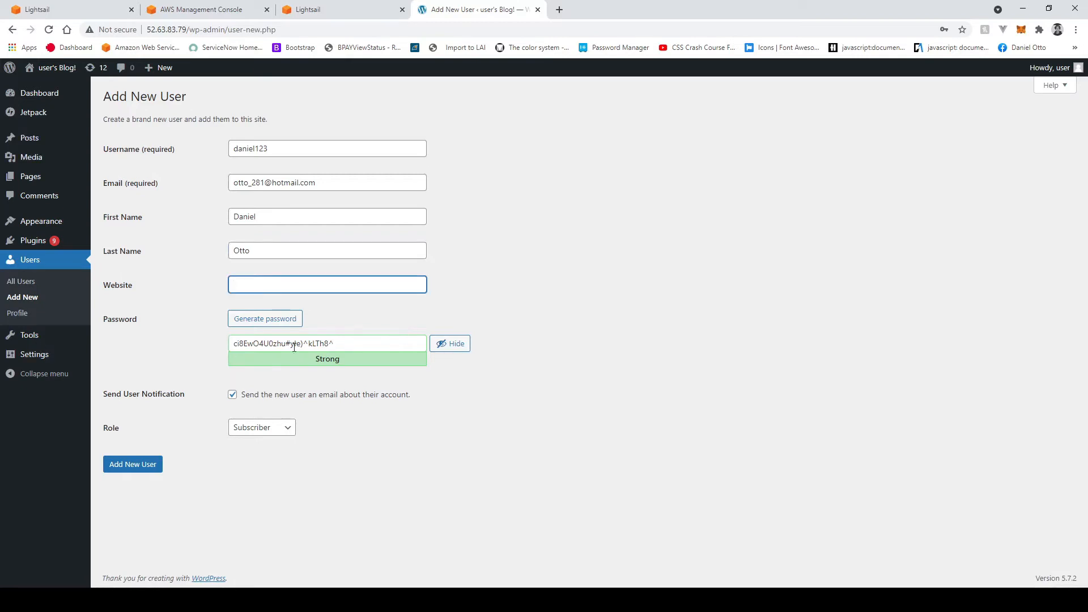
pyautogui.tripleClick(326, 343)
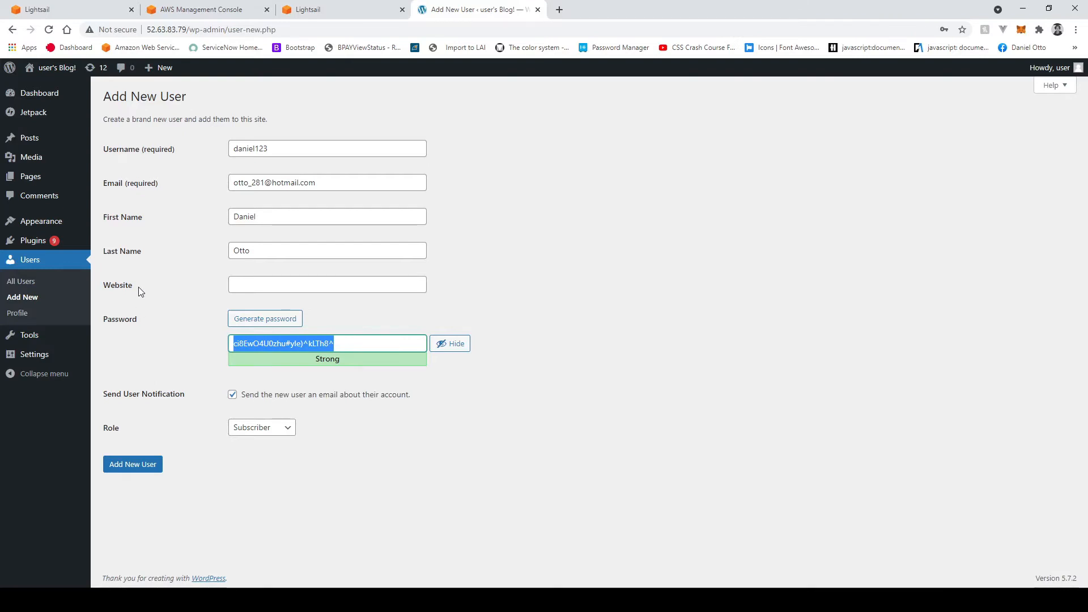
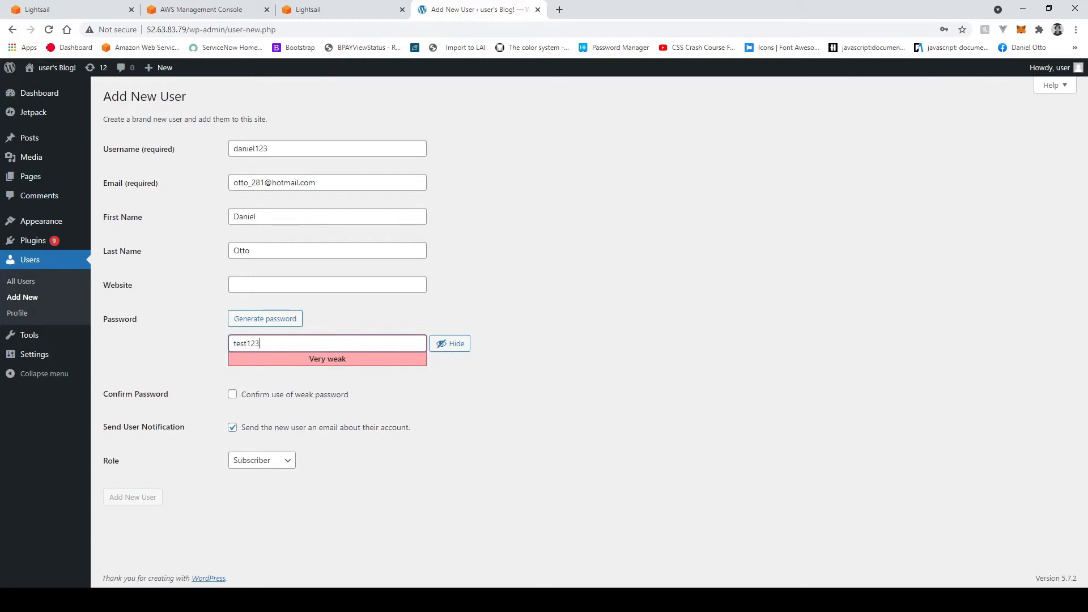
pyautogui.click(232, 394)
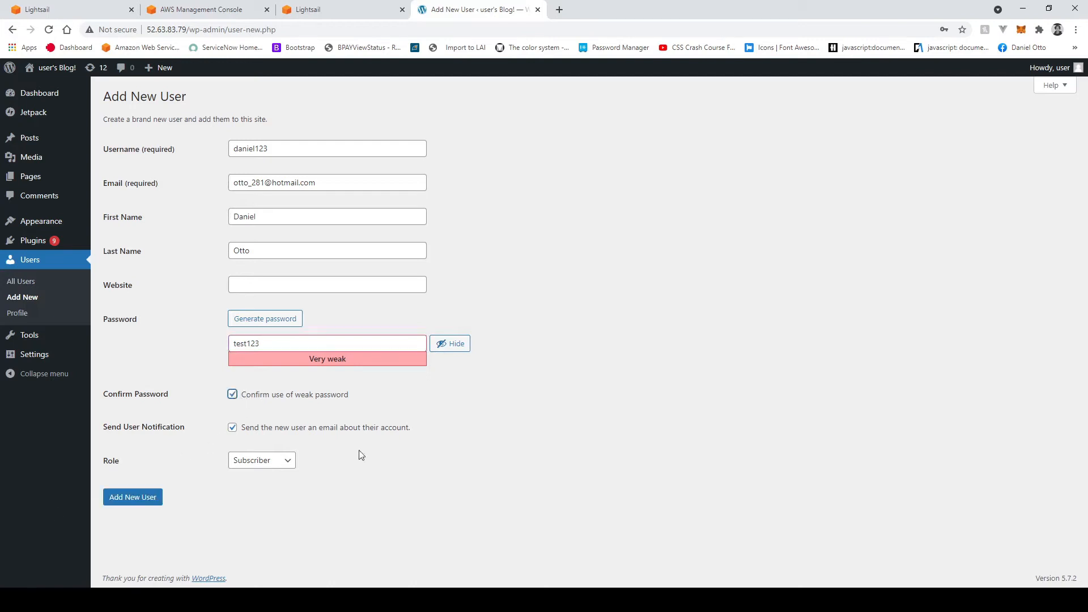
pyautogui.moveTo(347, 464)
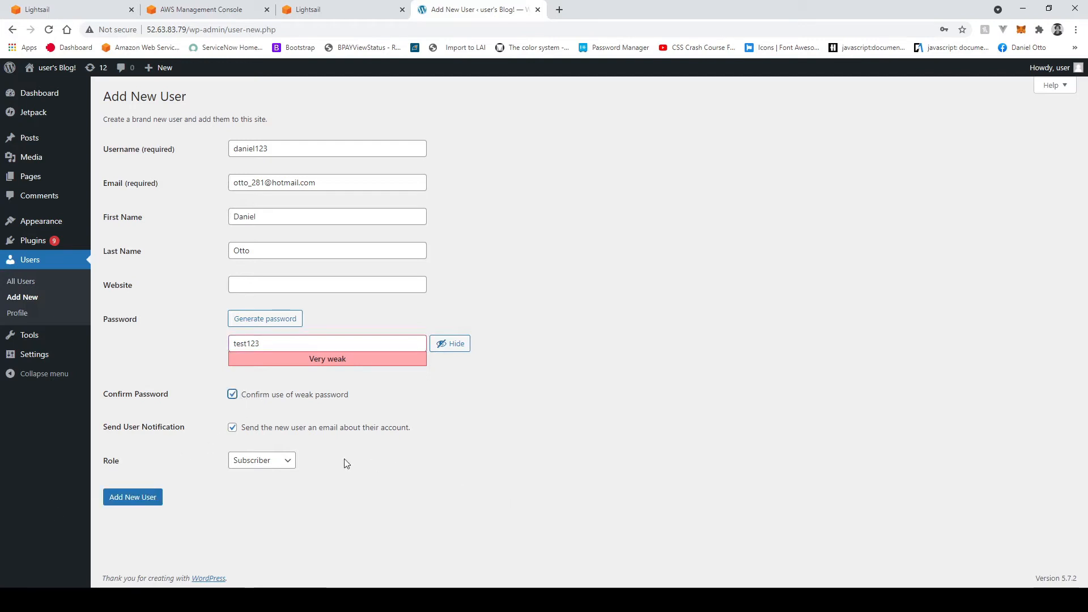
pyautogui.click(262, 460)
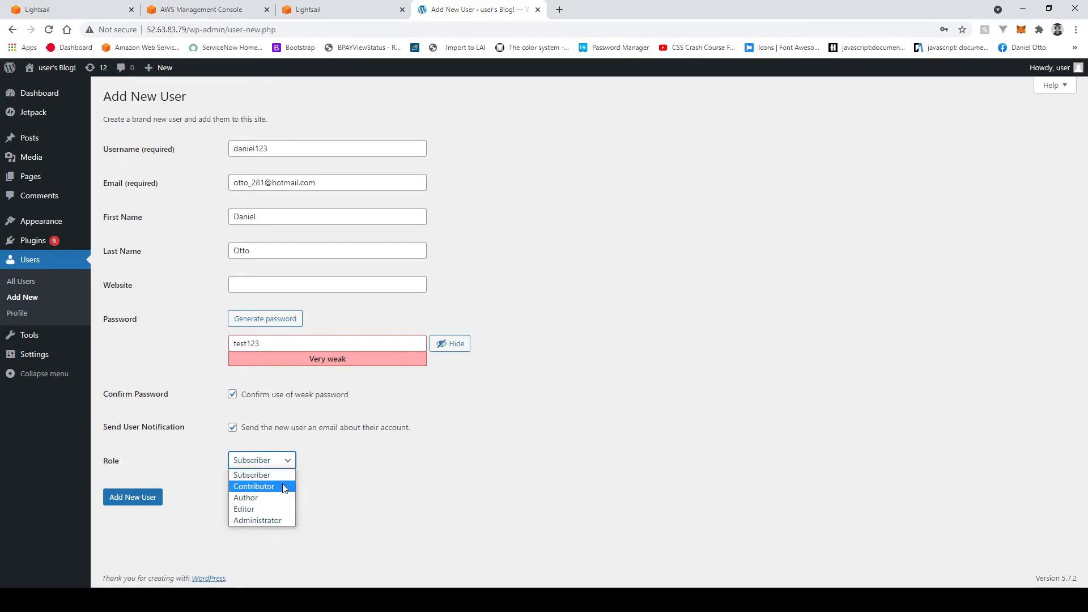
pyautogui.moveTo(261, 508)
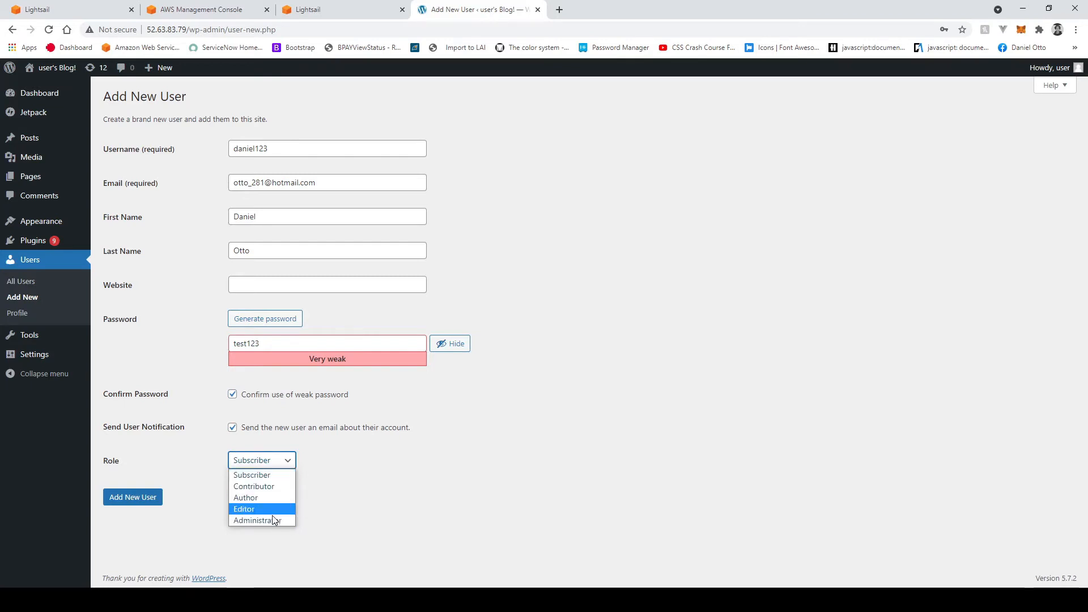
pyautogui.moveTo(261, 520)
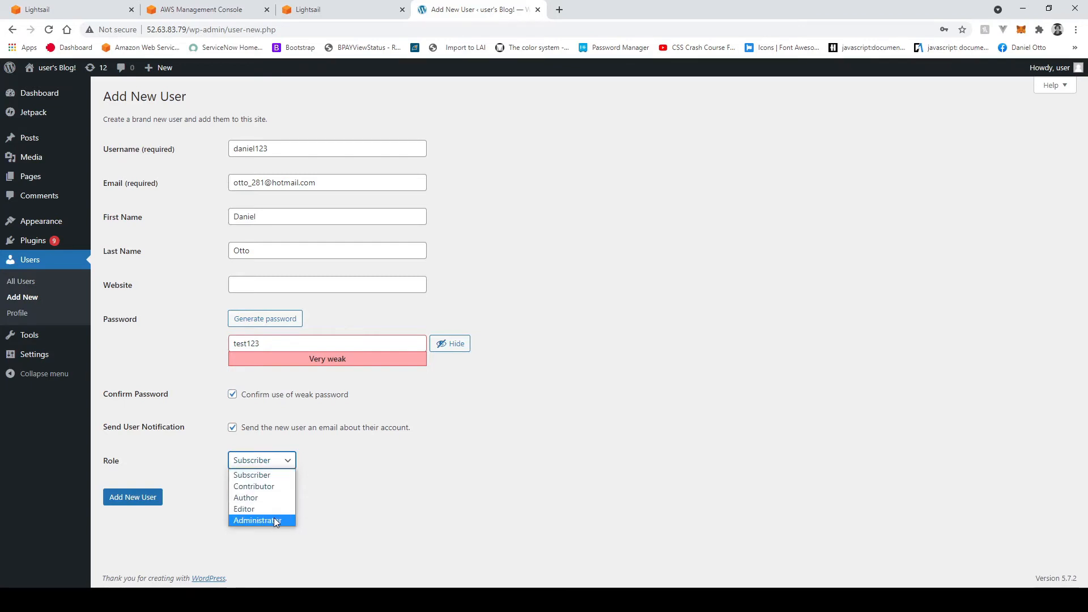
pyautogui.click(256, 520)
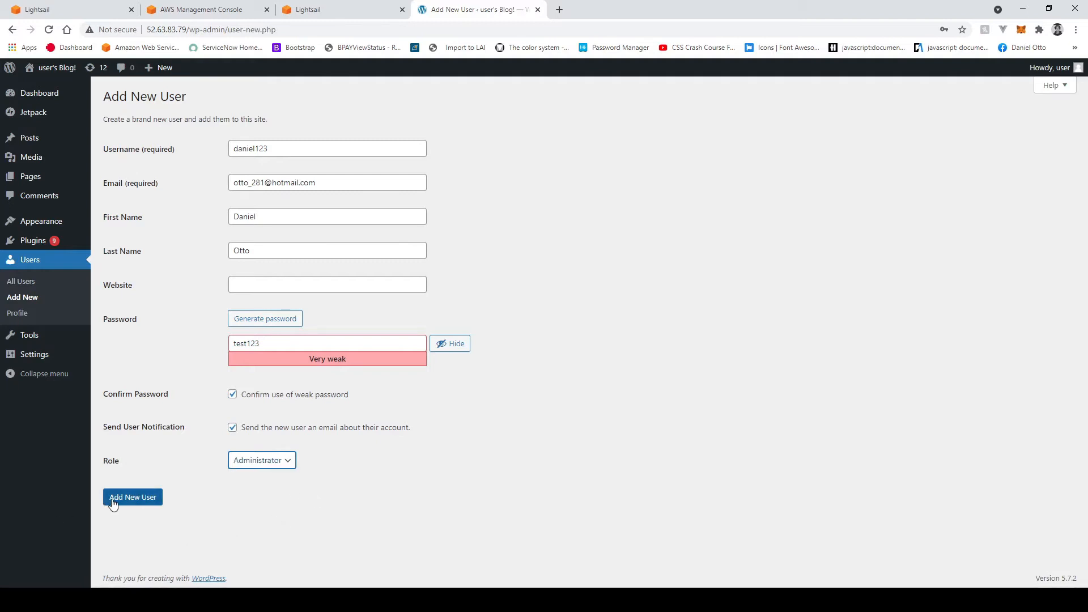
pyautogui.click(131, 496)
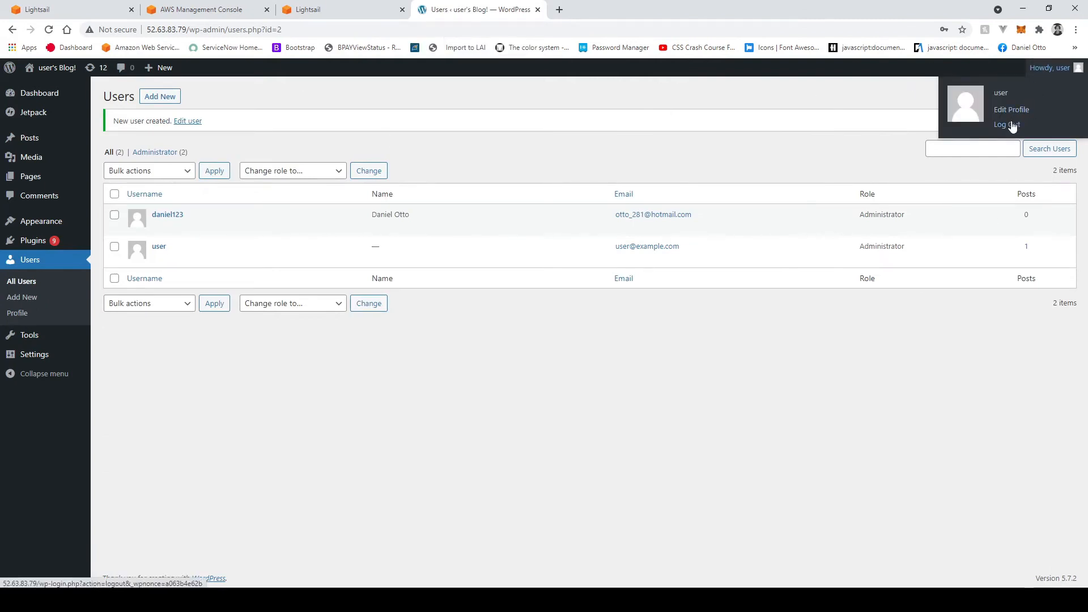
# Log out and sign back in with the new administrator's credentials.
pyautogui.click(1005, 124)
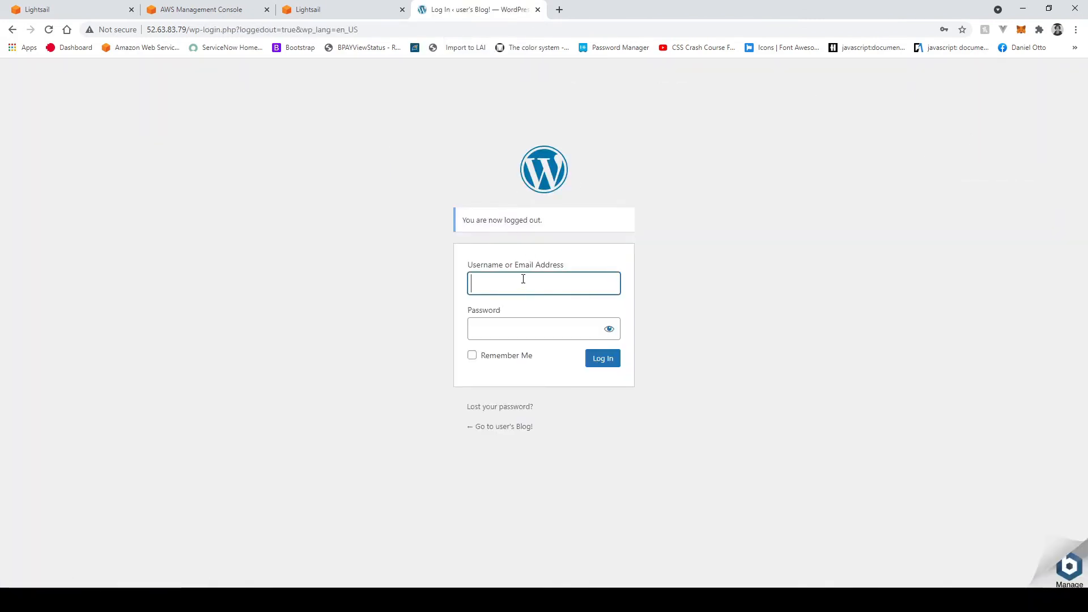
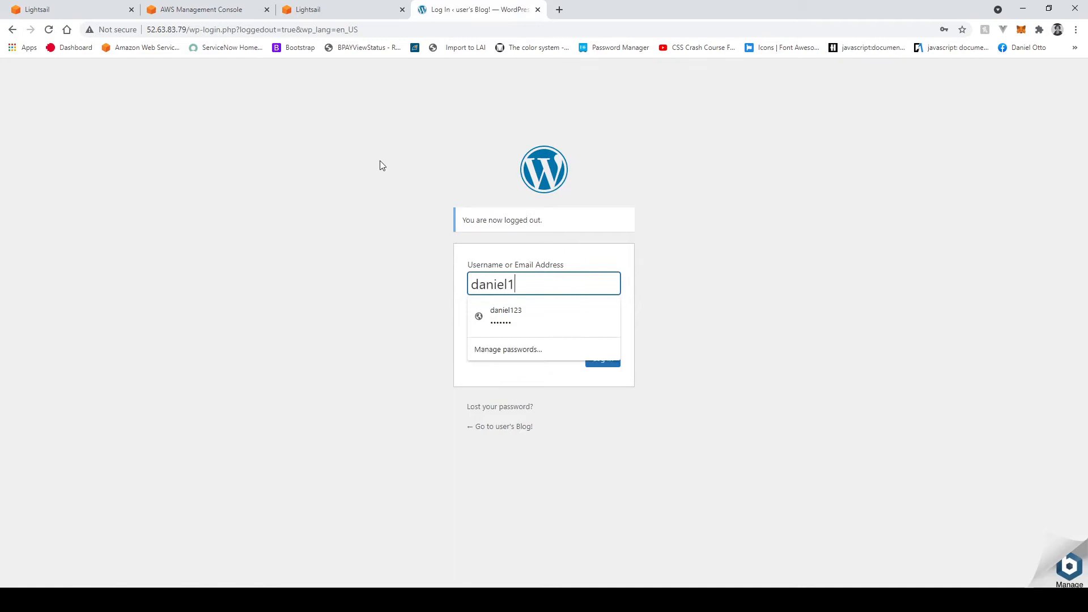
pyautogui.click(506, 316)
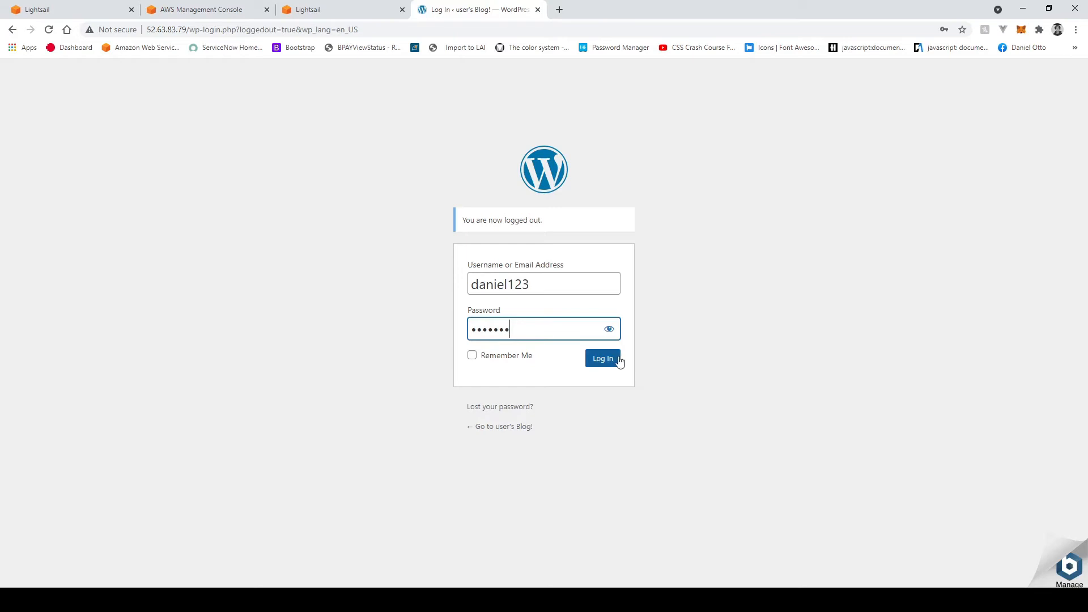
pyautogui.click(601, 358)
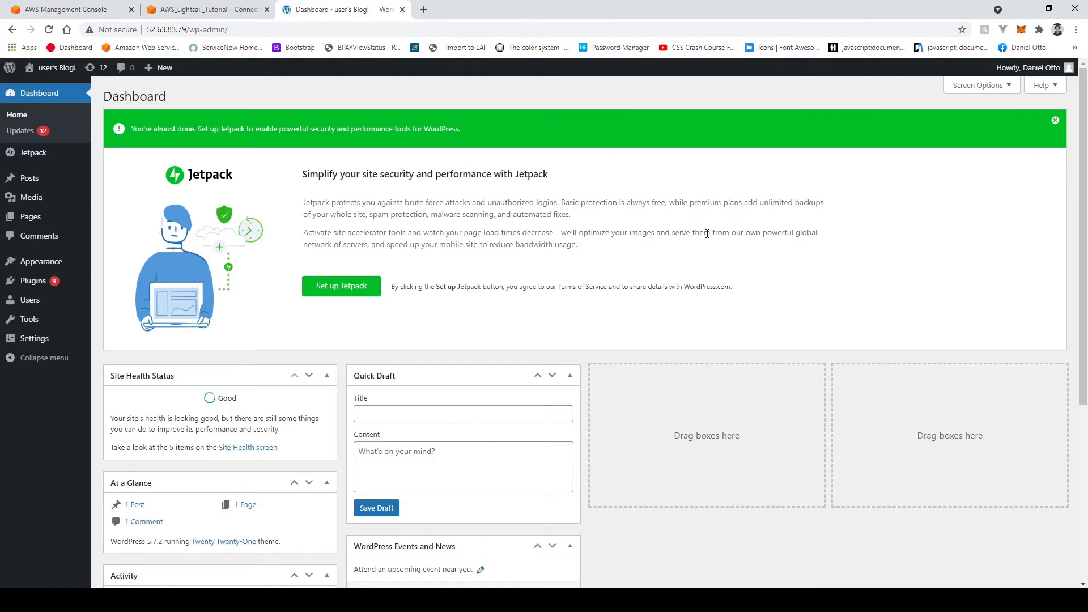
# Open the site's front page in a new tab from the admin bar.
pyautogui.rightClick(44, 88)
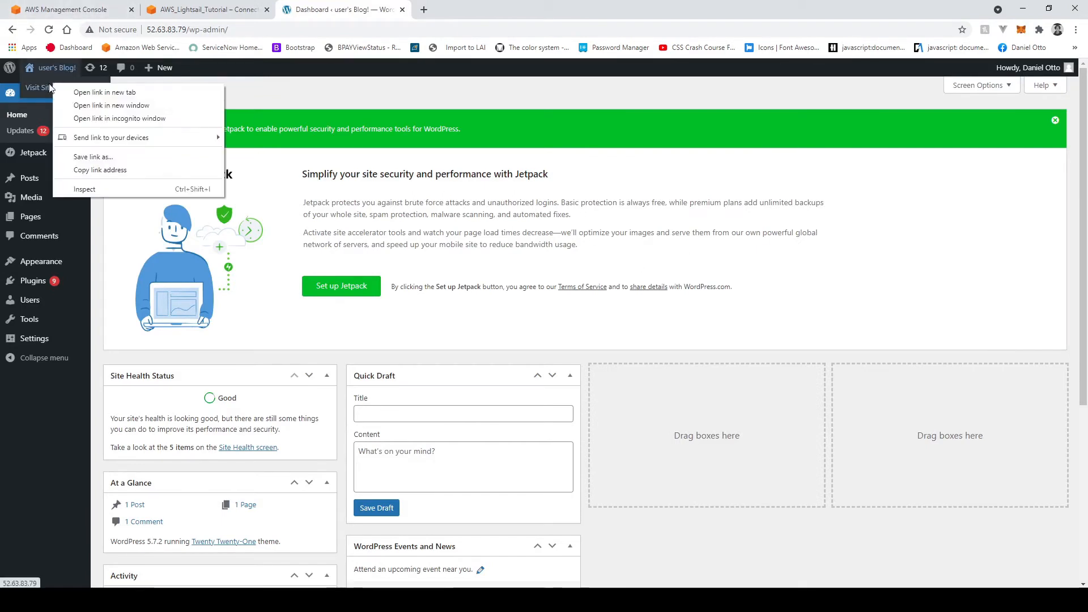
pyautogui.click(104, 92)
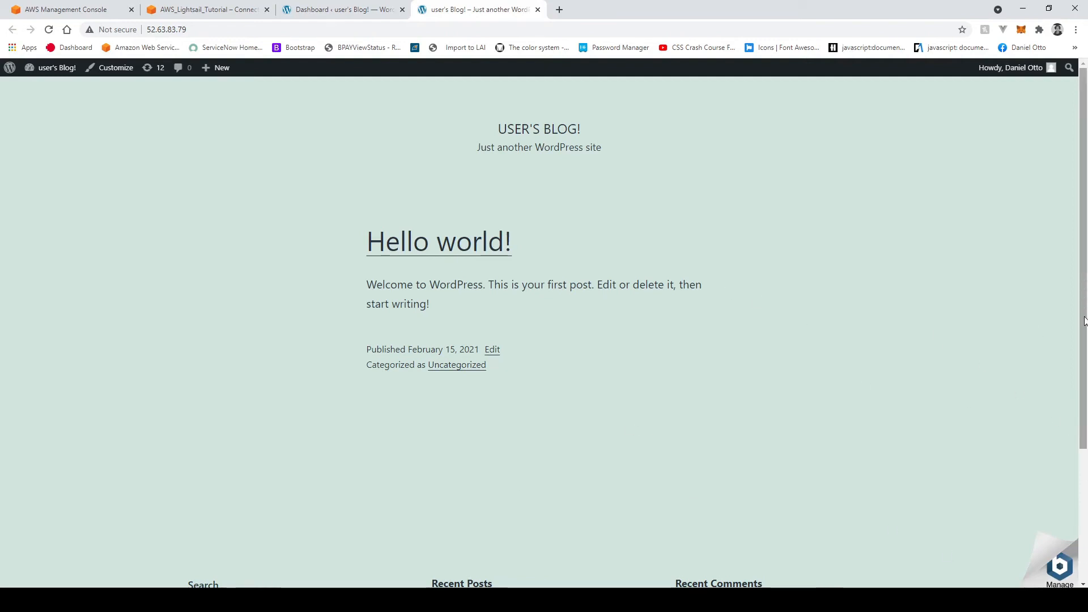
pyautogui.moveTo(206, 9)
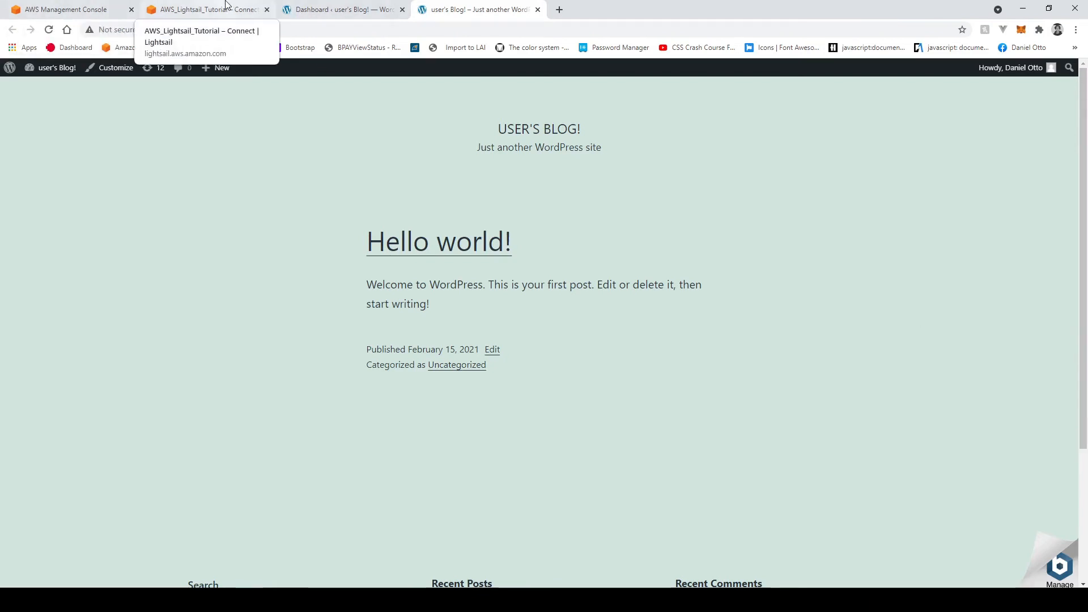
# Start another browser SSH session on the Lightsail instance.
pyautogui.click(201, 9)
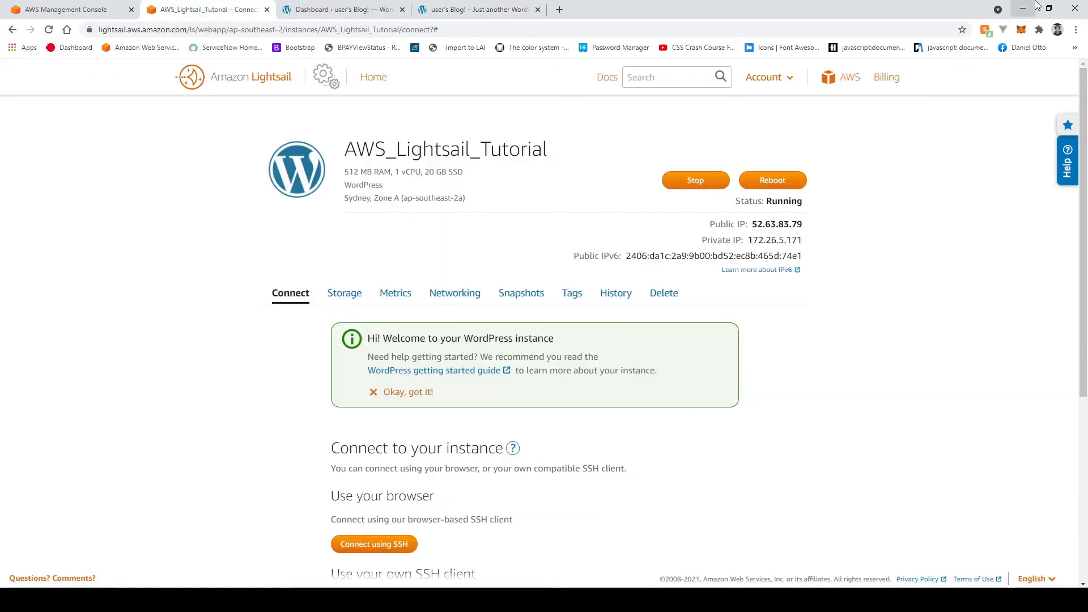
pyautogui.scroll(-3)
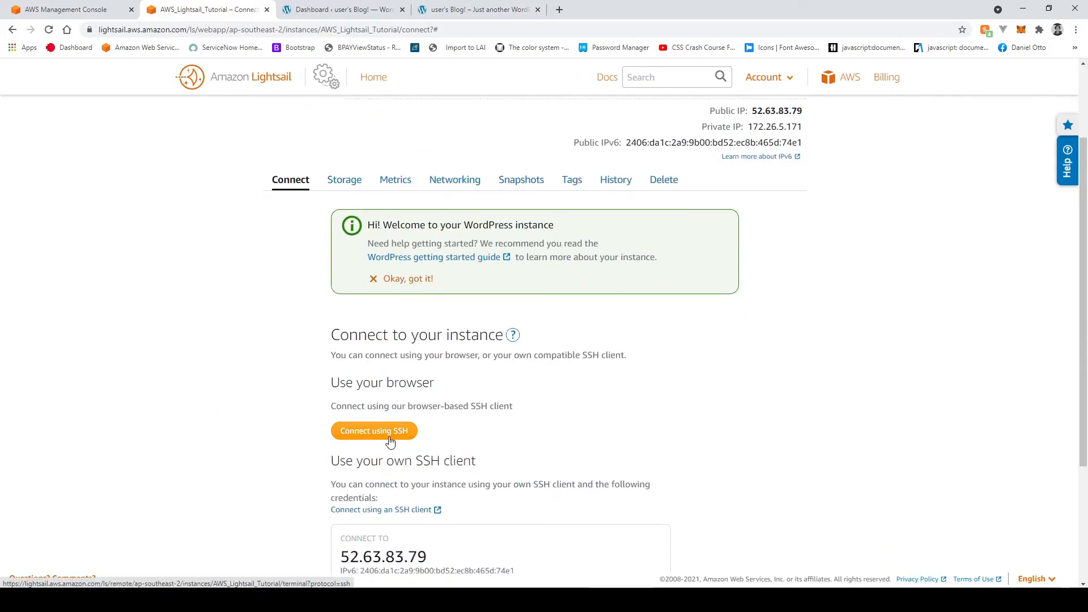
pyautogui.click(373, 431)
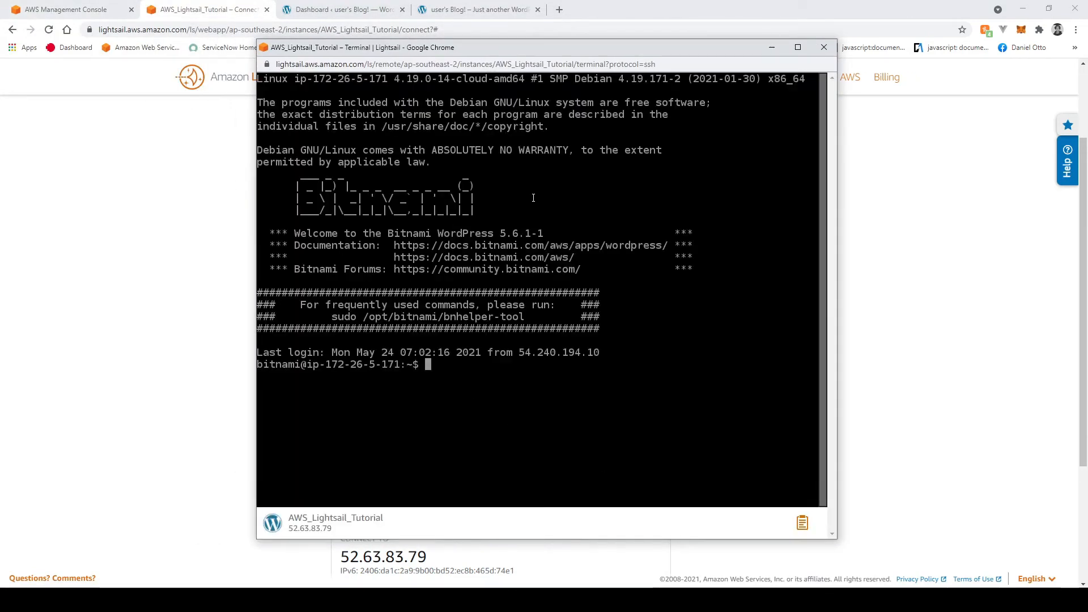
# Run sudo /opt/bitnami/apps/wordpress/bnconfig --disable_banner 1 and exit the session.
pyautogui.write('sudo /')
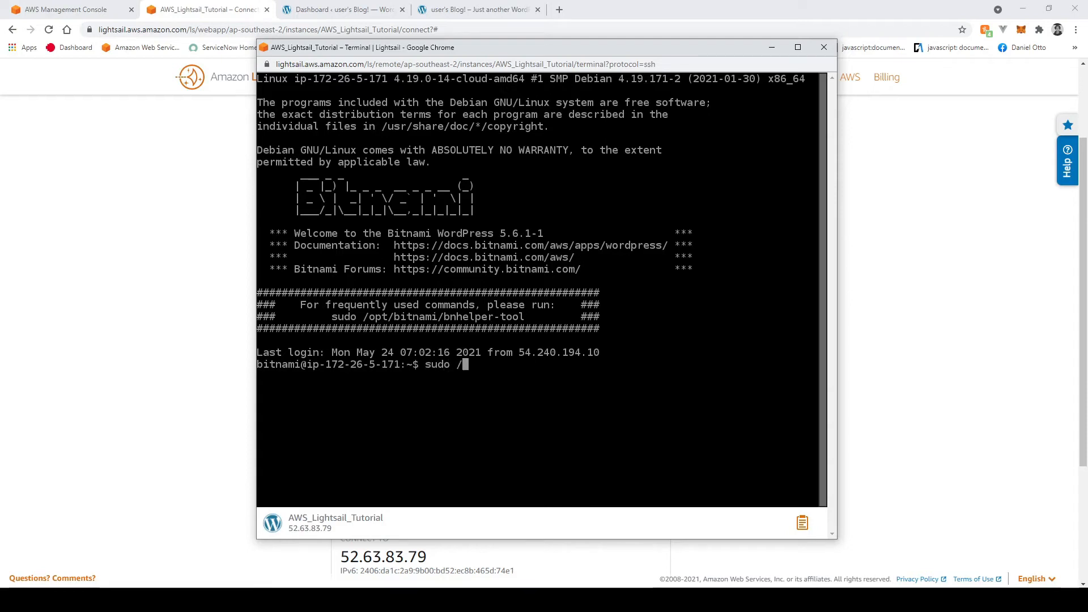
pyautogui.write('opt/')
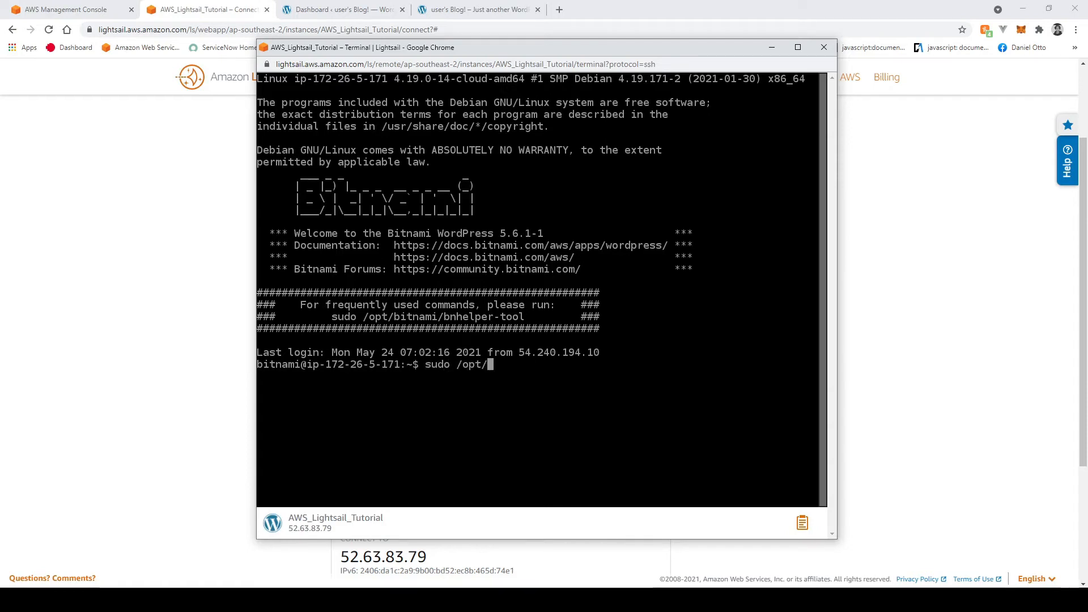
pyautogui.write('bitnami/')
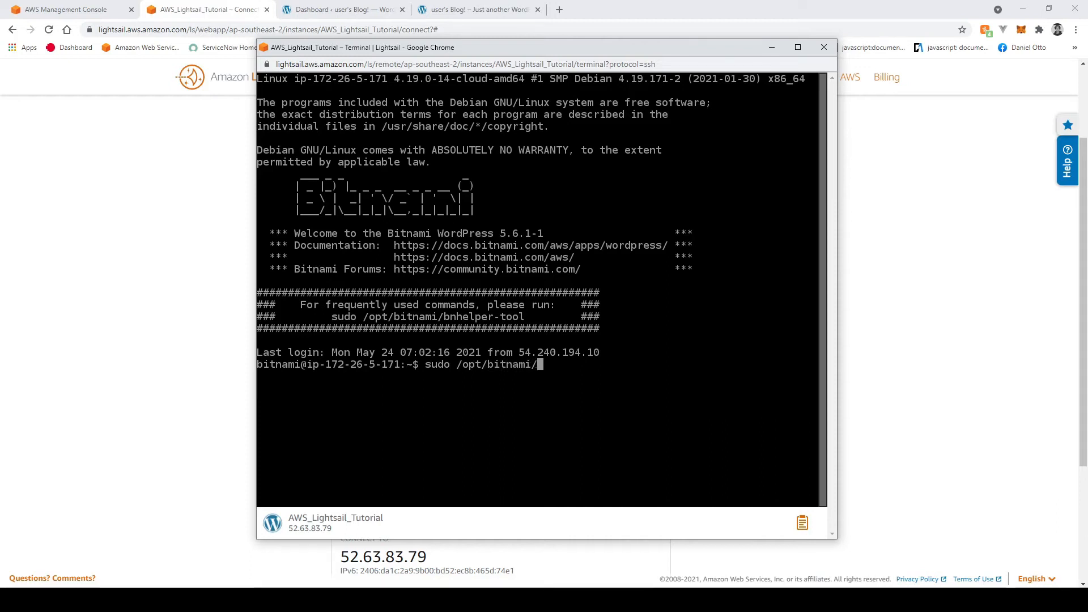
pyautogui.write('apps/wordpress/')
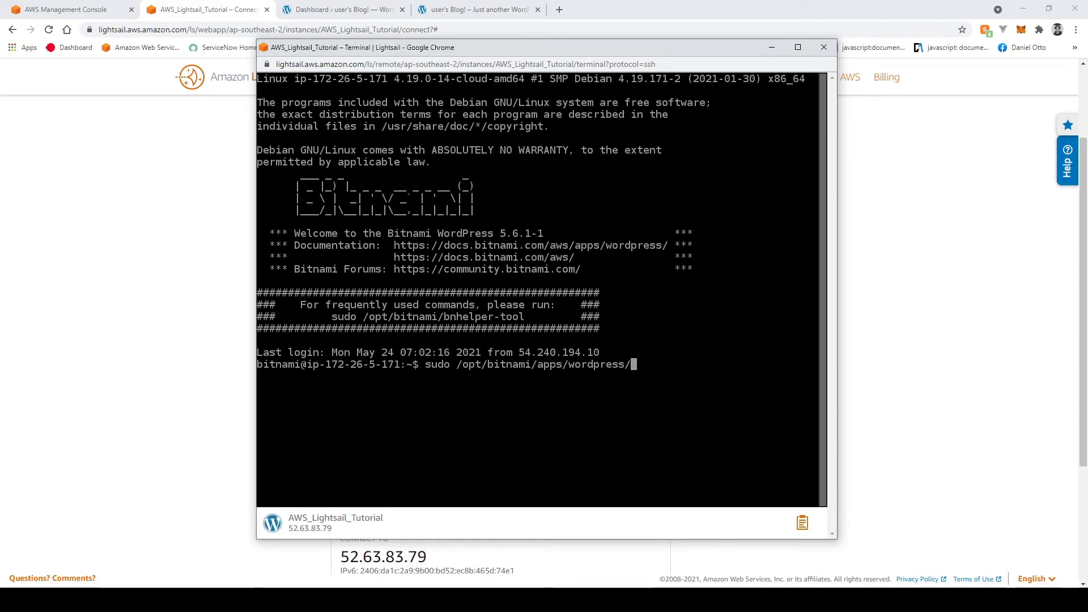
pyautogui.write('bnconfig --')
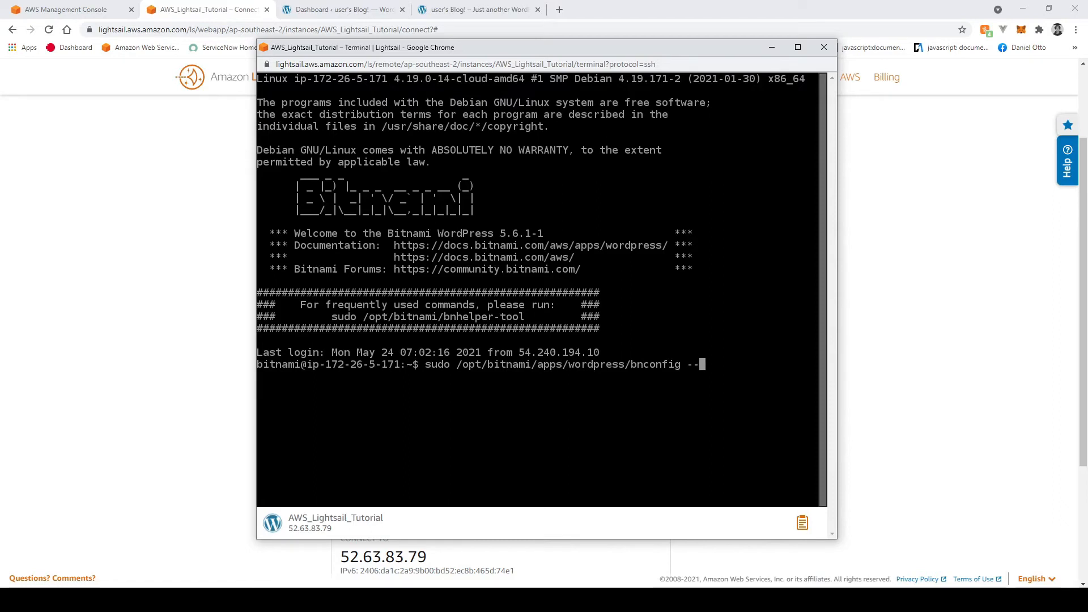
pyautogui.write('disable')
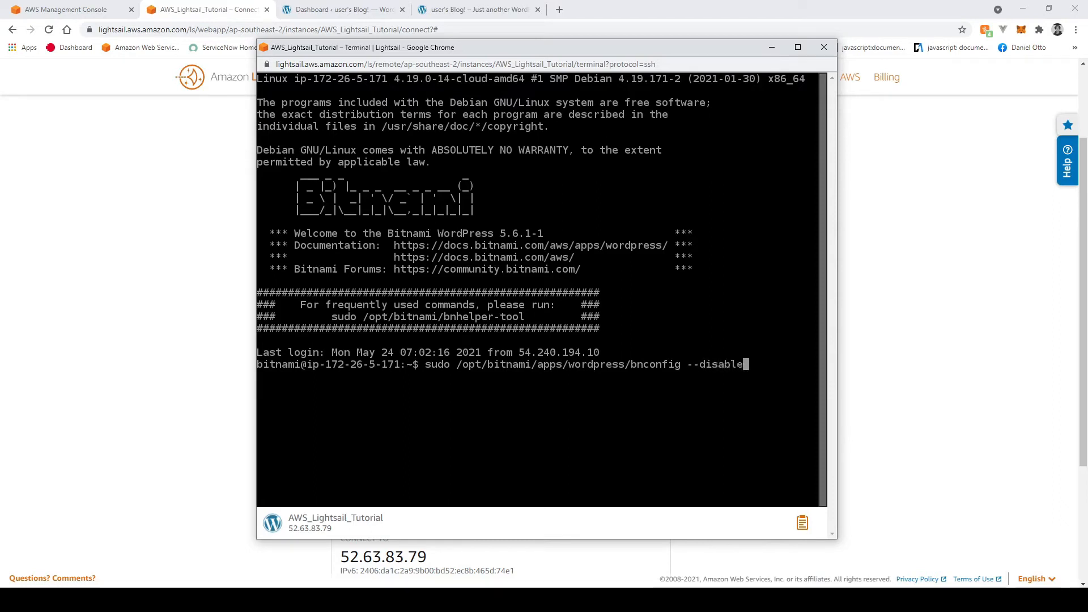
pyautogui.write('_bann')
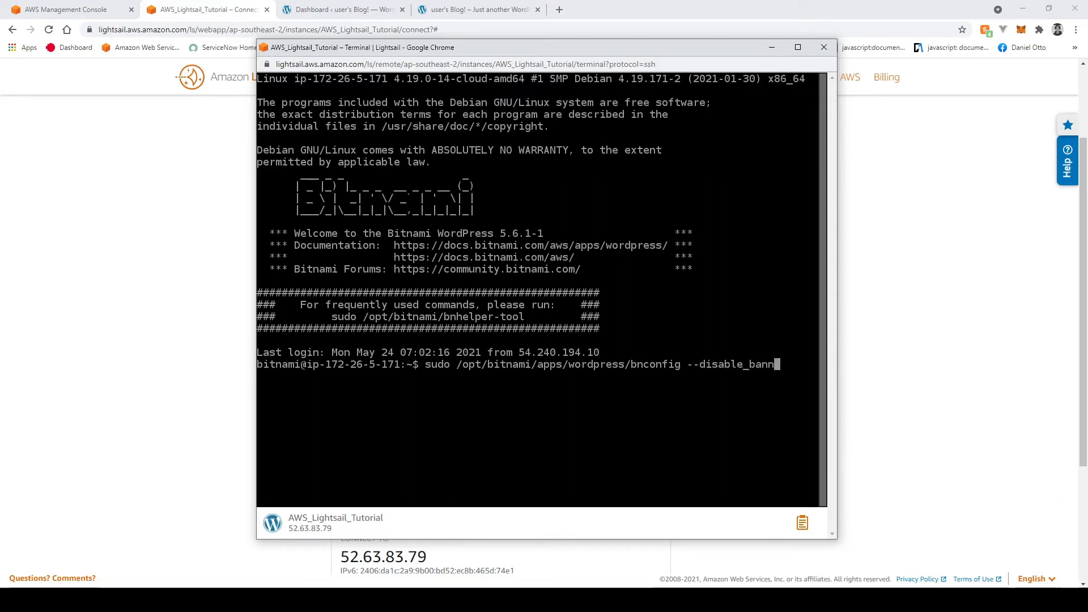
pyautogui.write('er 1')
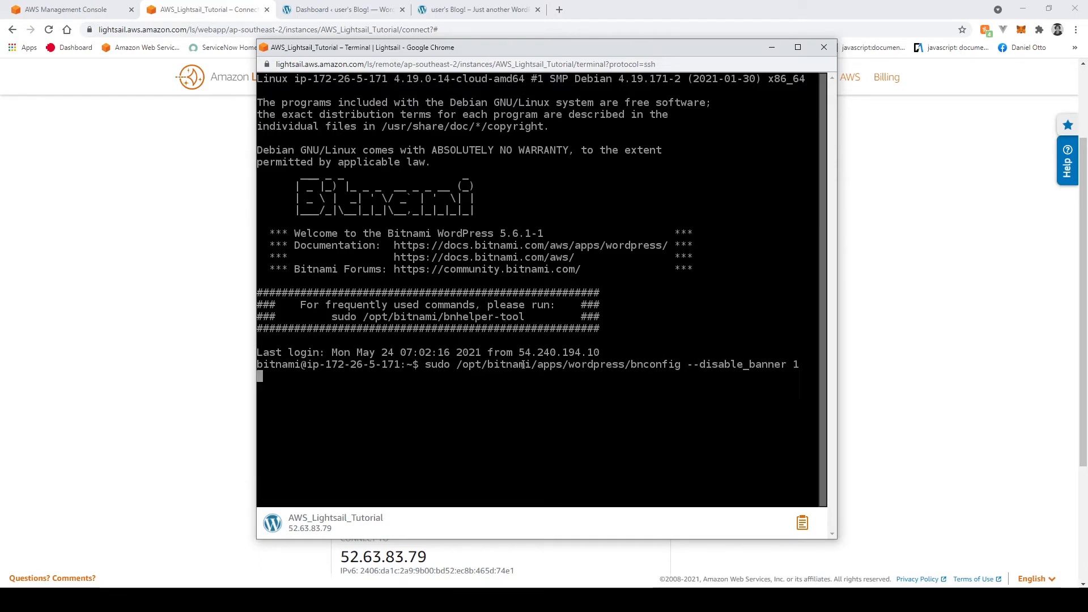
pyautogui.moveTo(584, 340)
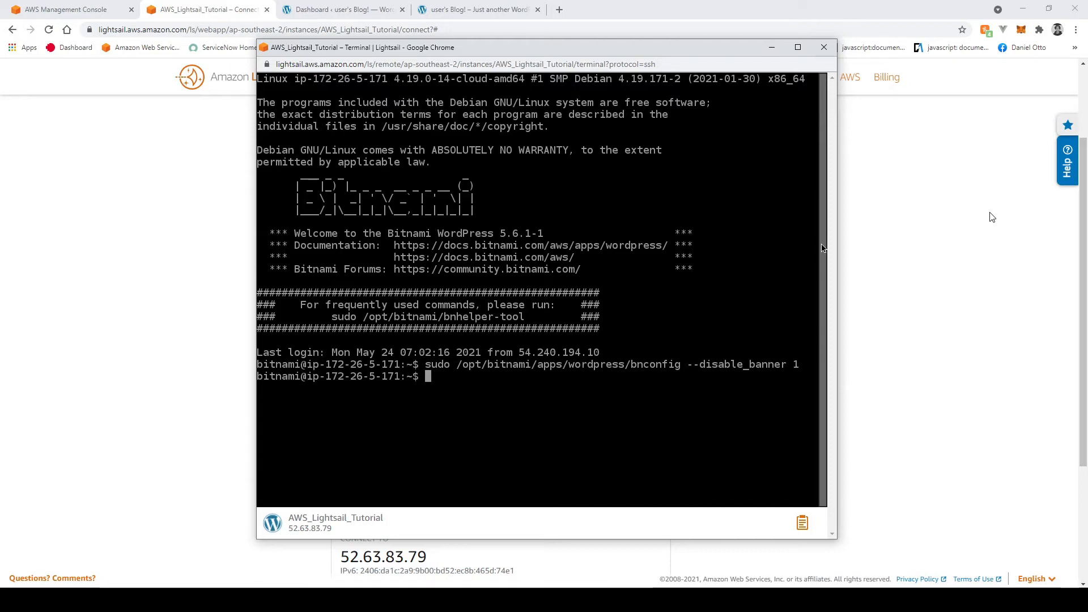
pyautogui.write('ex')
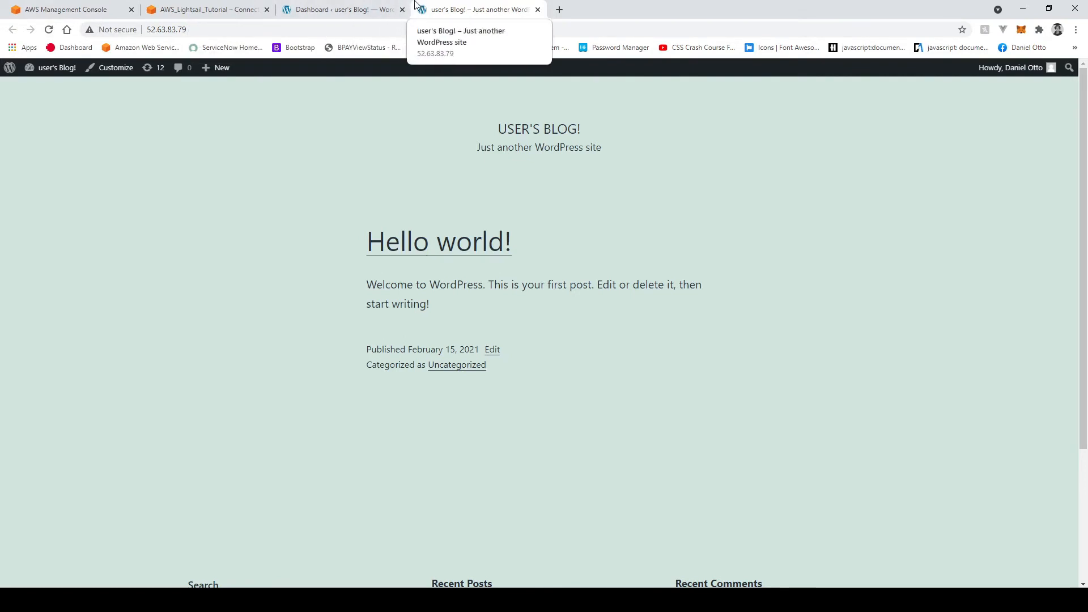
# Return to the top of the AWS_Lightsail_Tutorial instance's Connect page.
pyautogui.click(205, 9)
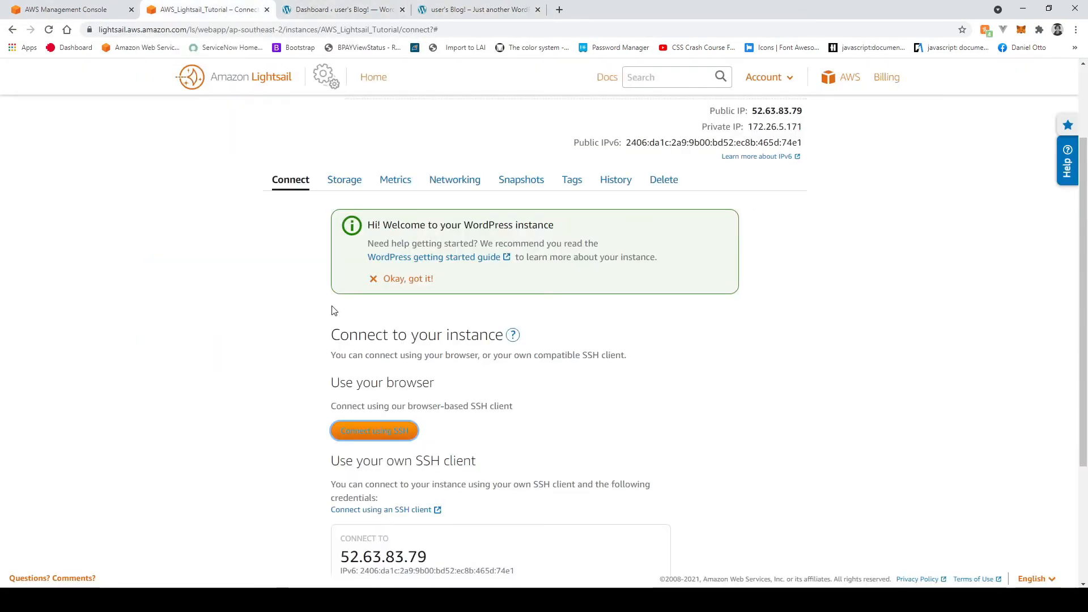
pyautogui.moveTo(482, 285)
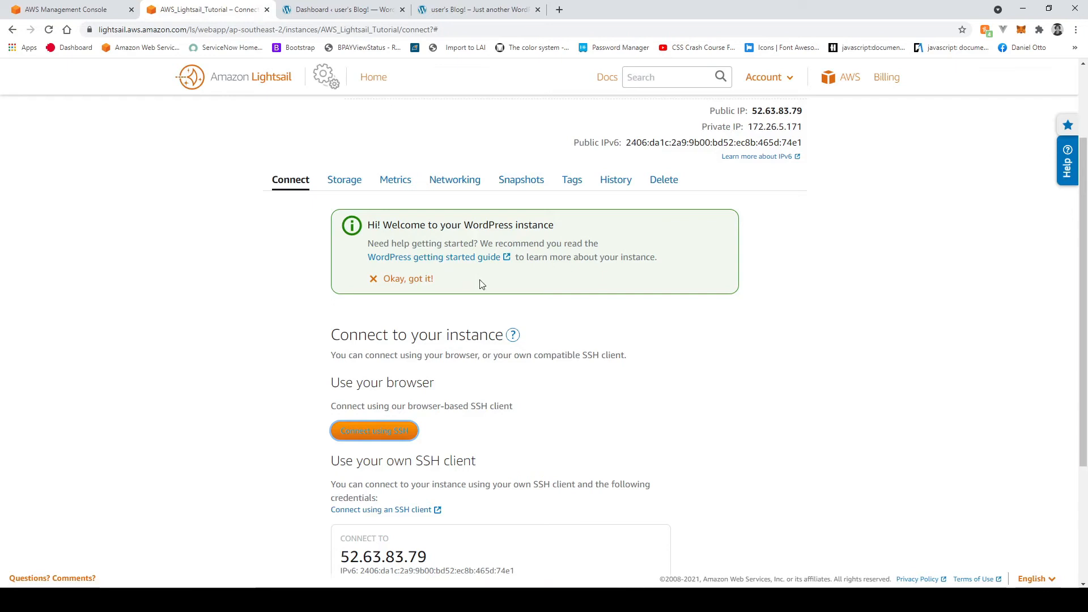
pyautogui.scroll(3)
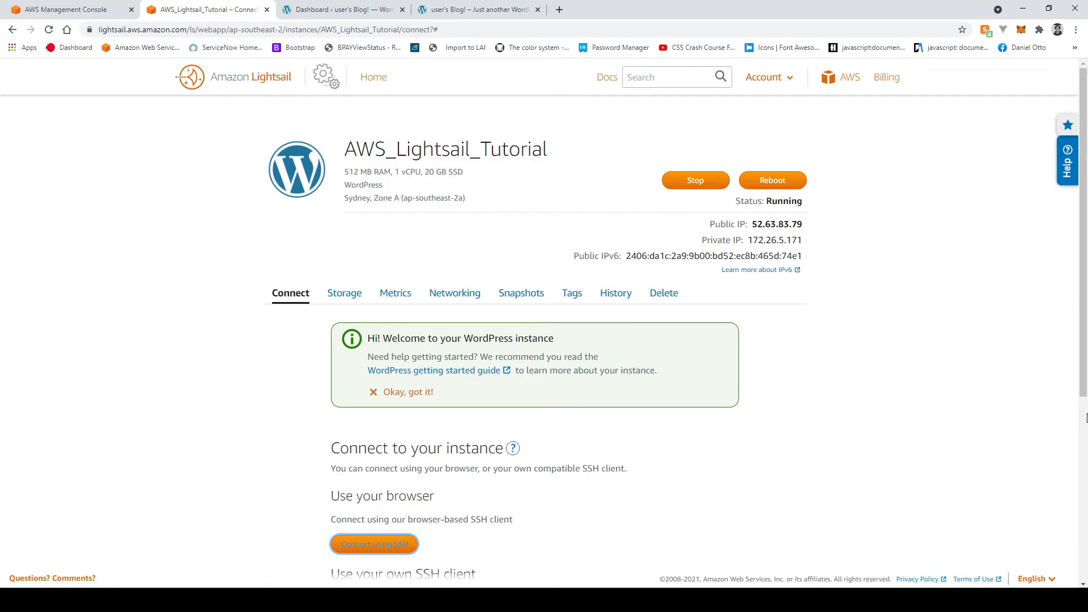
pyautogui.moveTo(79, 546)
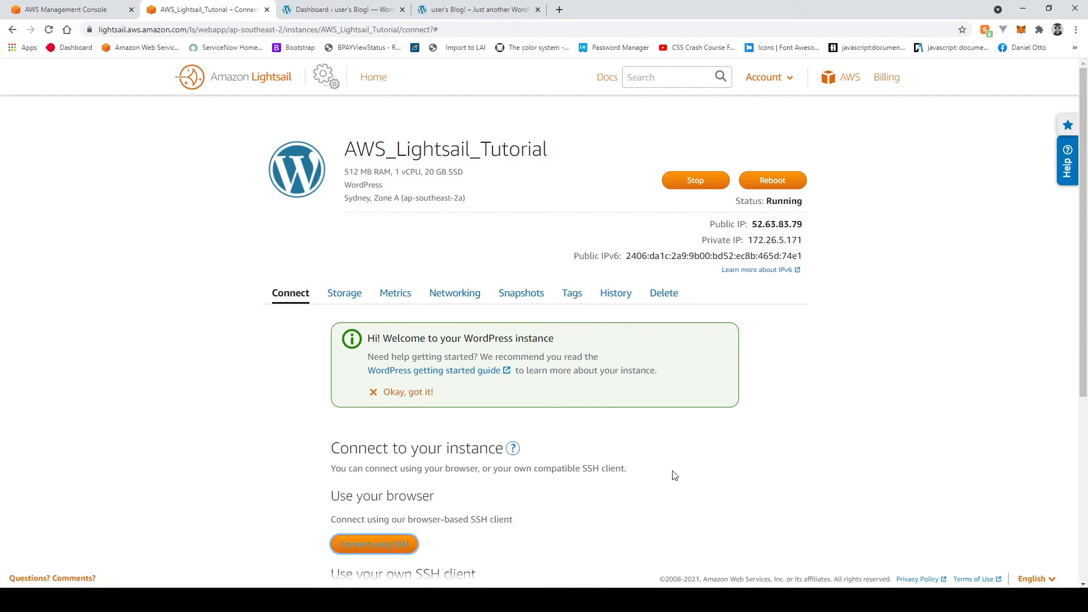
pyautogui.moveTo(496, 225)
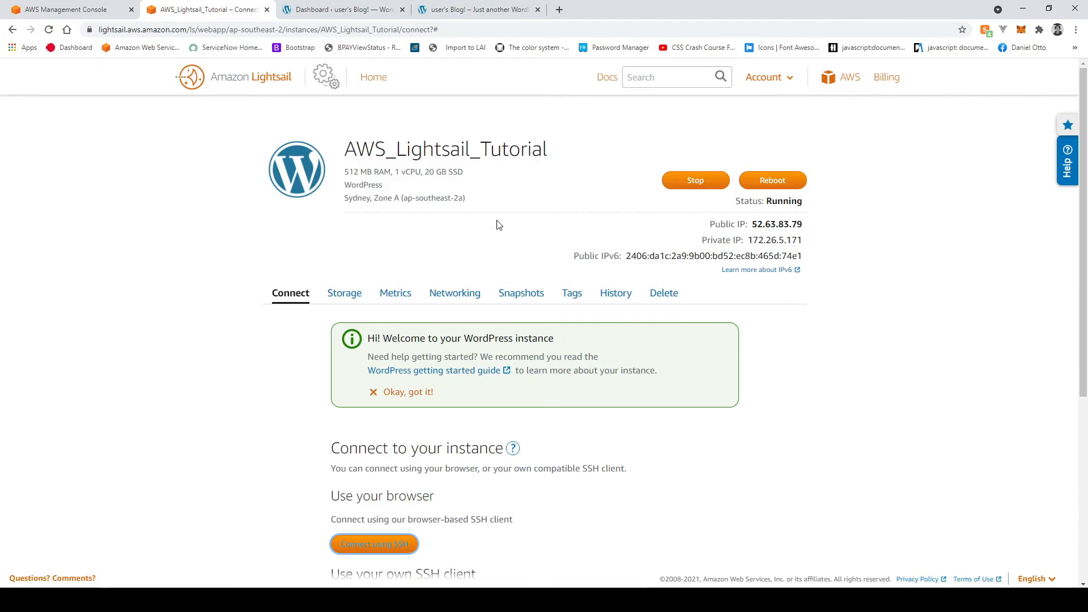
# Create a manual snapshot named AWS_Lightsail_Tutorial-SNAPSHOT from the instance's Snapshots section.
pyautogui.click(520, 292)
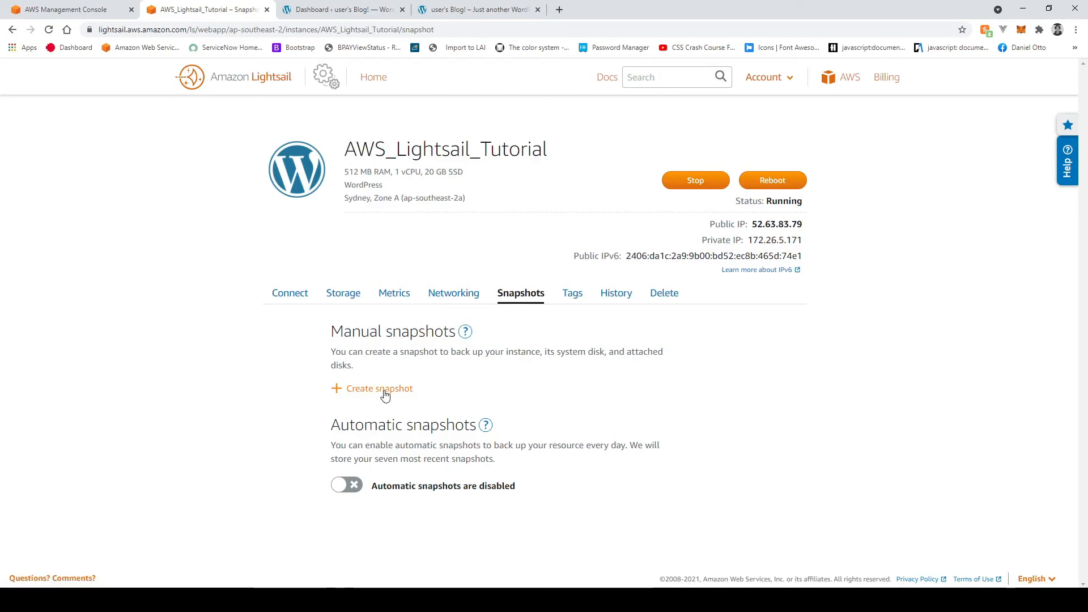
pyautogui.click(379, 388)
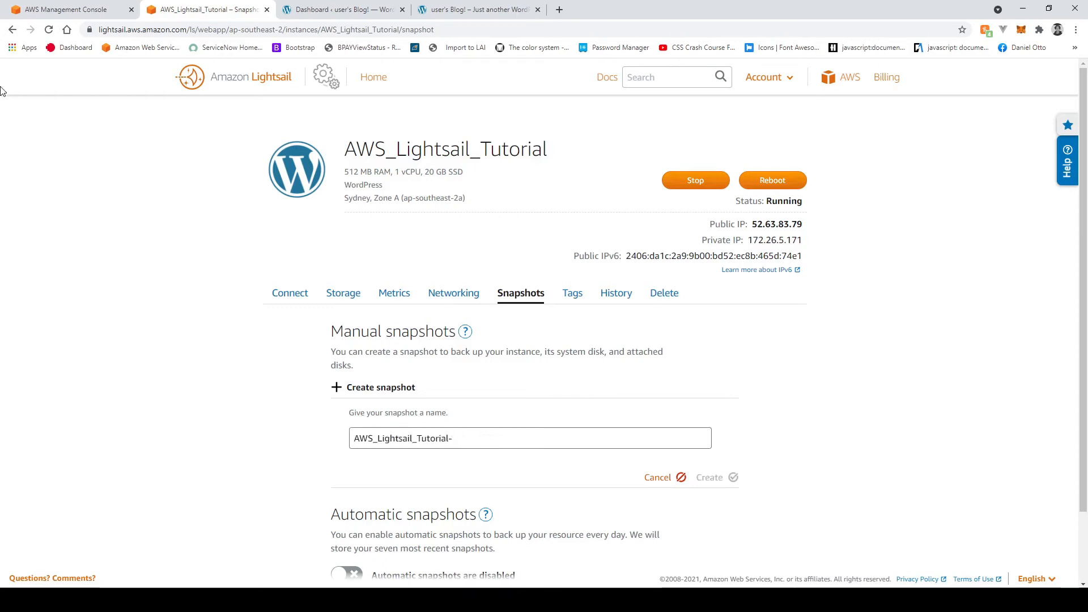
pyautogui.write('SNAPSHOT')
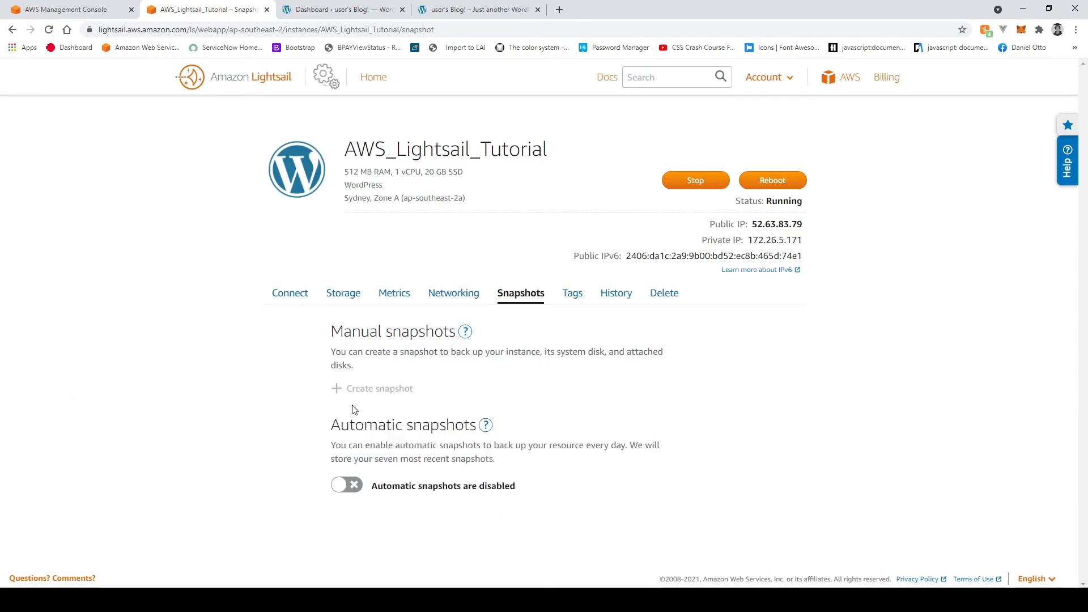
pyautogui.click(379, 387)
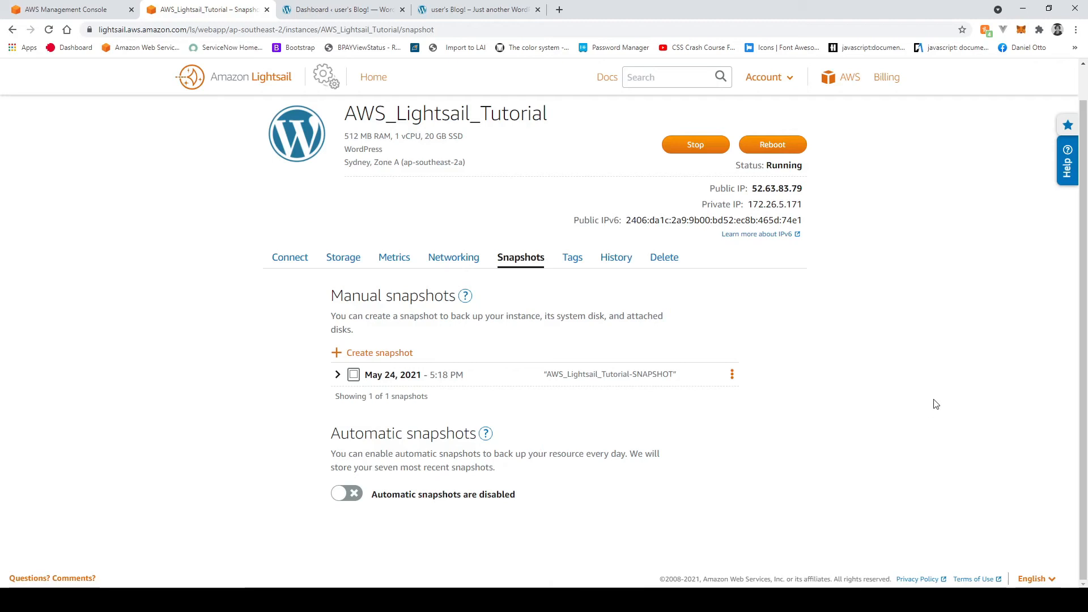
pyautogui.moveTo(569, 230)
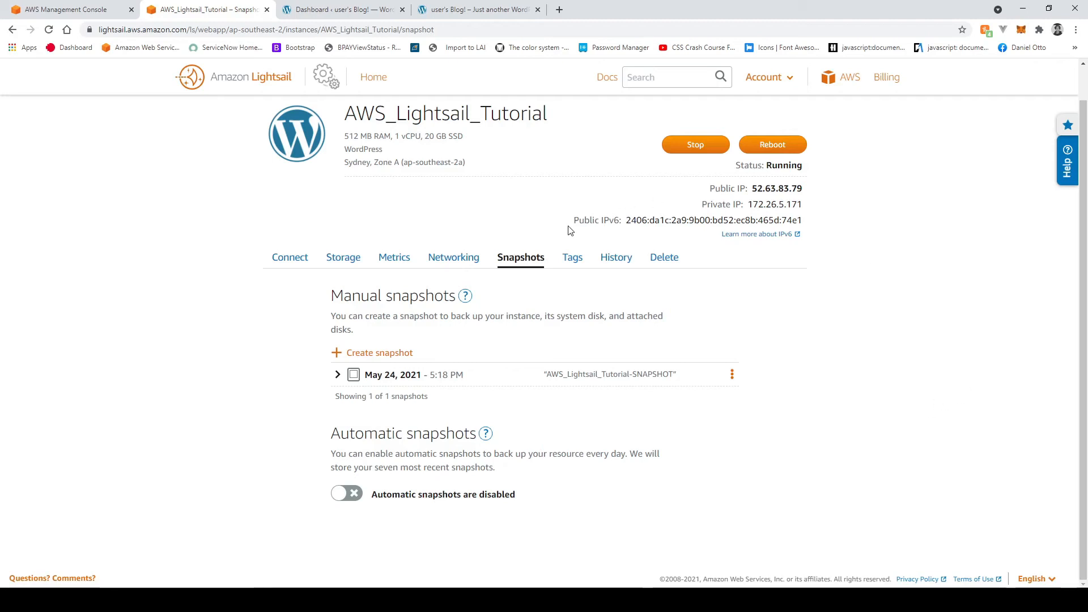
pyautogui.moveTo(98, 348)
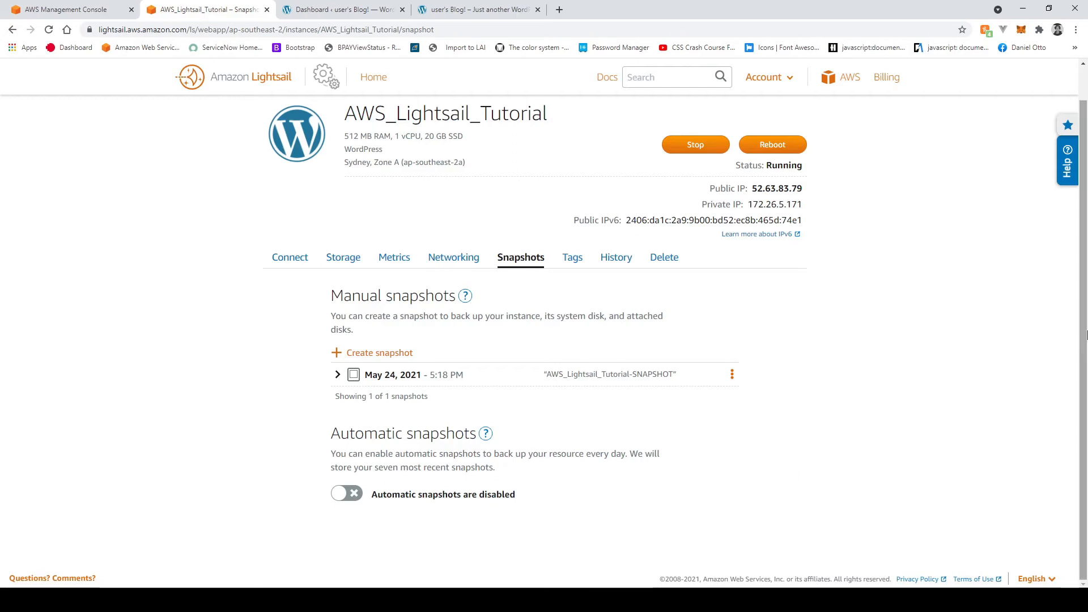
pyautogui.moveTo(550, 137)
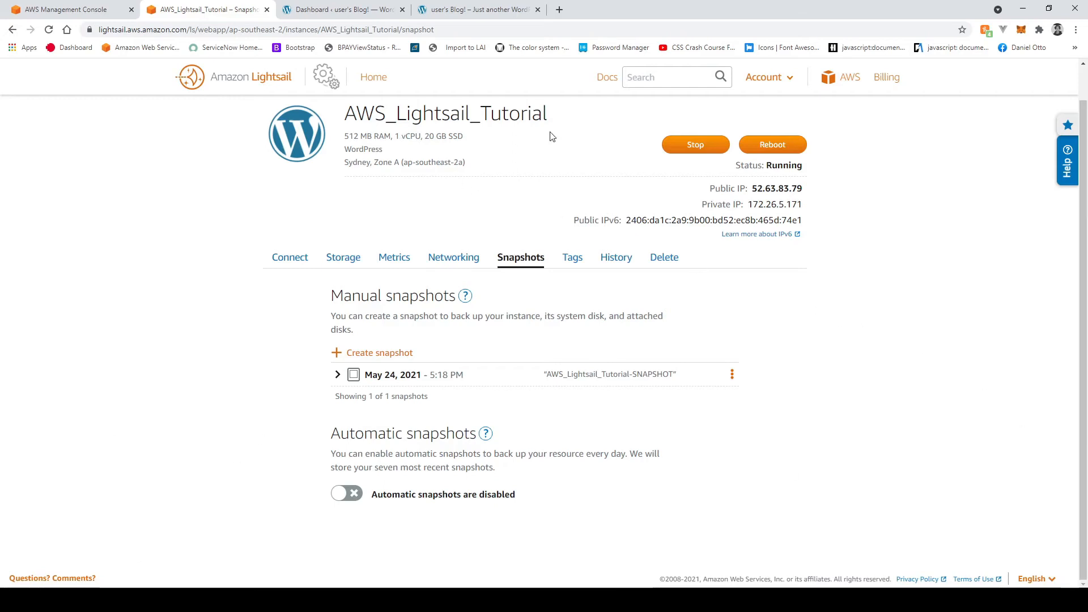
pyautogui.moveTo(463, 438)
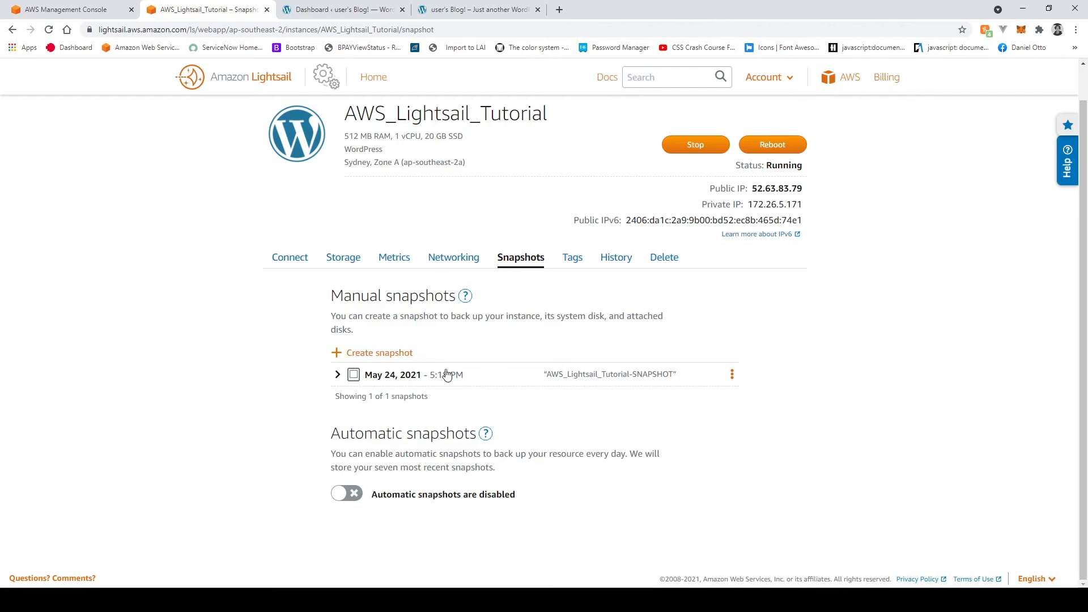
pyautogui.moveTo(671, 398)
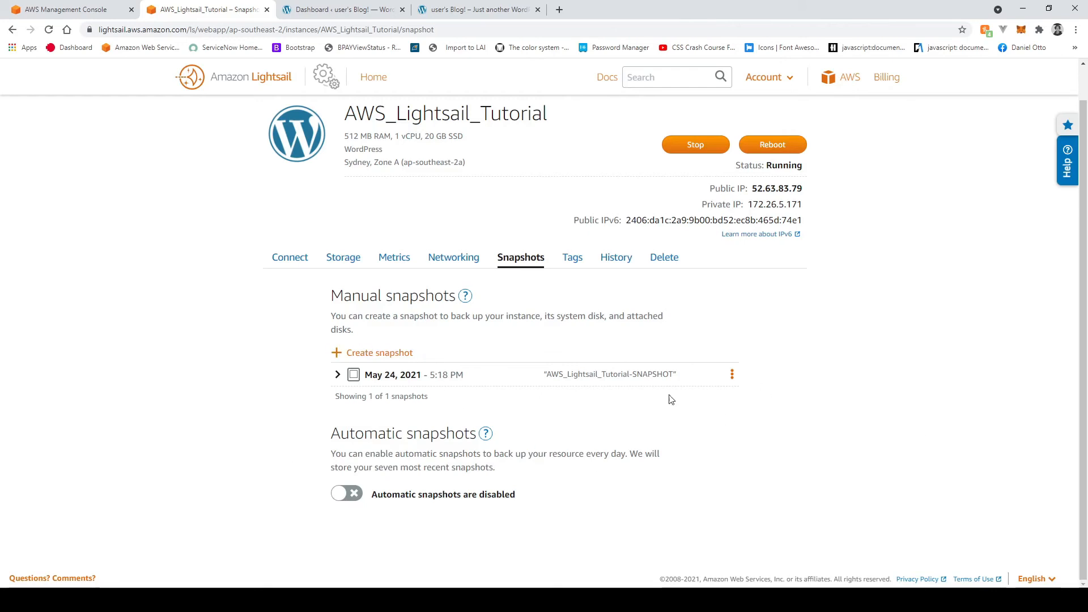
pyautogui.moveTo(1012, 560)
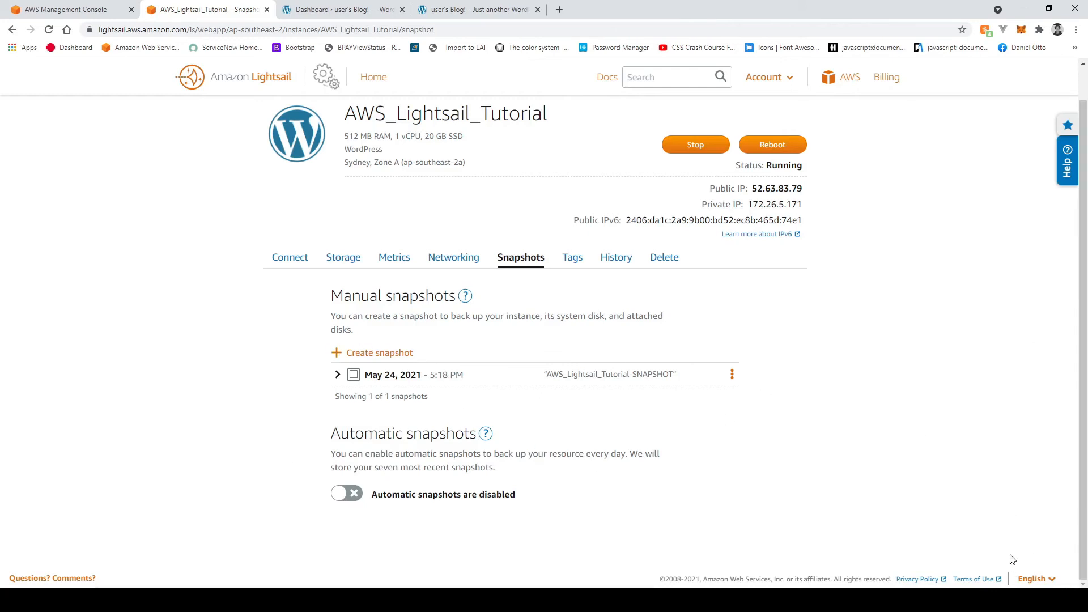
pyautogui.moveTo(895, 482)
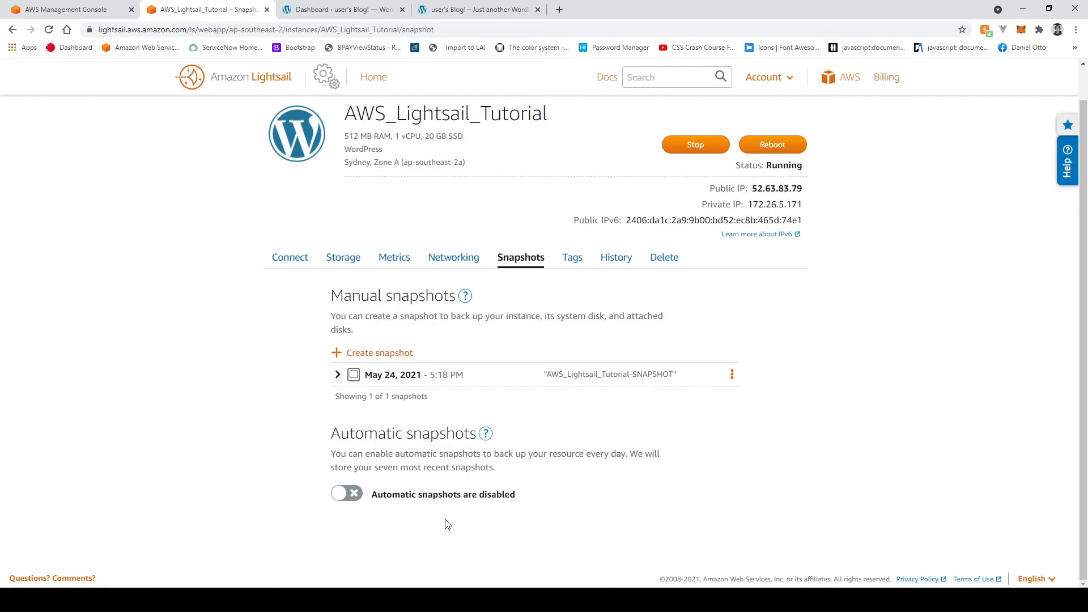
pyautogui.moveTo(685, 469)
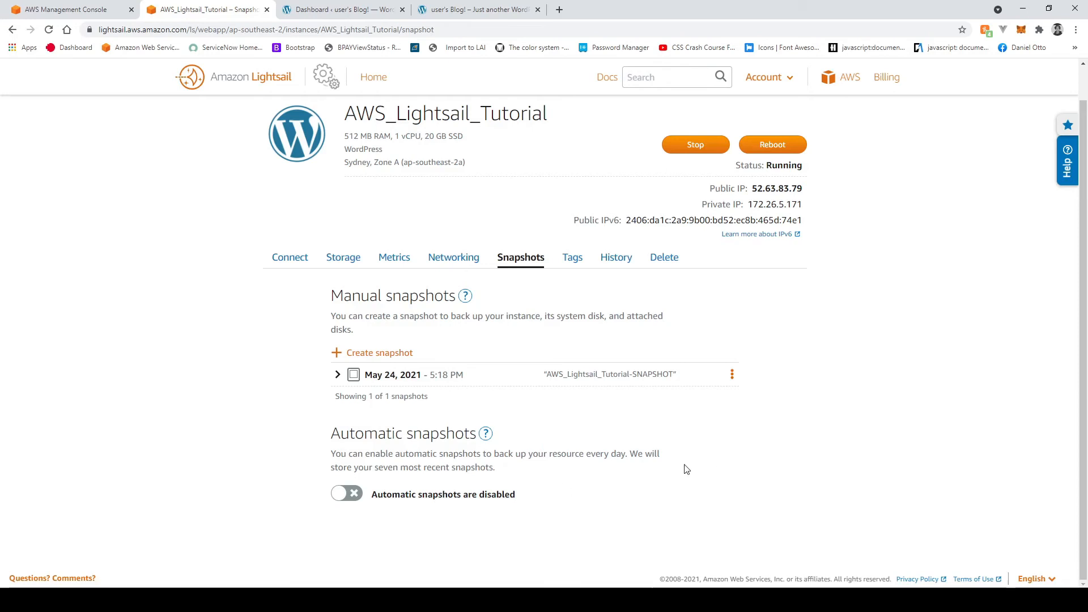
pyautogui.click(346, 494)
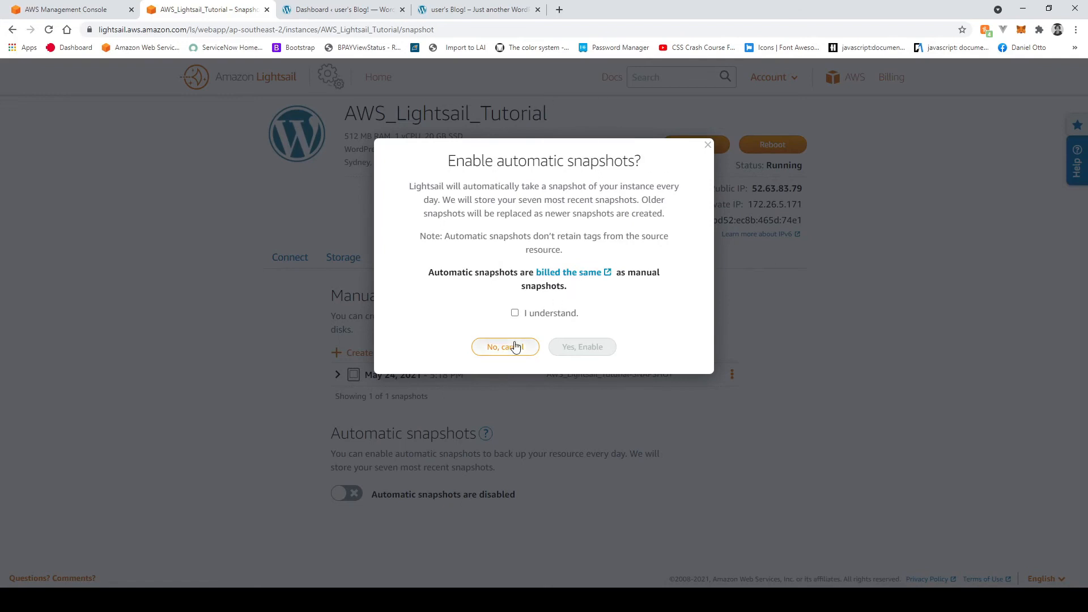
pyautogui.click(504, 347)
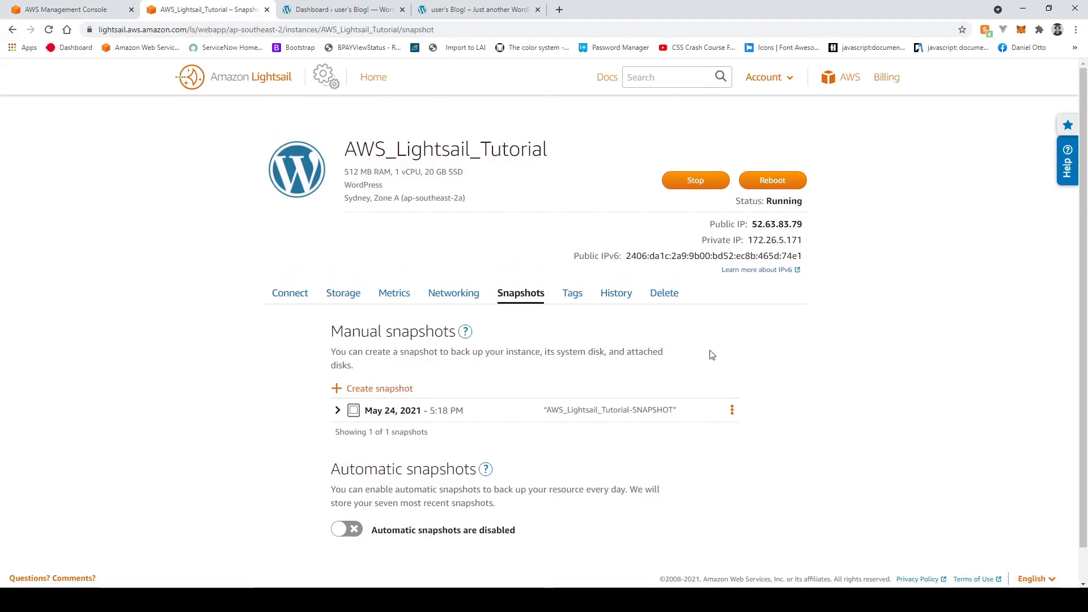
pyautogui.moveTo(571, 292)
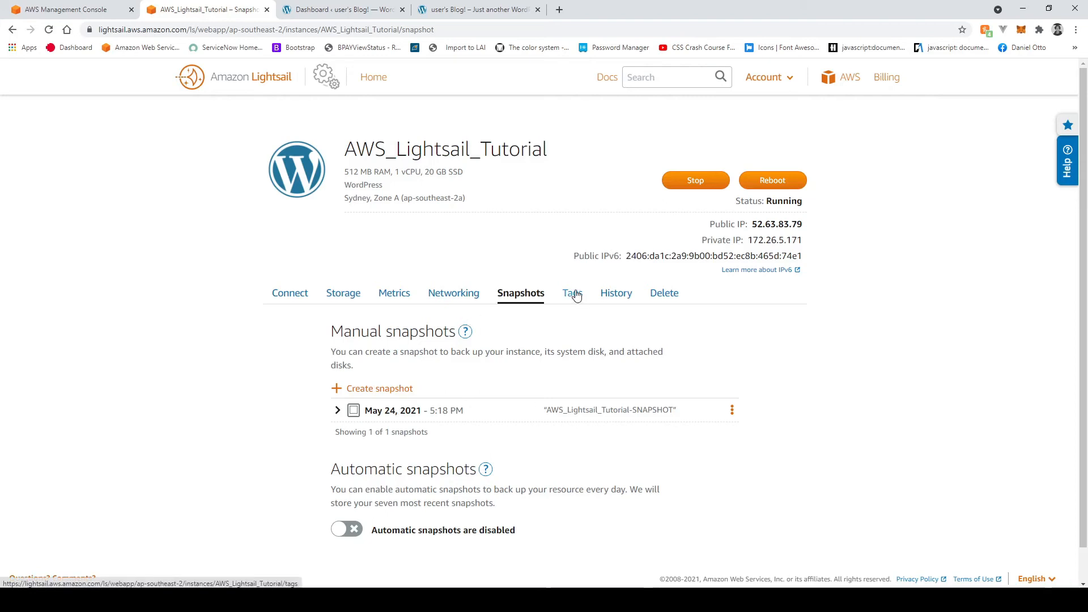
pyautogui.click(731, 409)
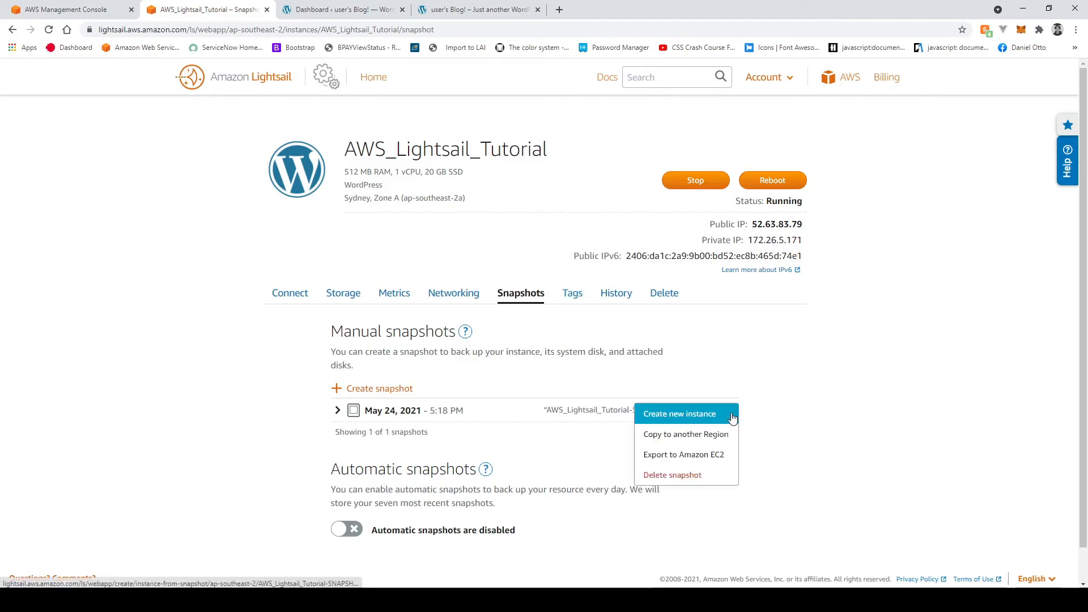
pyautogui.moveTo(659, 413)
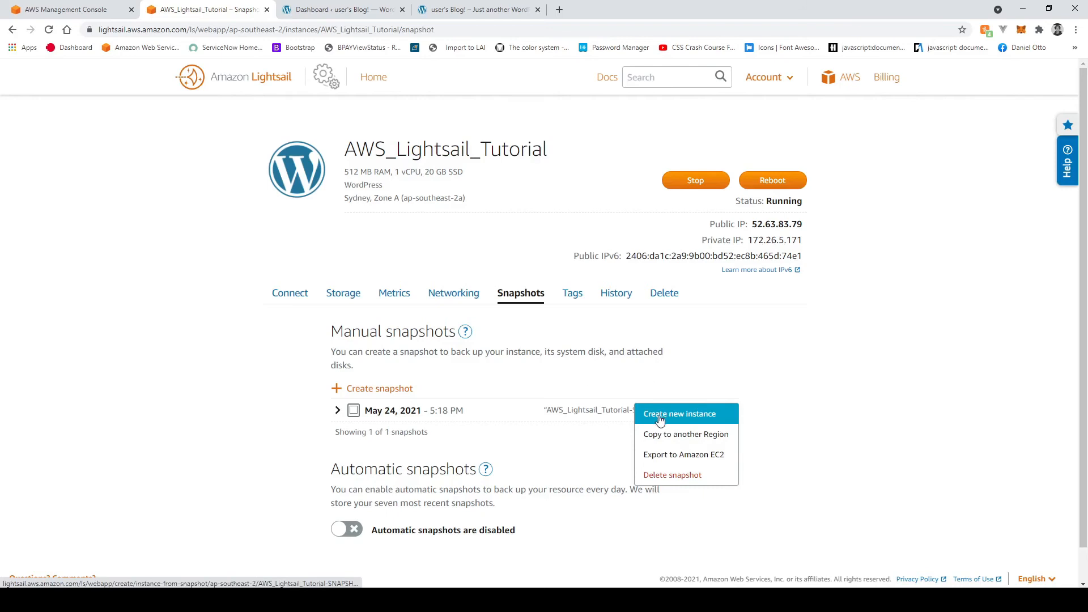
pyautogui.click(678, 414)
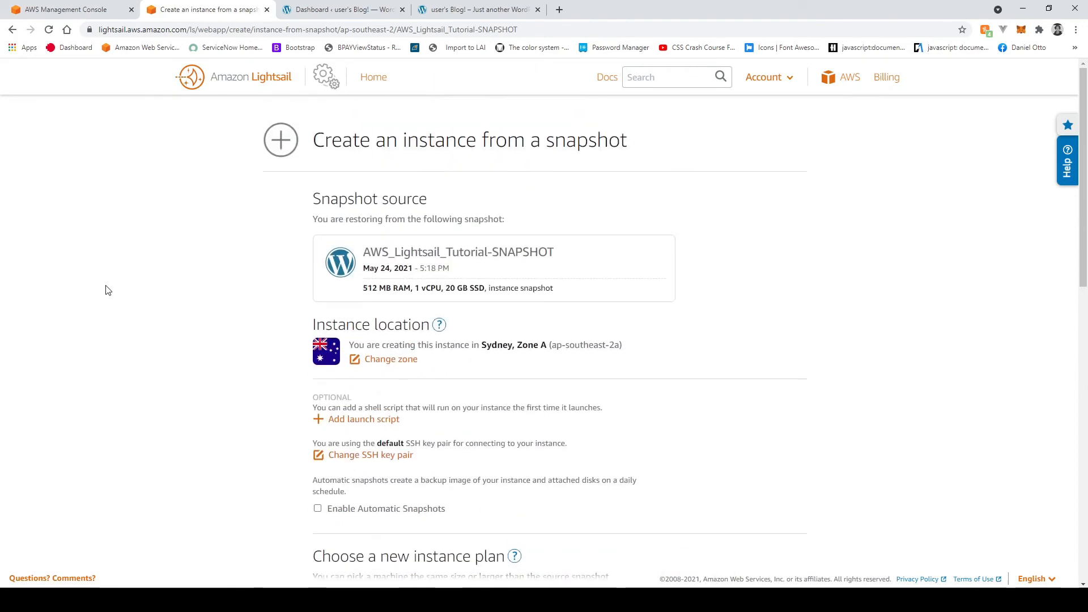
pyautogui.moveTo(89, 264)
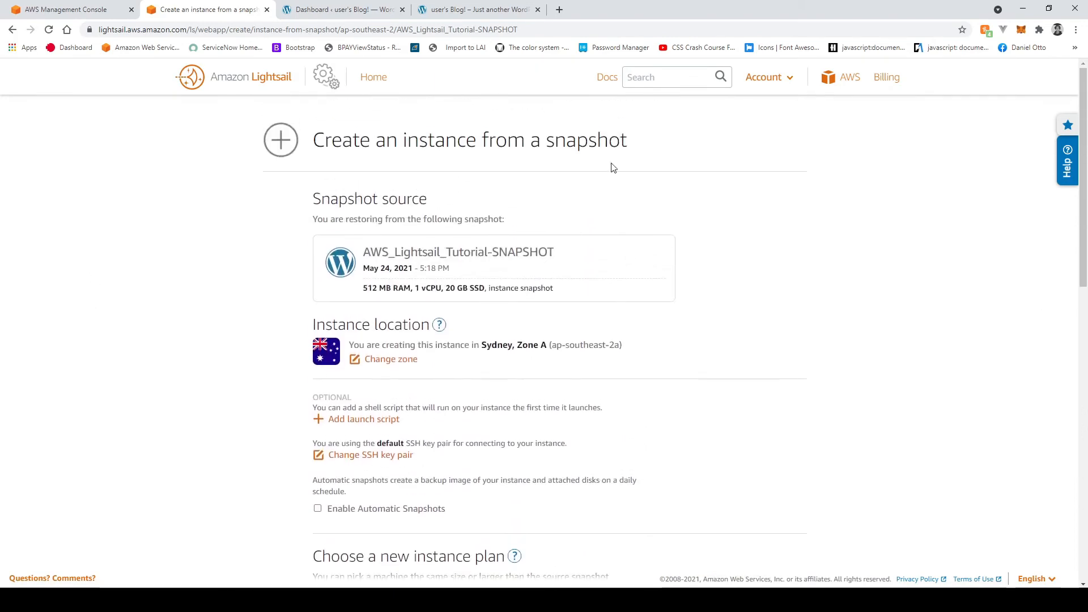
pyautogui.scroll(-3)
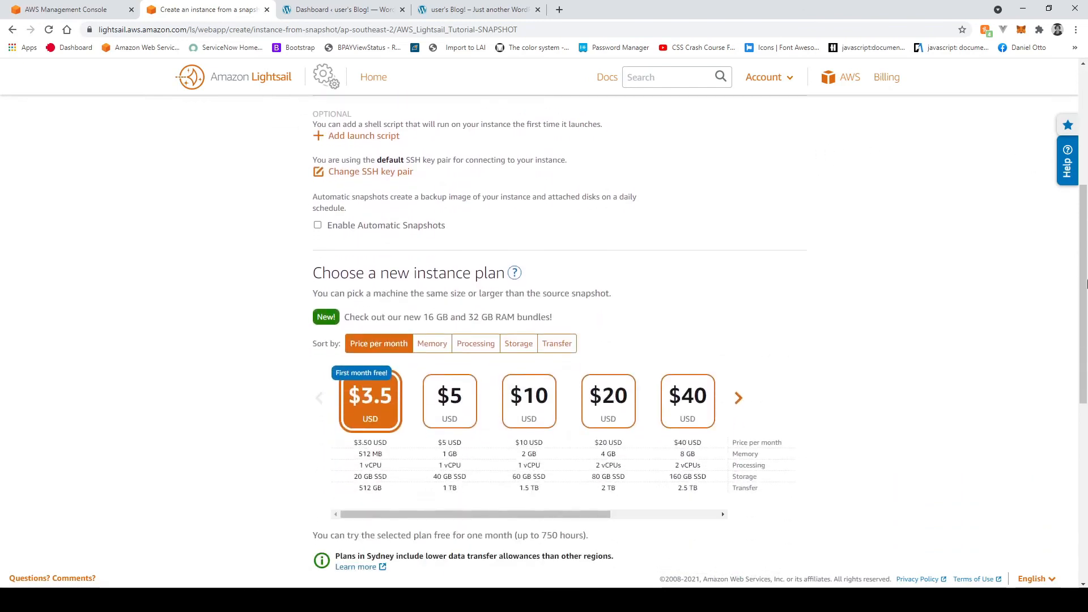
pyautogui.moveTo(634, 391)
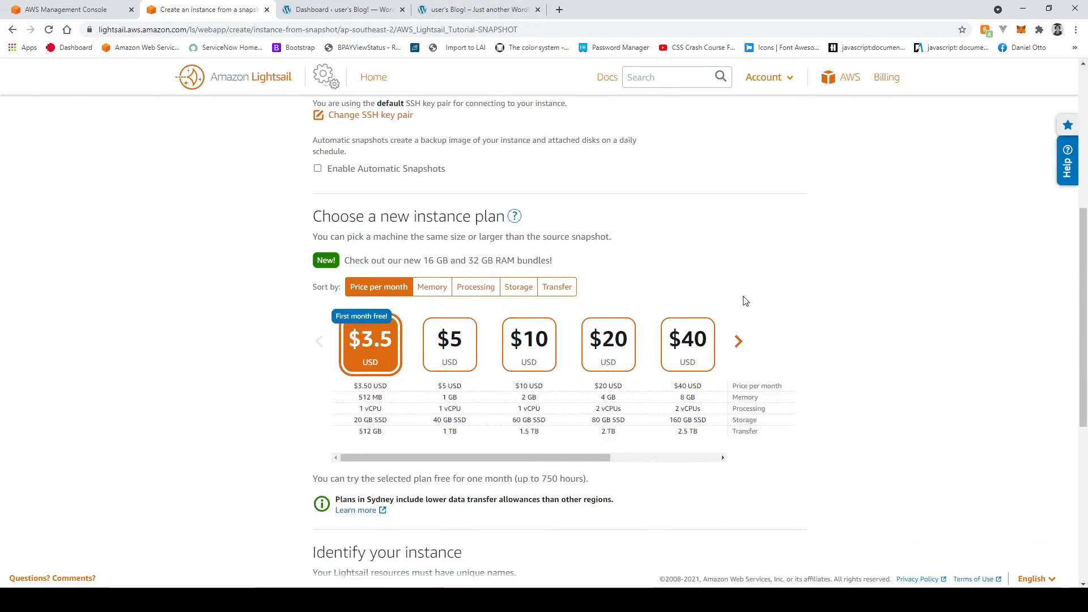
pyautogui.moveTo(398, 355)
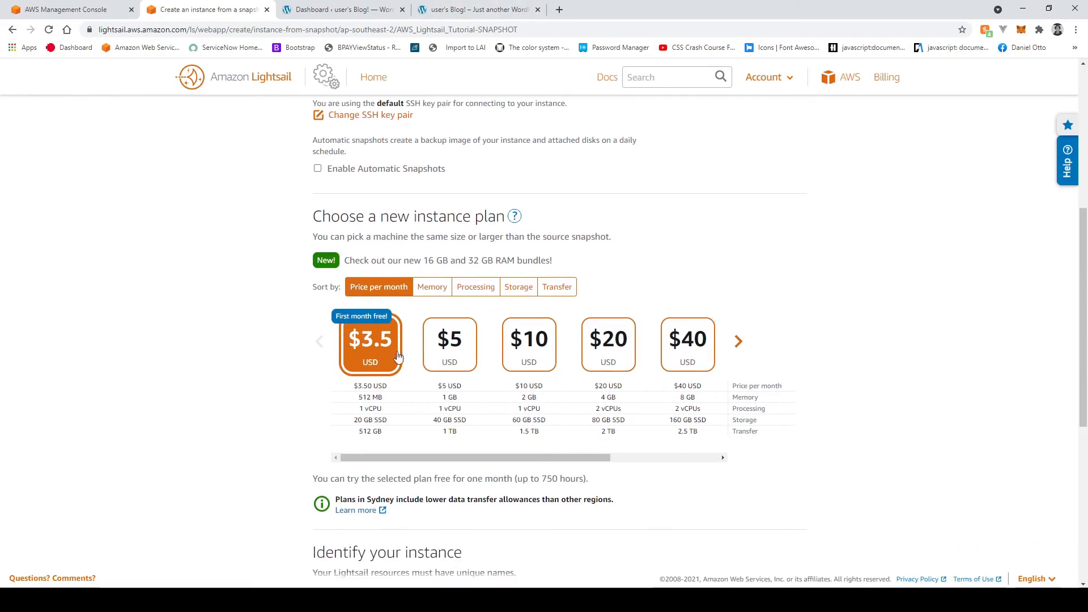
pyautogui.moveTo(291, 443)
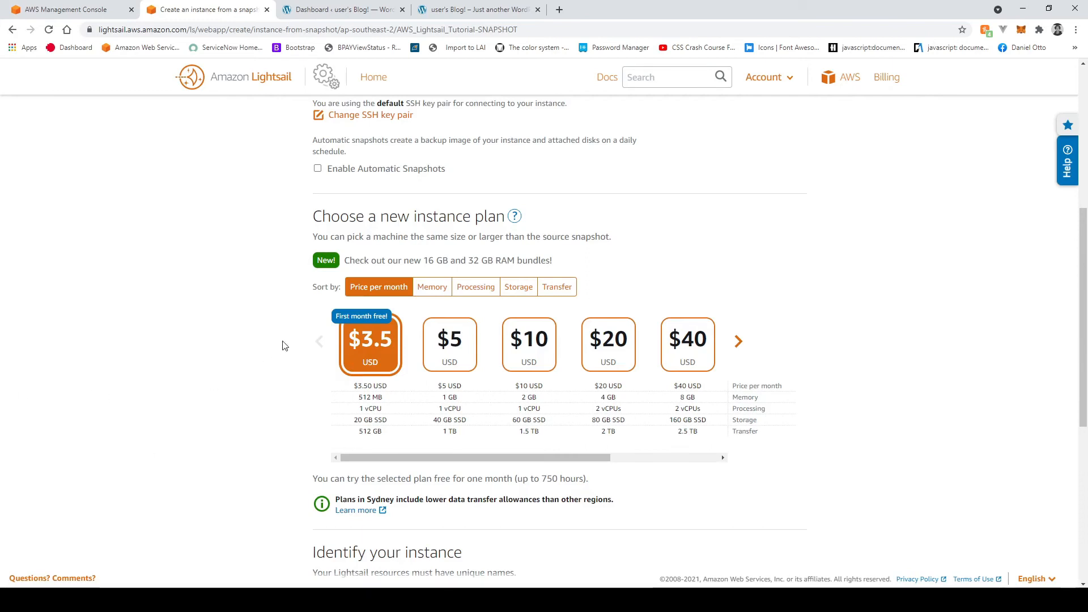
pyautogui.moveTo(789, 329)
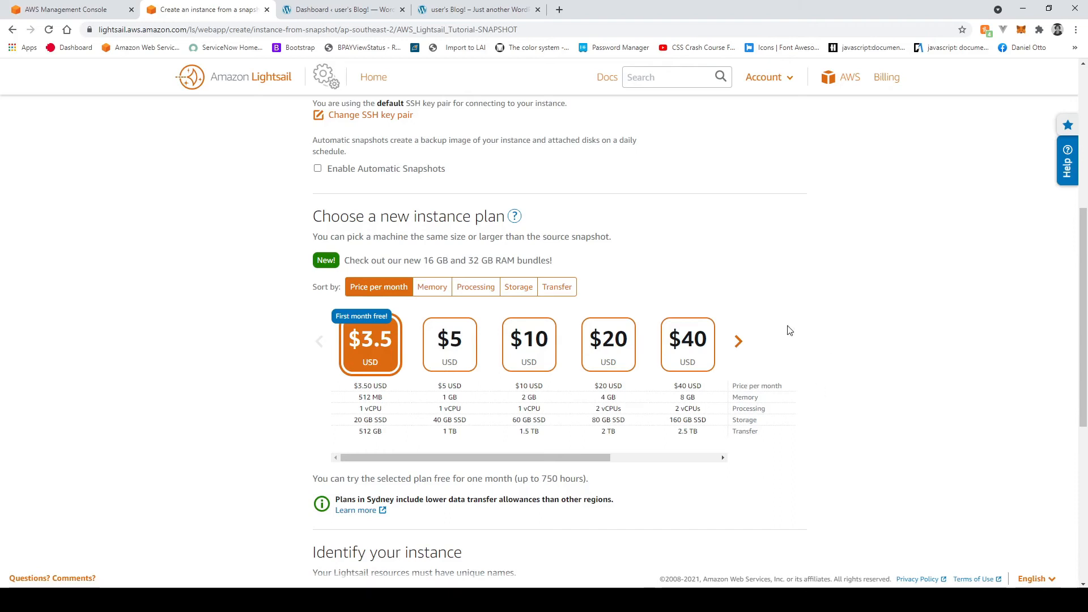
pyautogui.moveTo(397, 483)
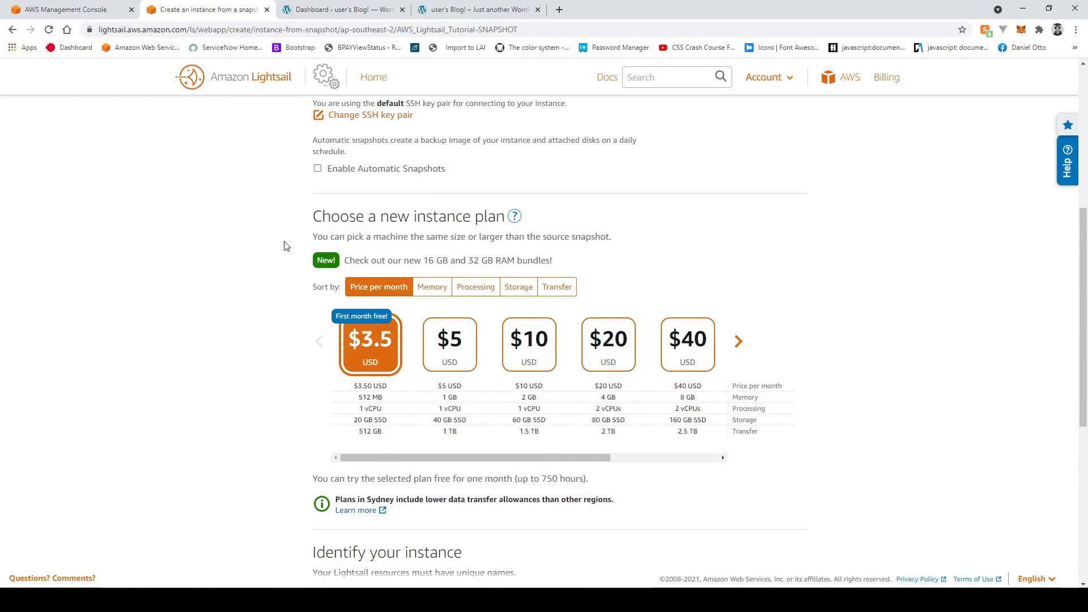
pyautogui.moveTo(392, 243)
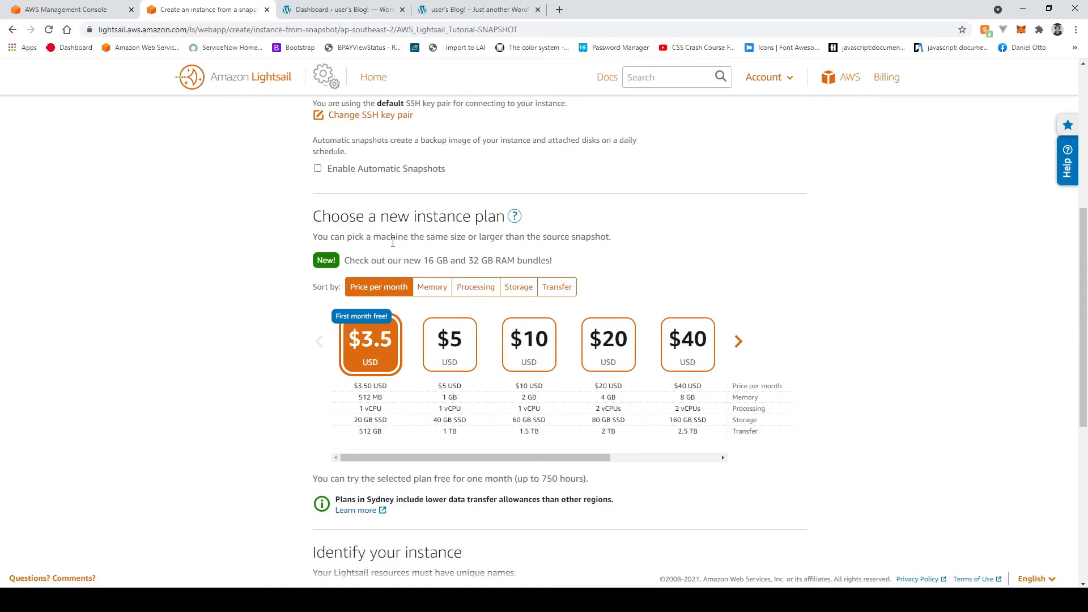
pyautogui.moveTo(397, 209)
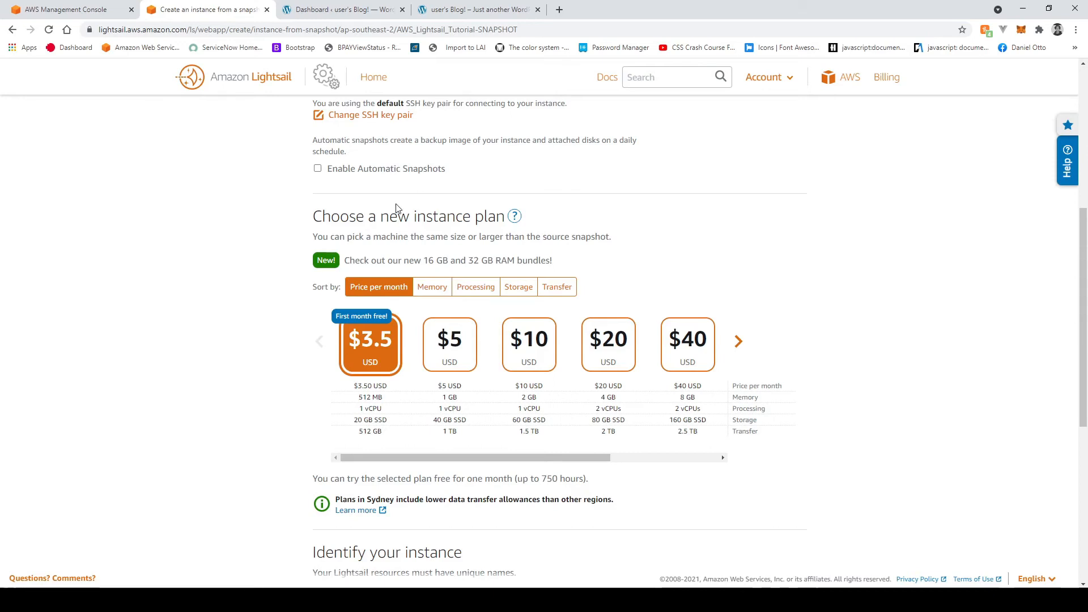
pyautogui.click(527, 341)
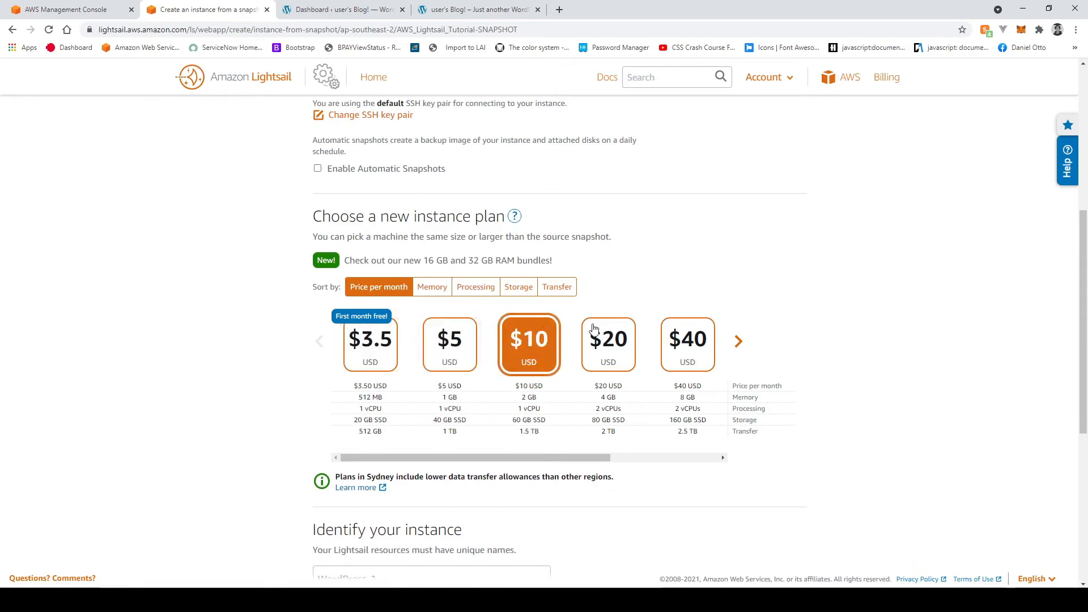
pyautogui.click(607, 340)
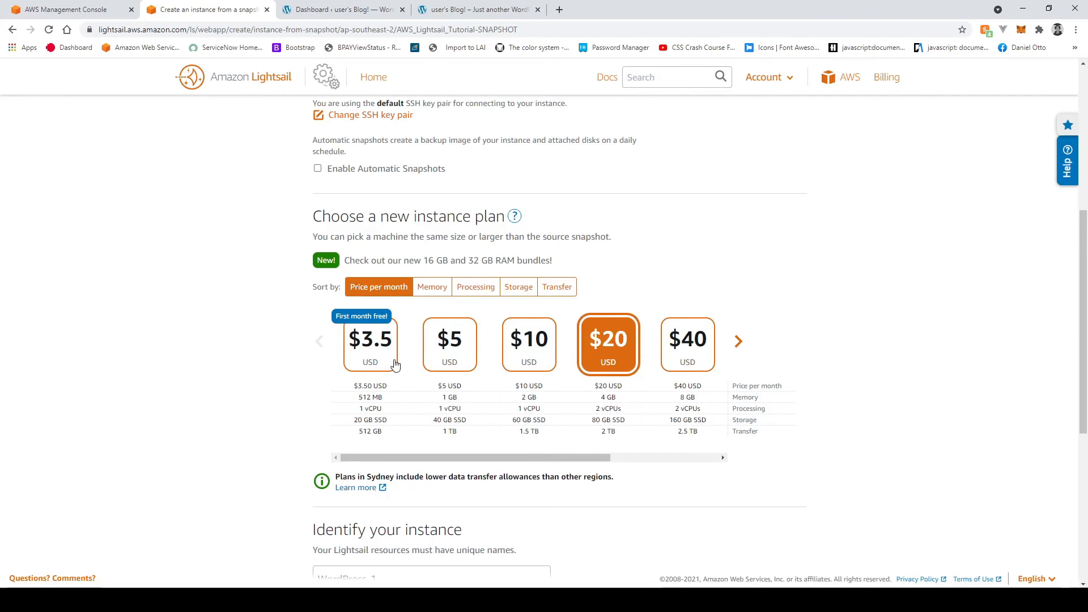
pyautogui.click(370, 340)
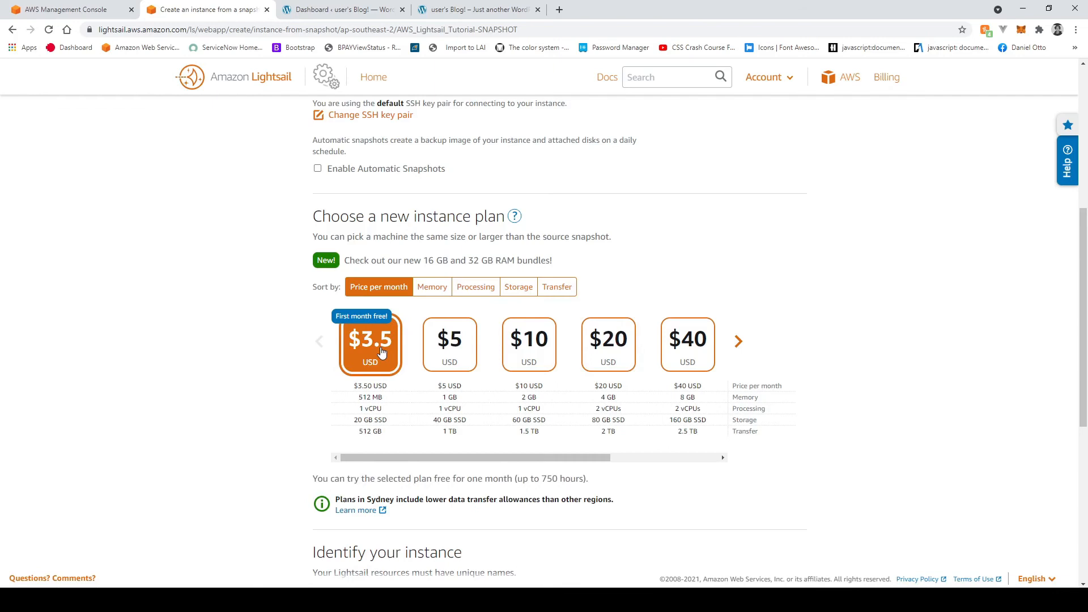
# Name the new instance AWS_LIGHTSAIL_FROMSNAP and submit its creation from the snapshot.
pyautogui.scroll(-3)
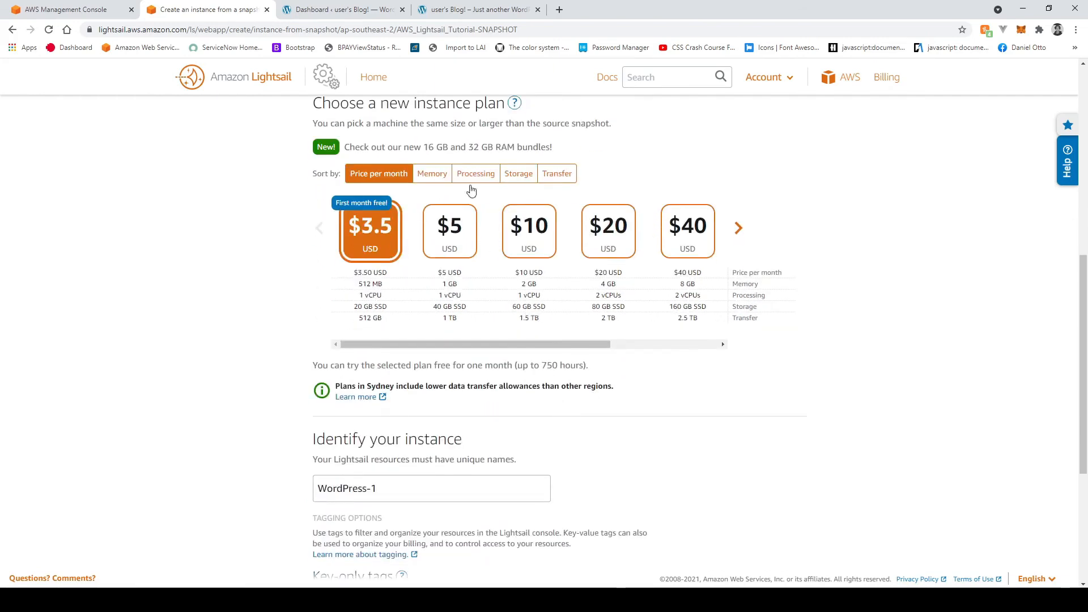
pyautogui.scroll(-3)
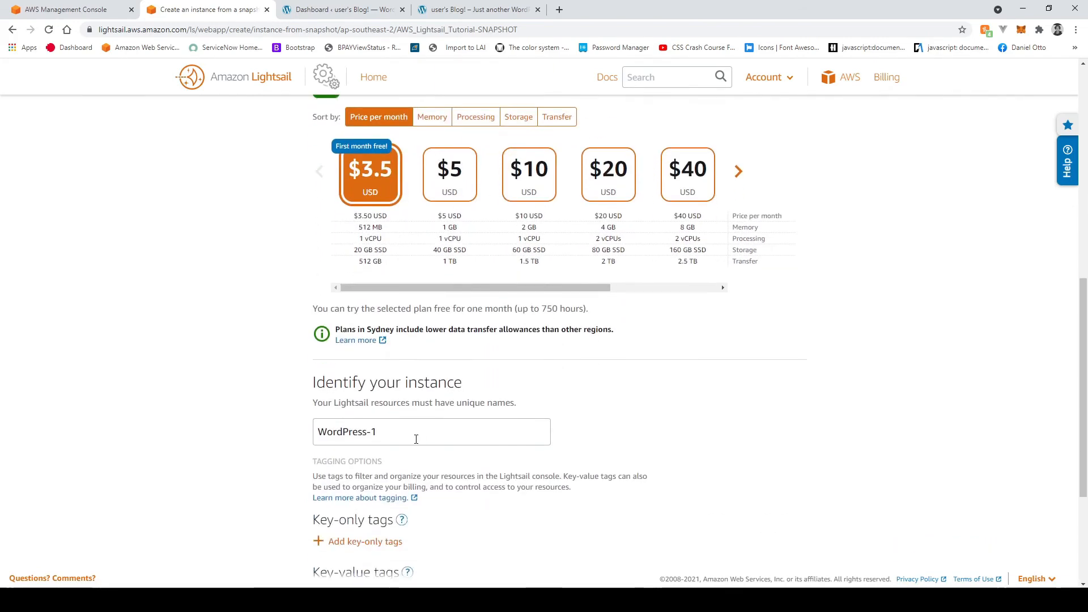
pyautogui.doubleClick(347, 431)
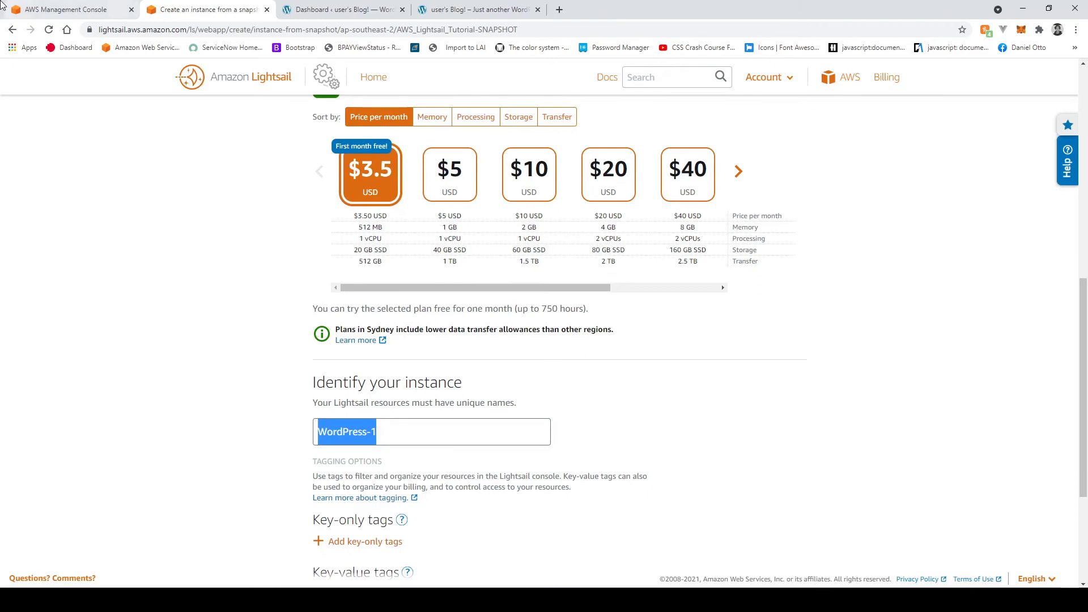
pyautogui.write('aw')
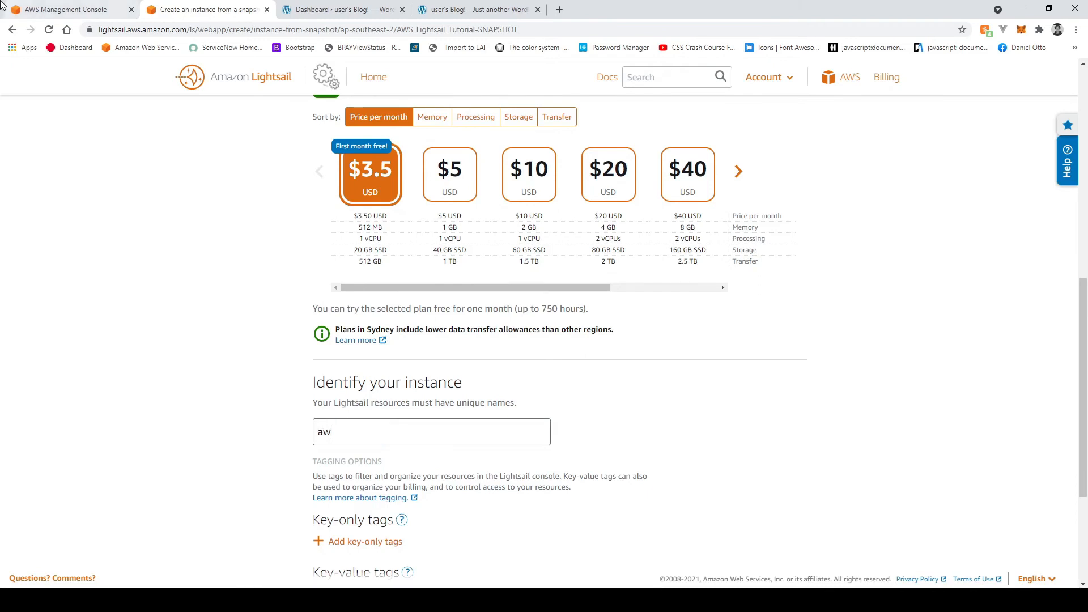
pyautogui.write('AWS_L')
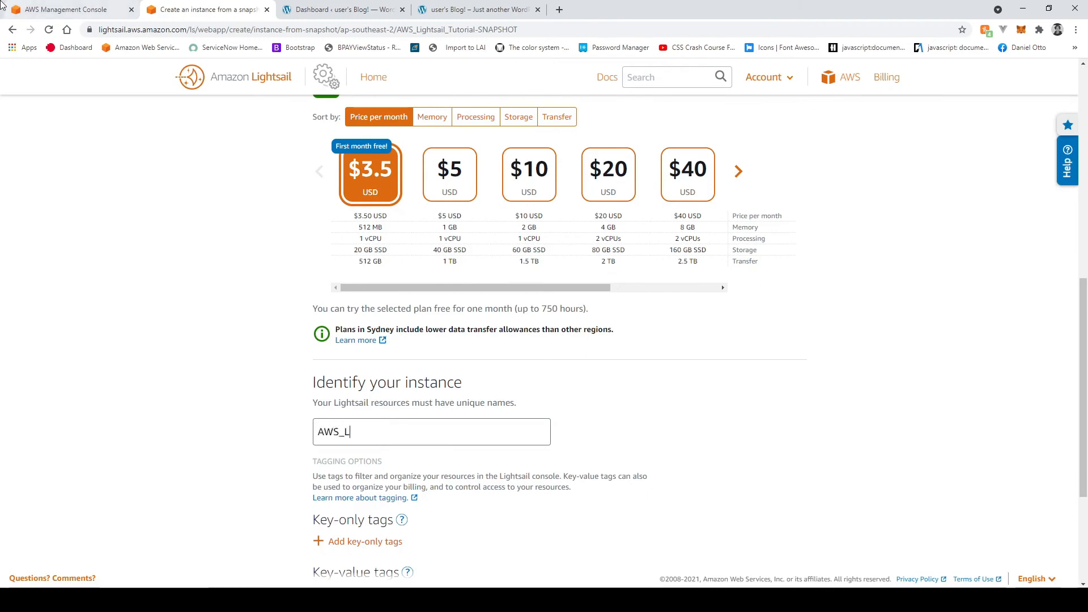
pyautogui.write('IGHTSAIL_')
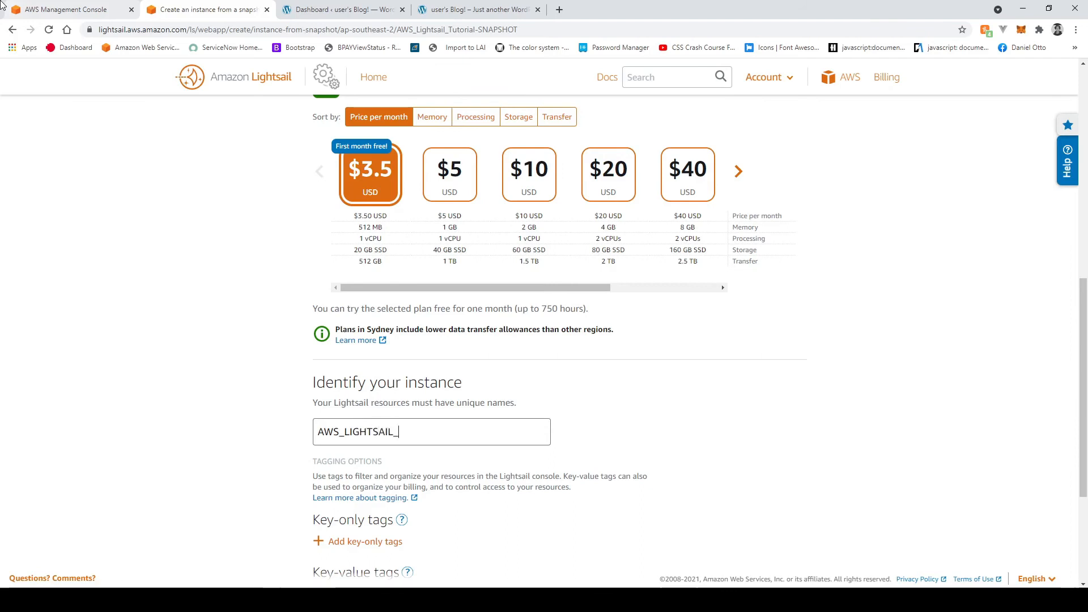
pyautogui.write('FROMSNAP')
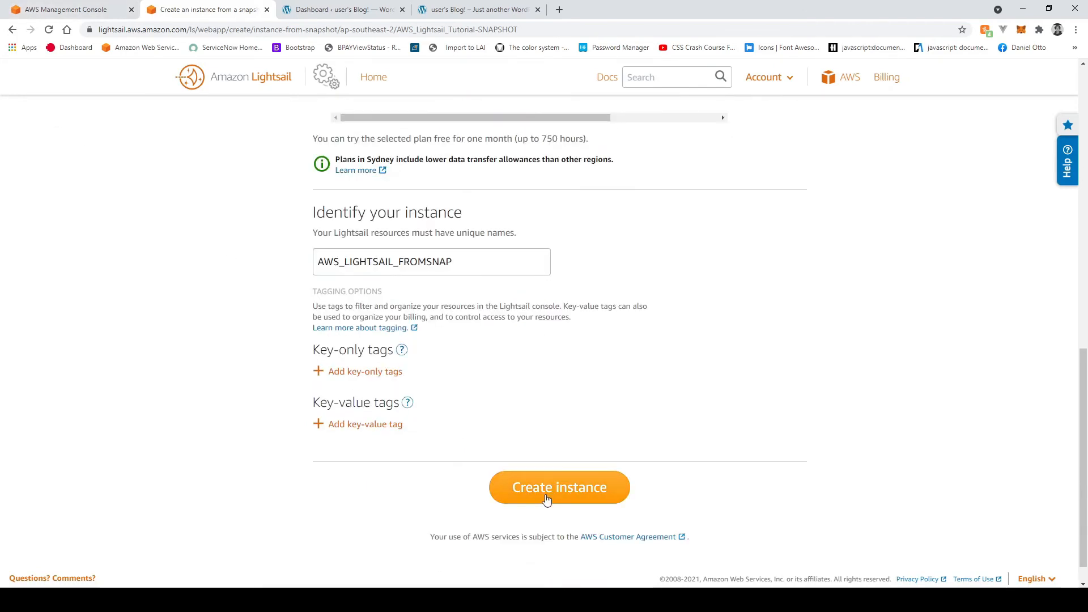
pyautogui.click(559, 486)
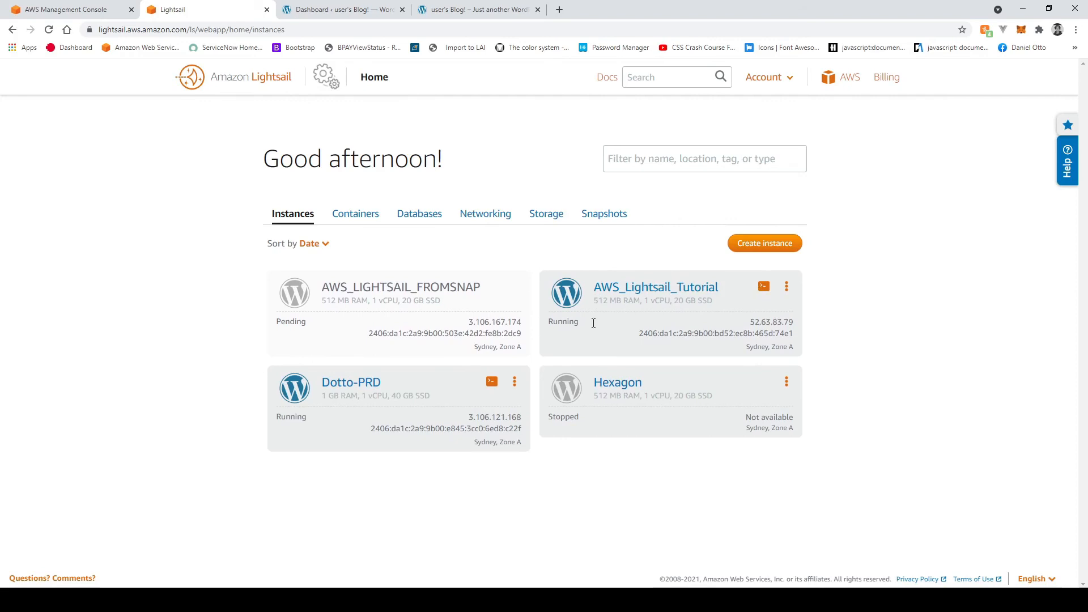
pyautogui.moveTo(768, 303)
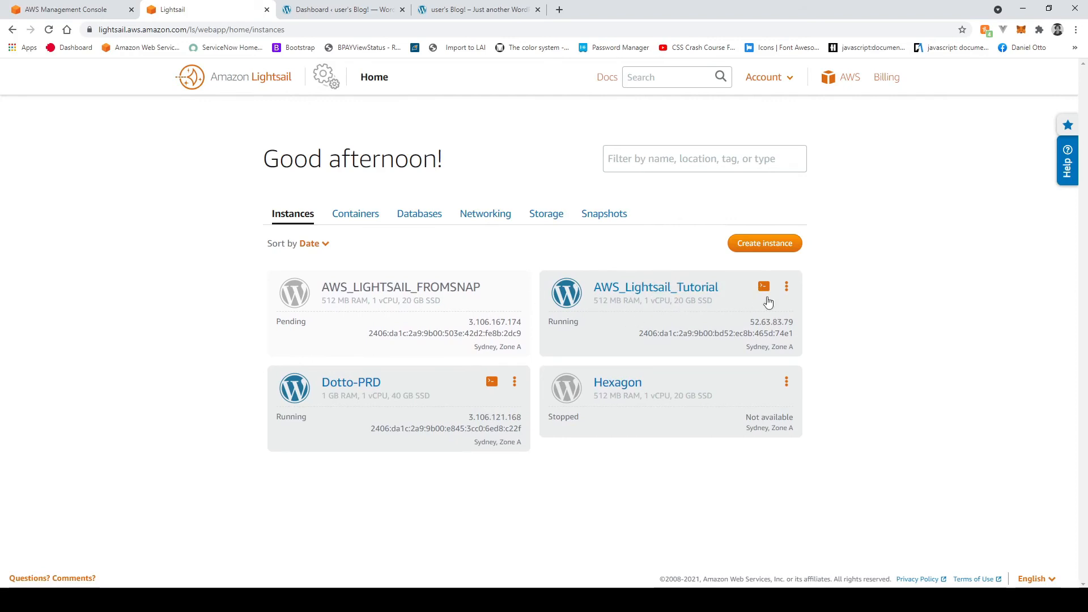
pyautogui.moveTo(558, 369)
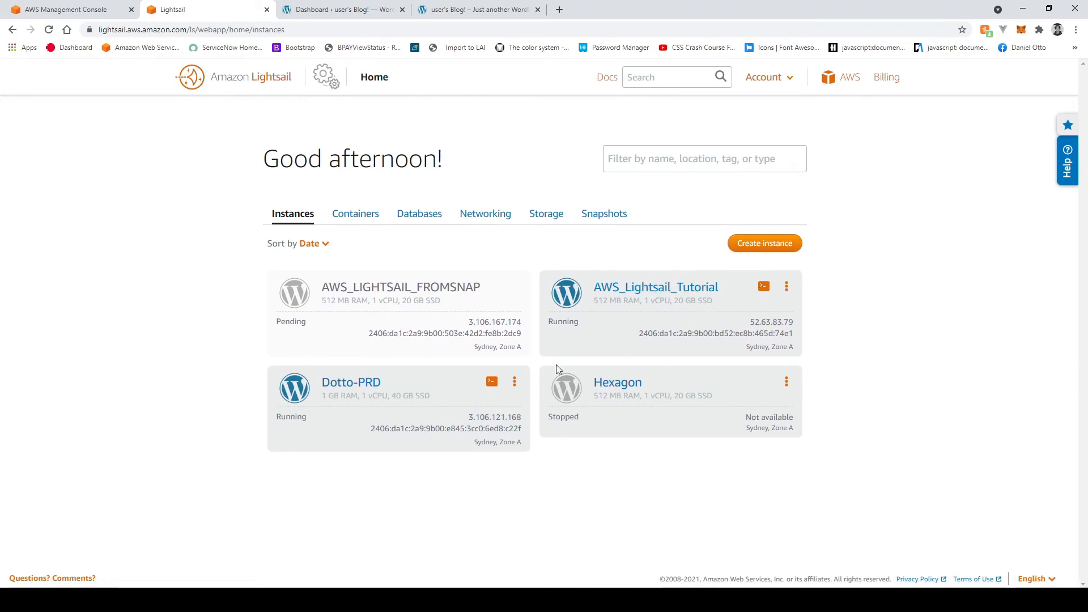
# Glance at the blog and admin tabs, then return to the Lightsail instances list until AWS_LIGHTSAIL_FROMSNAP shows Running.
pyautogui.click(477, 9)
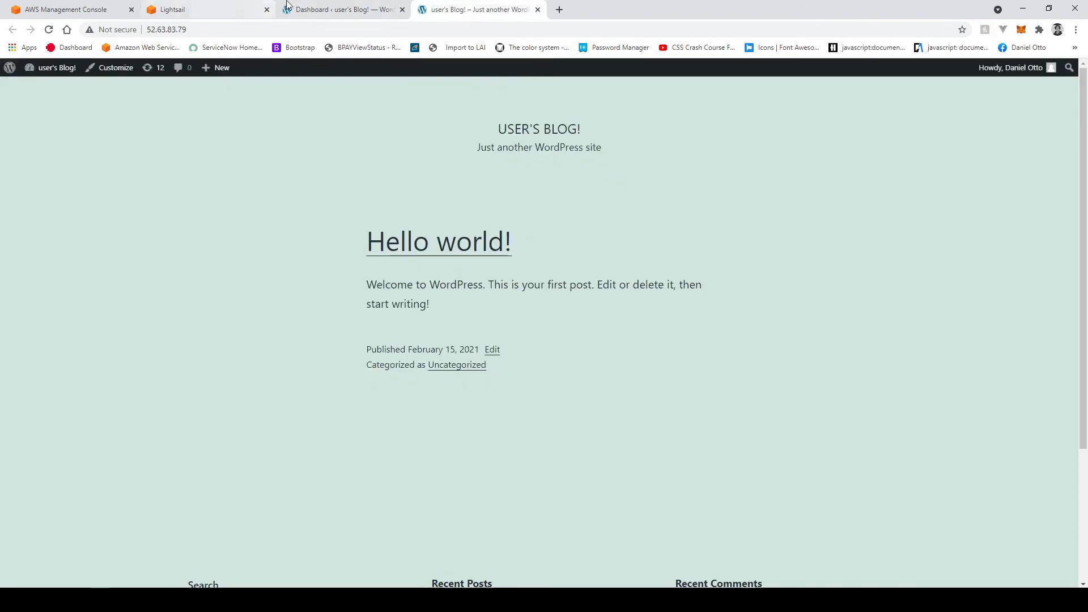
pyautogui.click(340, 9)
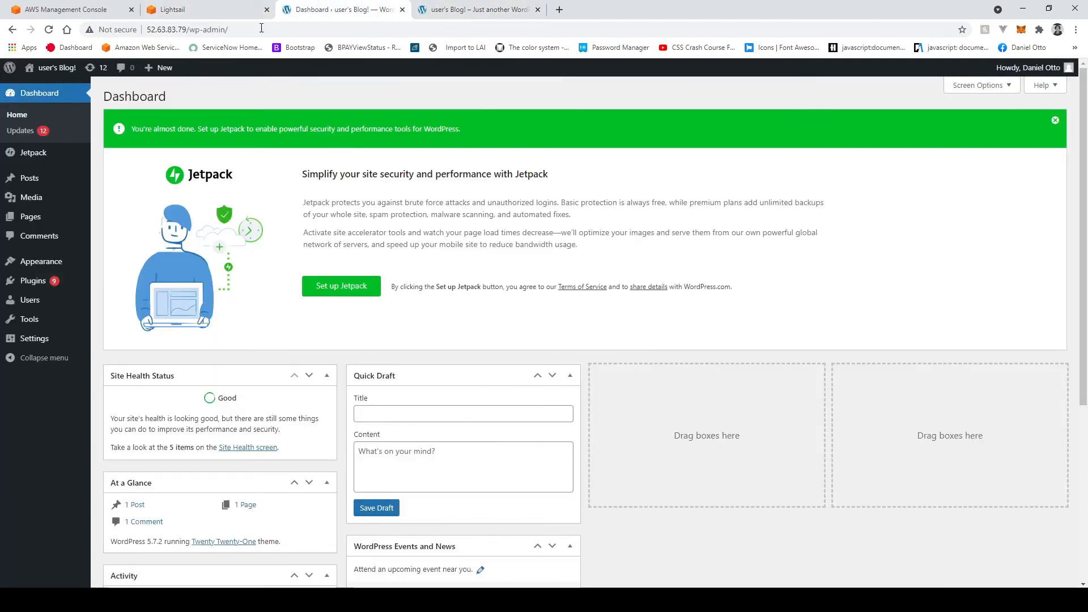
pyautogui.click(202, 9)
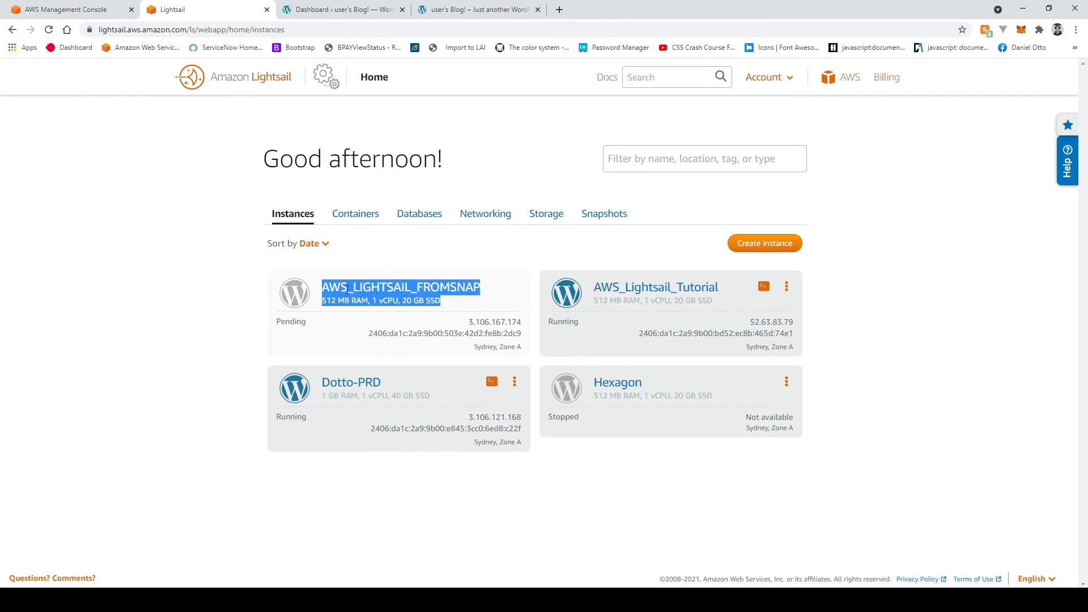
pyautogui.click(276, 279)
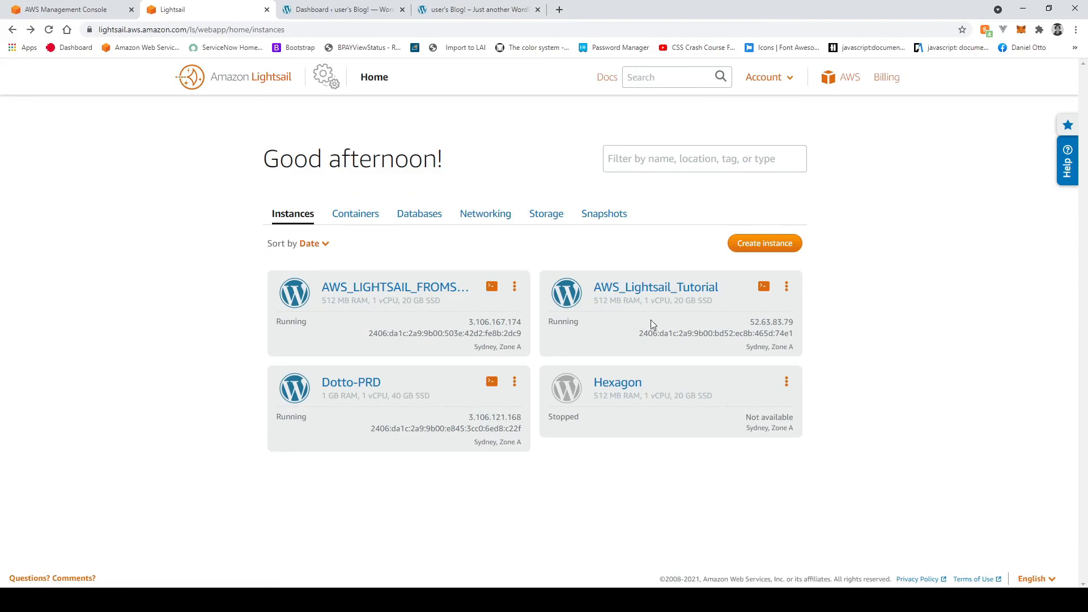
pyautogui.moveTo(401, 277)
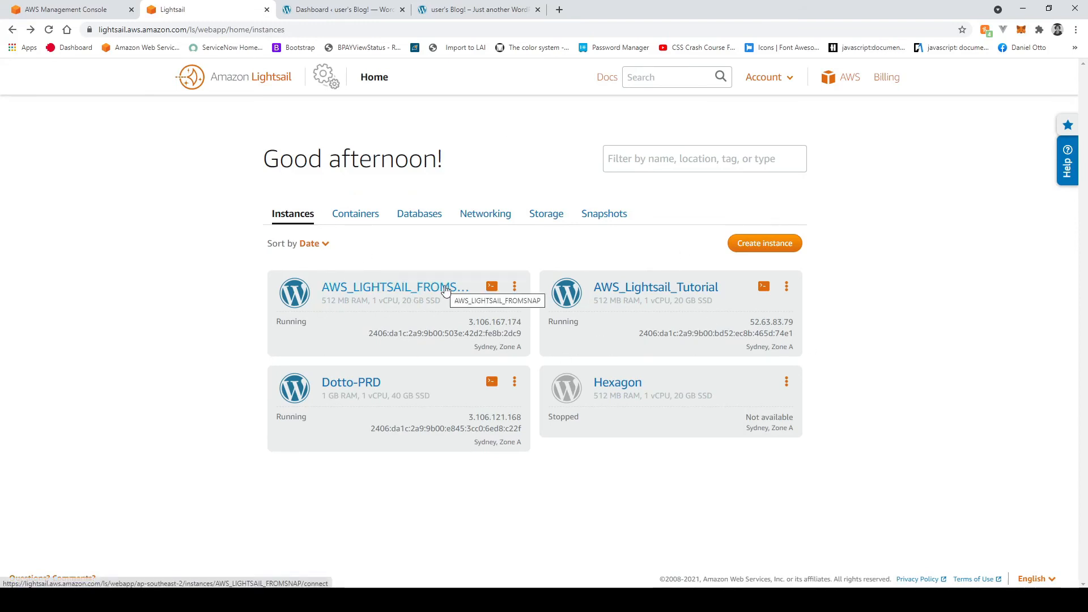
pyautogui.moveTo(372, 303)
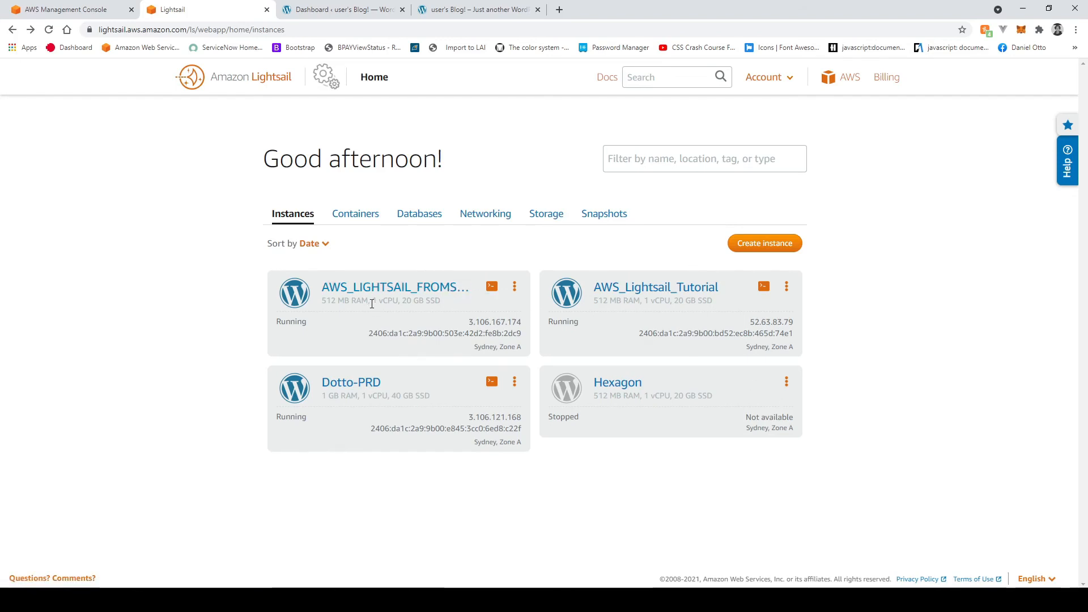
# Copy AWS_LIGHTSAIL_FROMSNAP's public IP 3.106.167.174 and load its blog copy in a new tab.
pyautogui.click(393, 287)
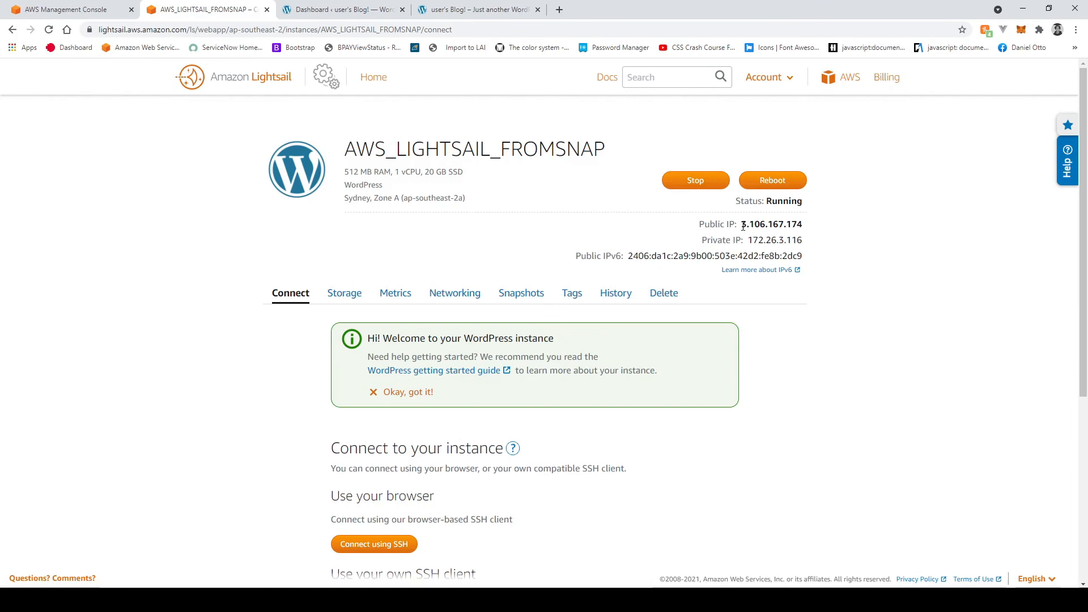
pyautogui.rightClick(770, 223)
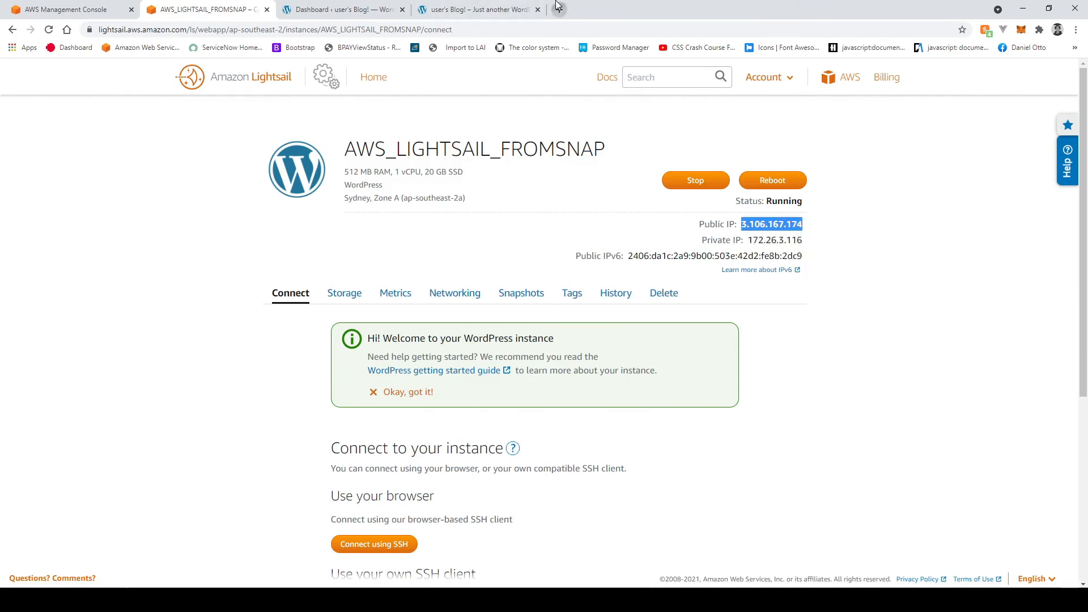
pyautogui.click(694, 9)
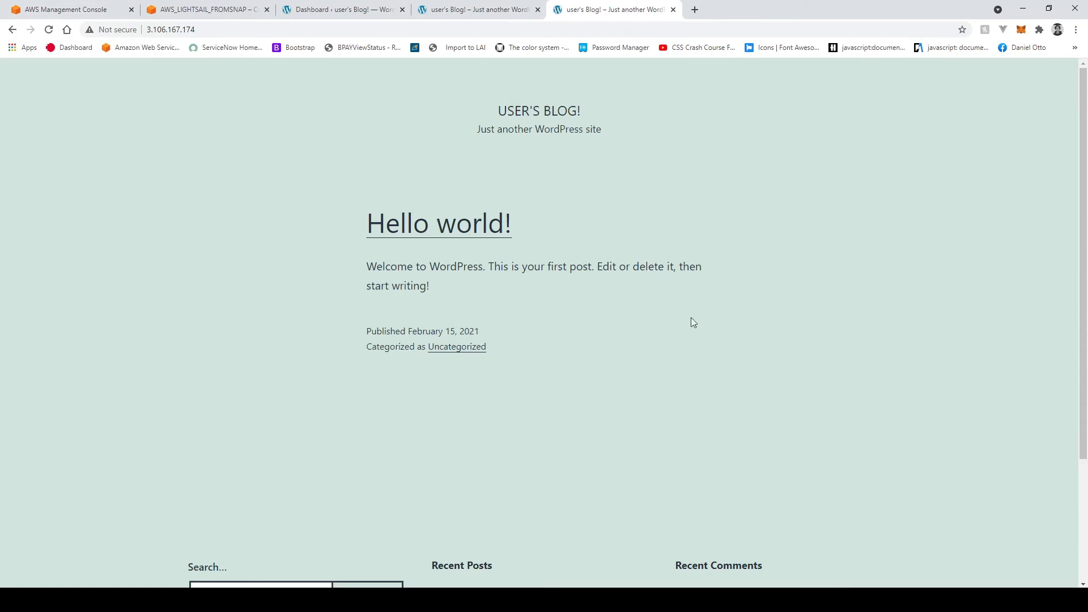
pyautogui.moveTo(632, 6)
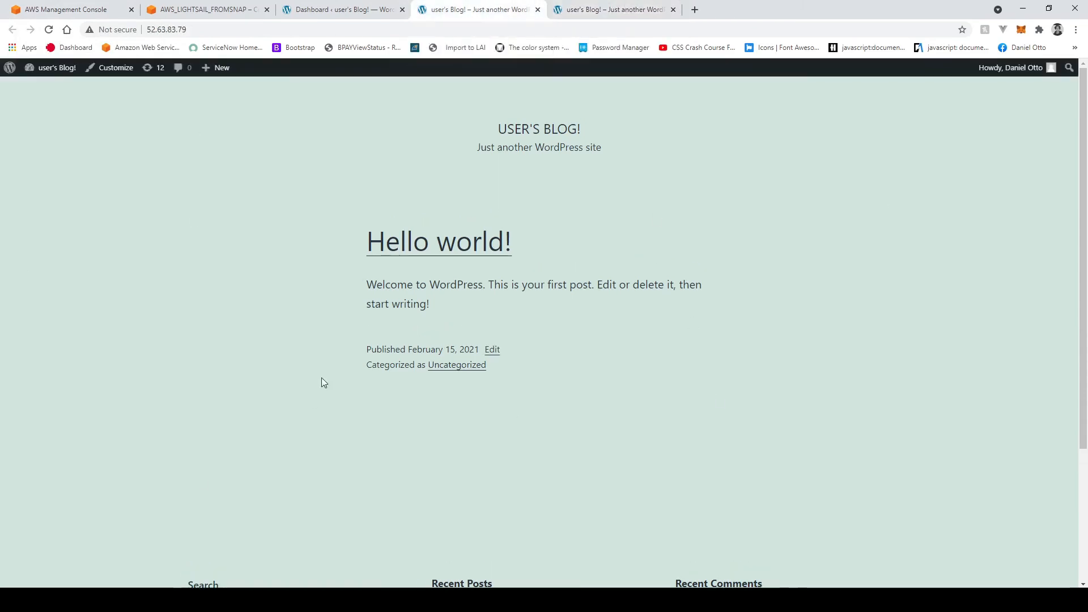
pyautogui.click(613, 9)
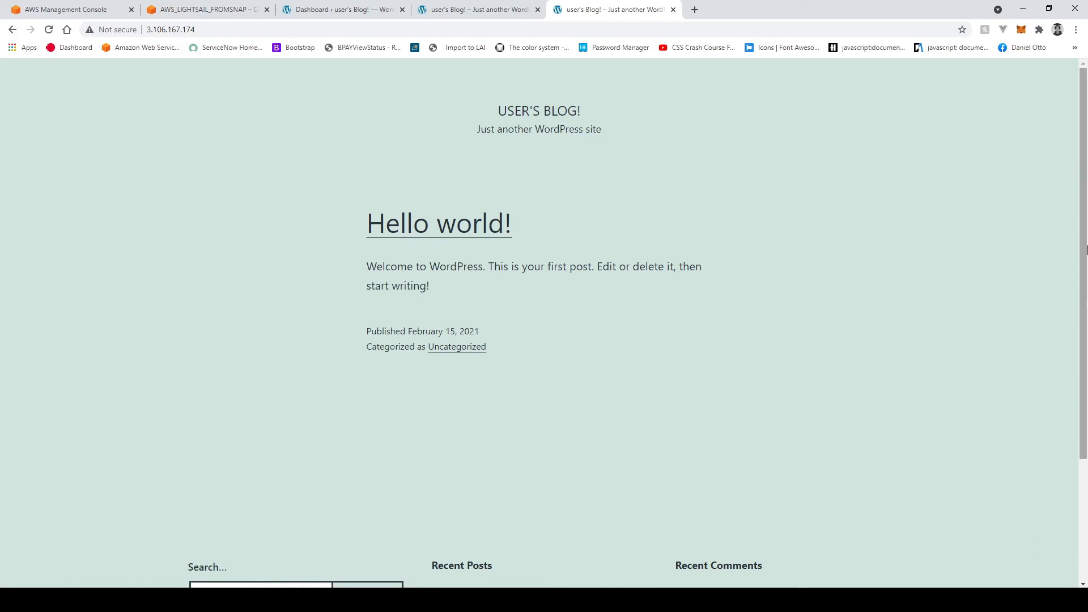
pyautogui.moveTo(1002, 275)
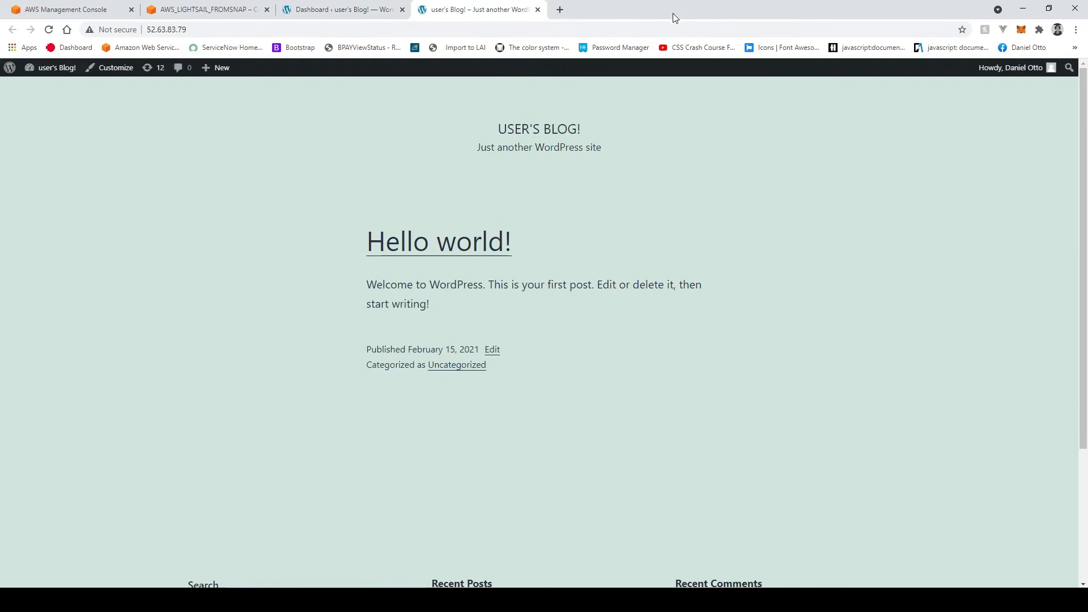
# Stop the AWS_LIGHTSAIL_FROMSNAP instance and return to the Lightsail home list.
pyautogui.click(205, 9)
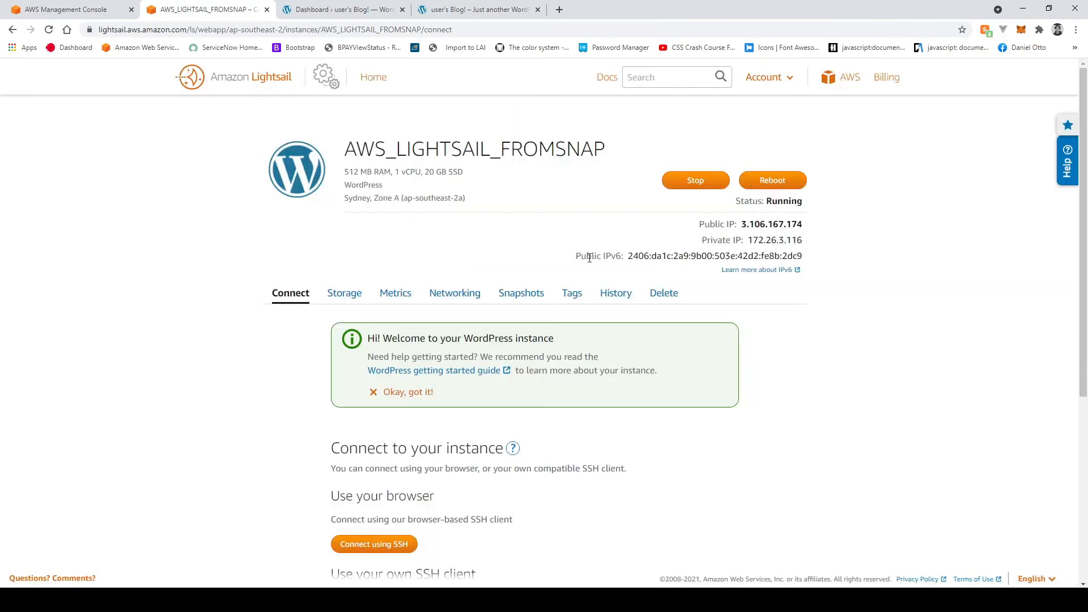
pyautogui.click(695, 180)
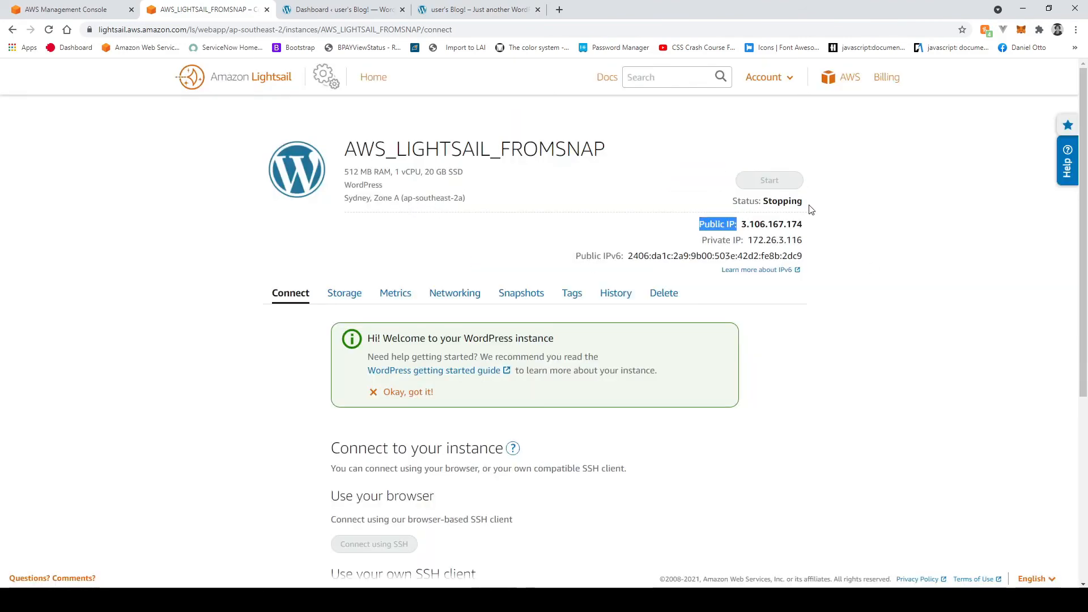
pyautogui.click(372, 77)
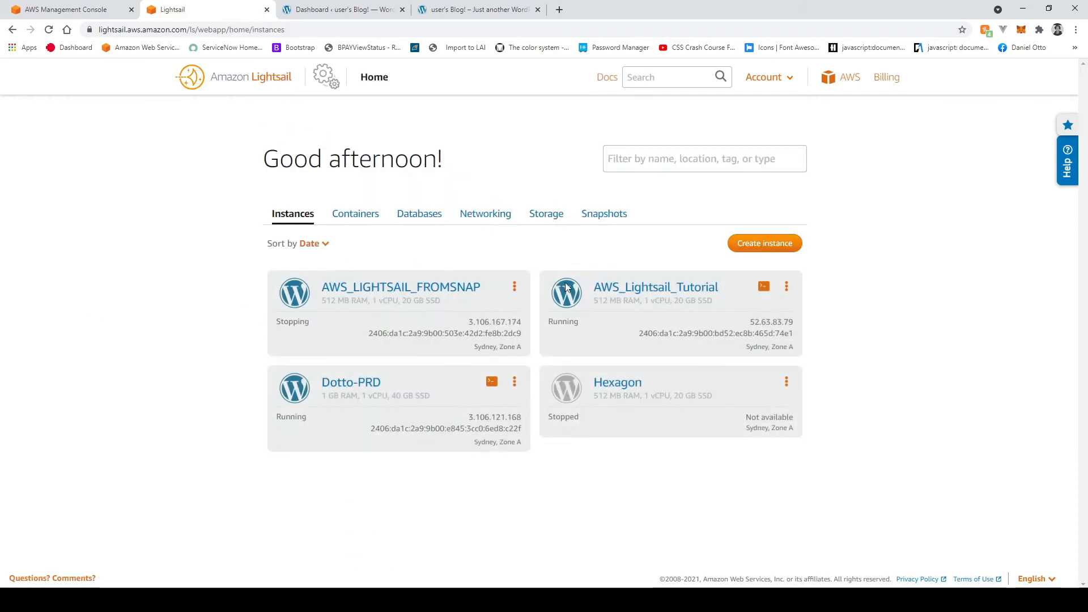
pyautogui.click(515, 286)
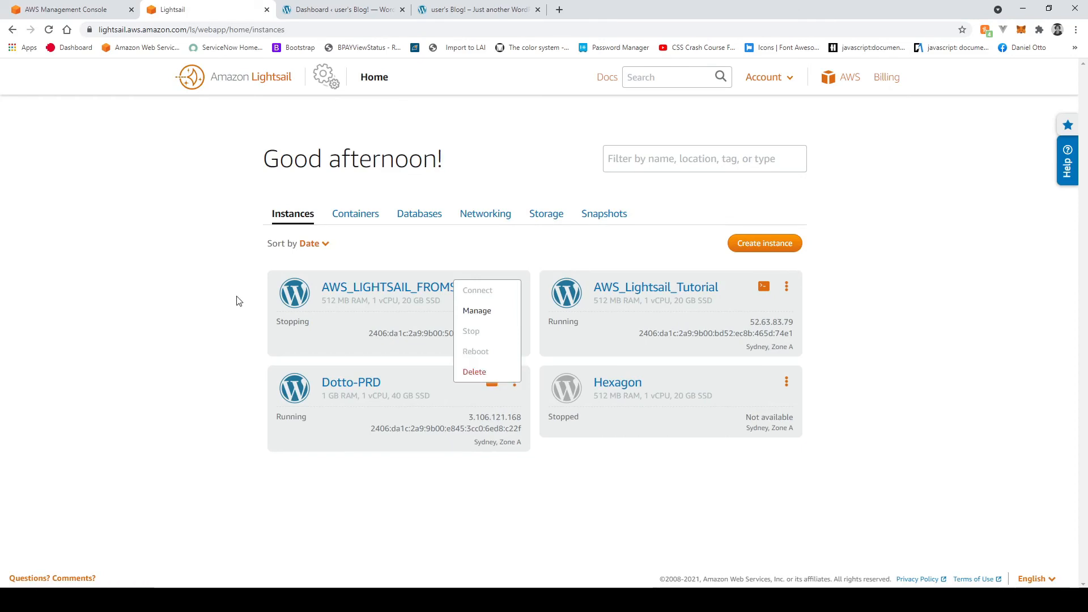
pyautogui.moveTo(201, 274)
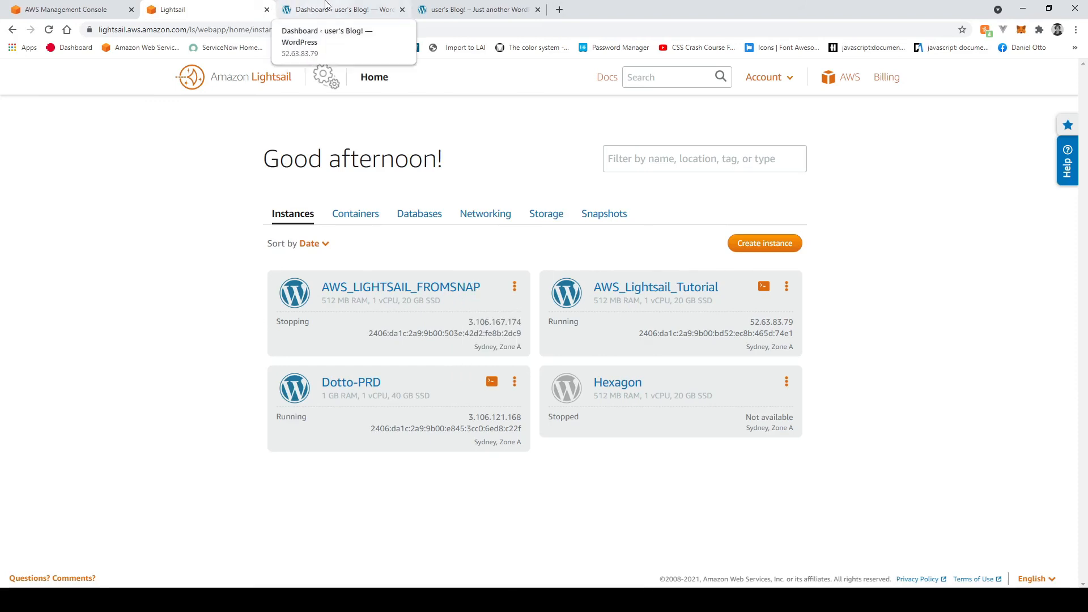
# Show the WordPress admin's installed themes under Appearance > Themes.
pyautogui.click(340, 9)
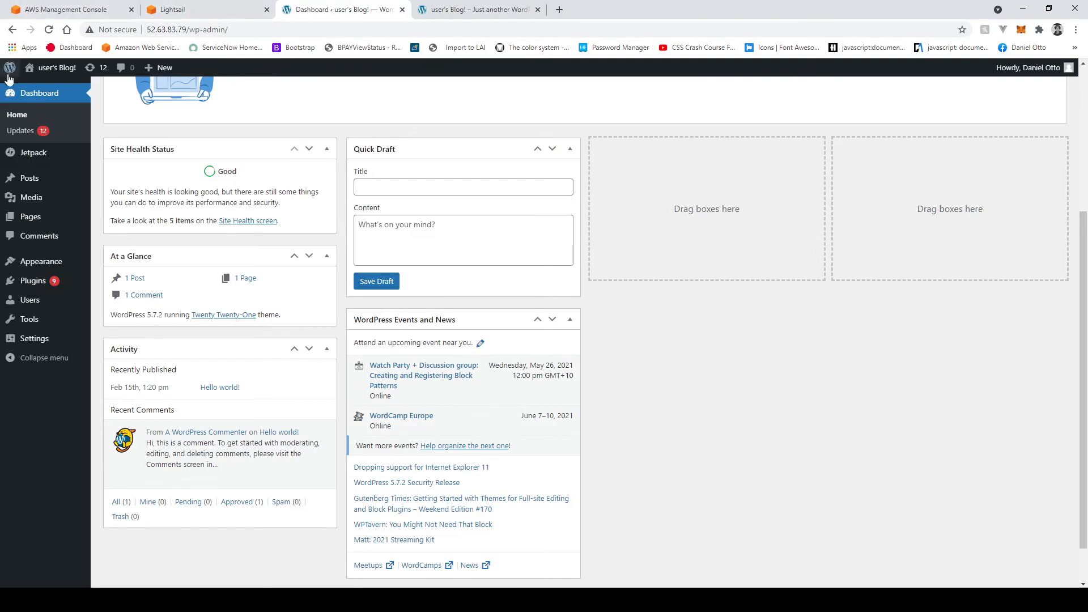
pyautogui.click(30, 279)
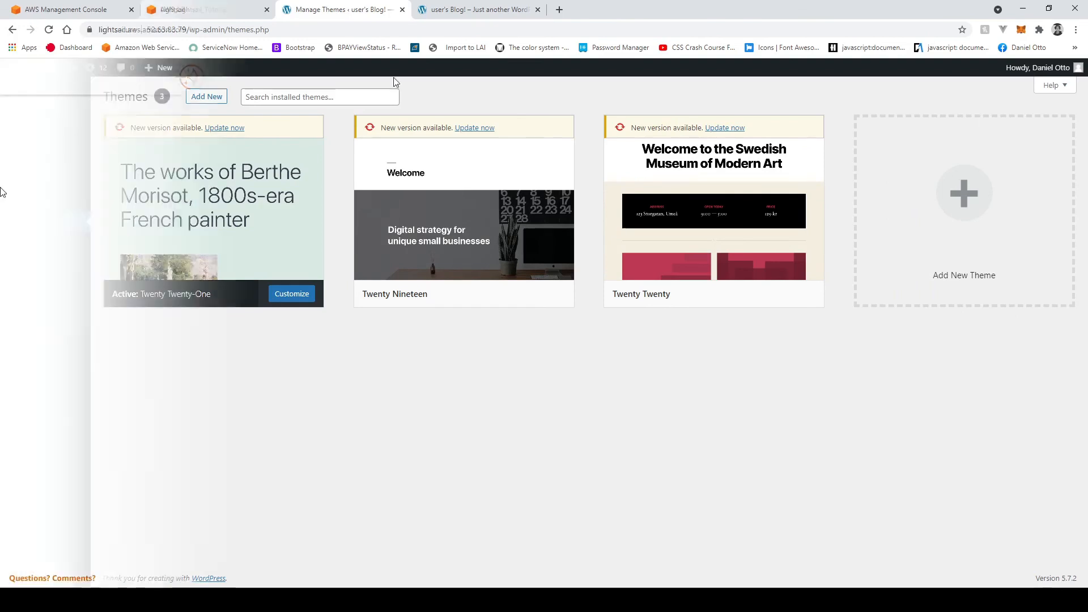
# Review AWS_Lightsail_Tutorial's networking page with public IP 52.63.83.79, then return to the instances list.
pyautogui.click(202, 9)
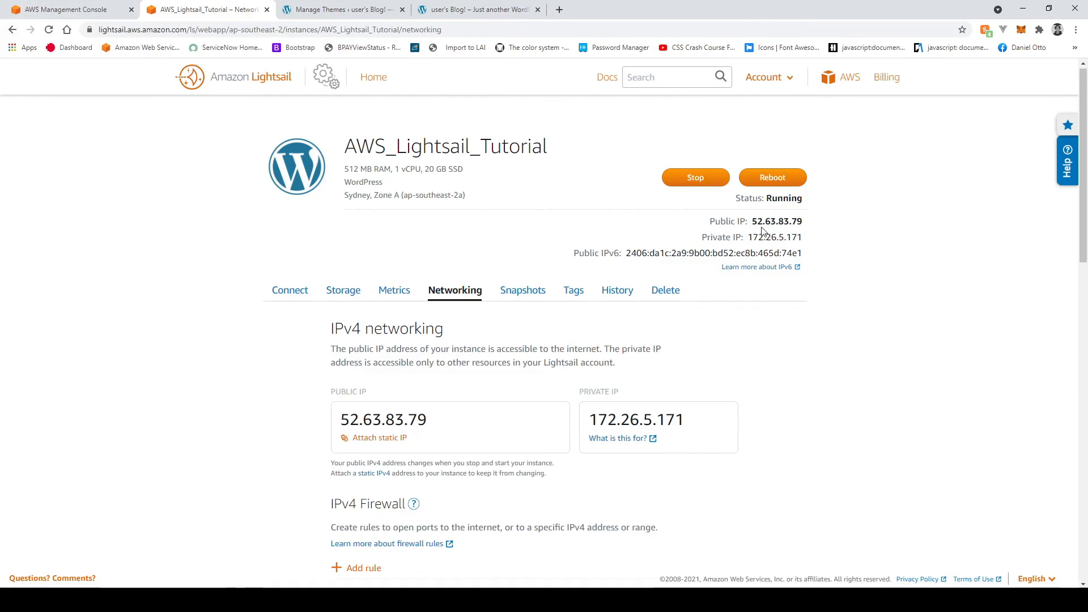
pyautogui.doubleClick(776, 221)
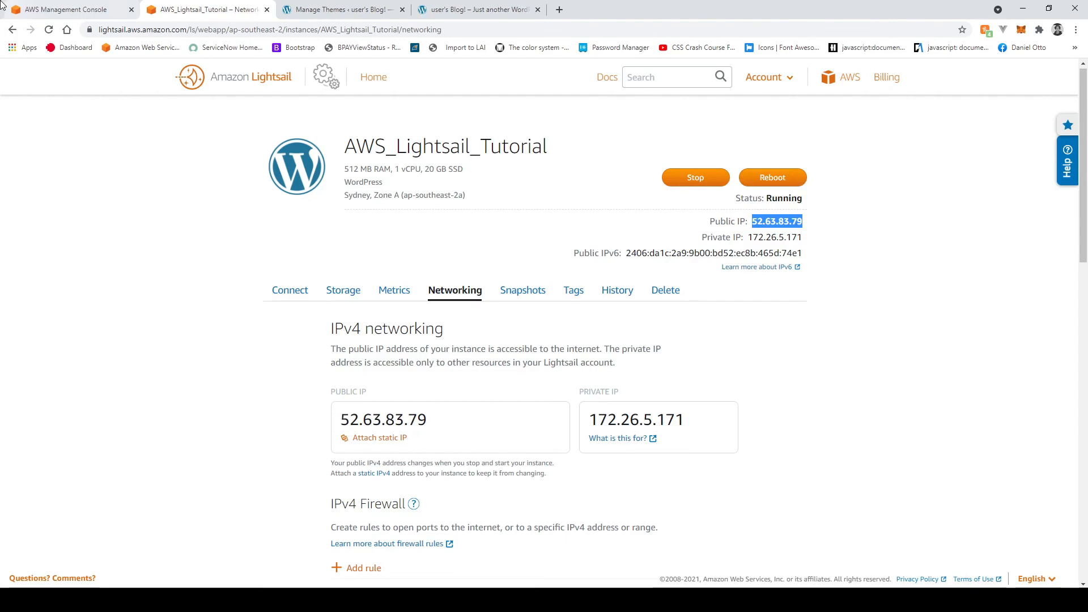
pyautogui.moveTo(399, 107)
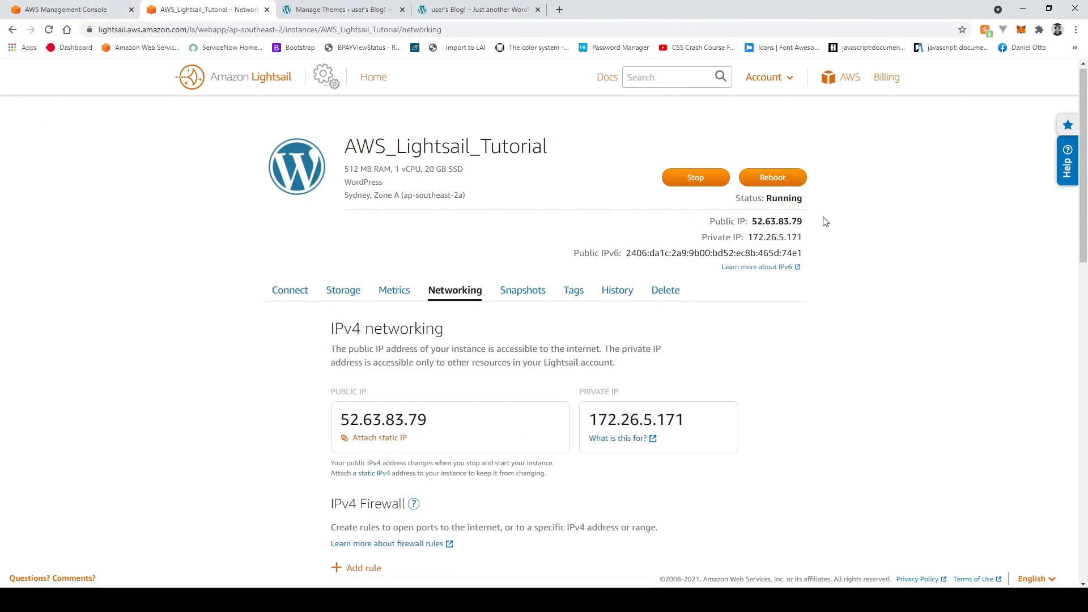
pyautogui.moveTo(639, 218)
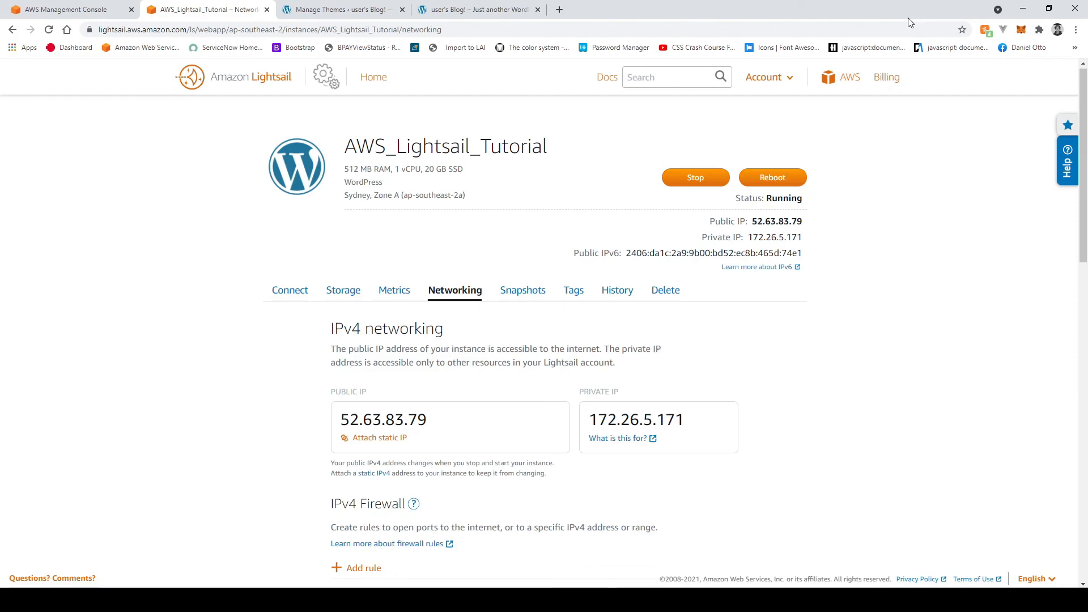
pyautogui.moveTo(697, 116)
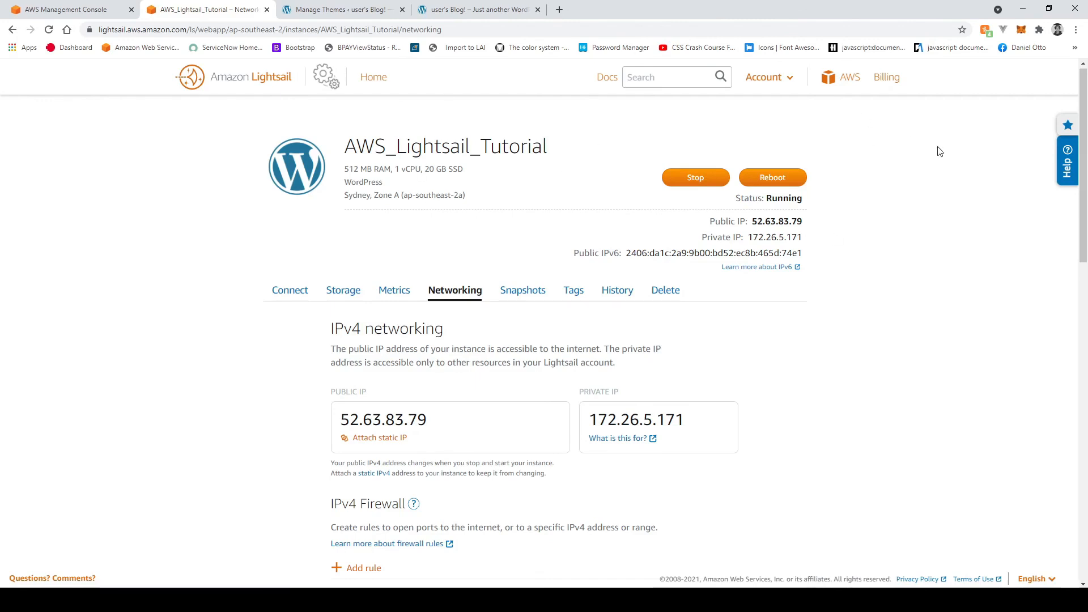
pyautogui.moveTo(605, 192)
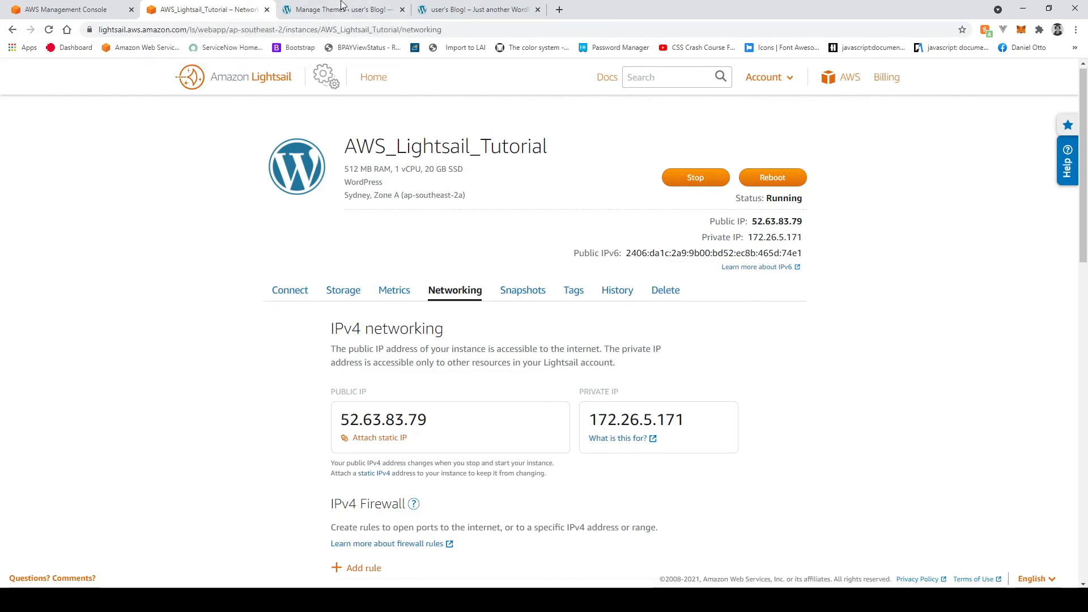
pyautogui.click(374, 77)
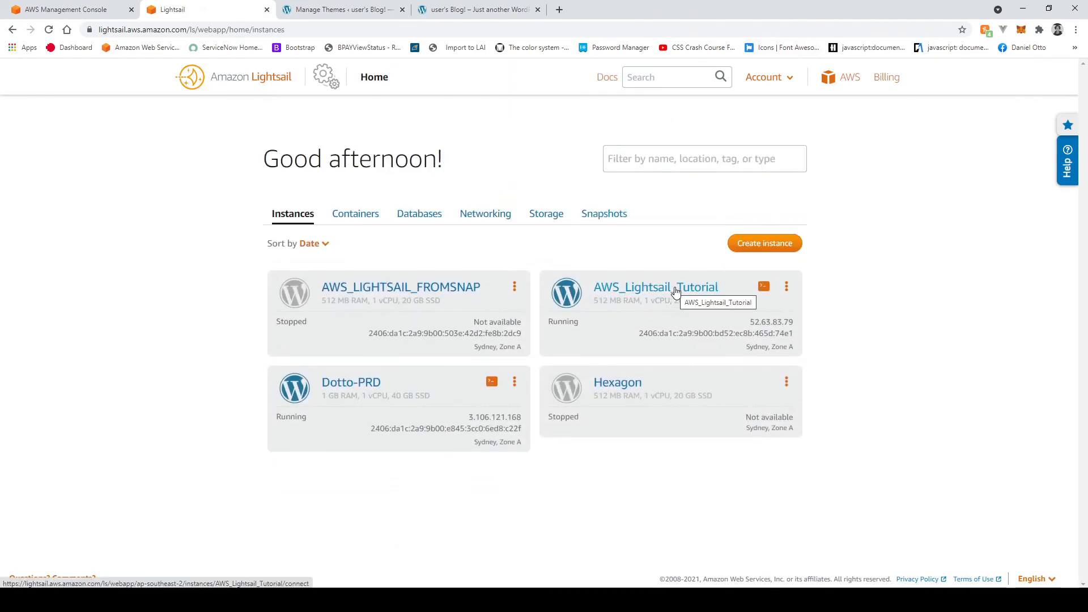
# Start creating a new static IP from AWS_Lightsail_Tutorial's Networking page.
pyautogui.click(654, 287)
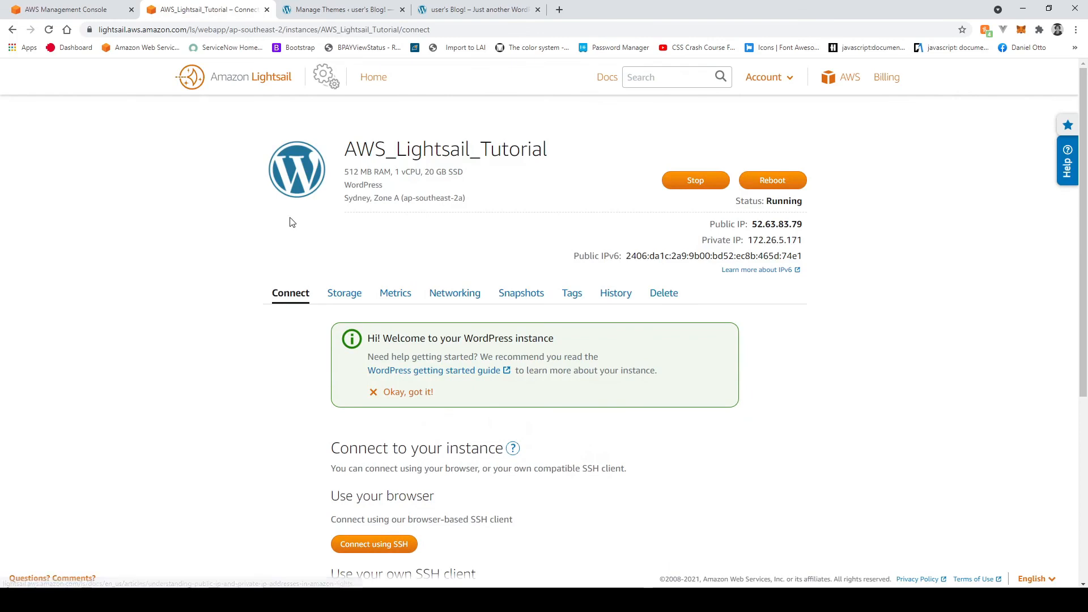
pyautogui.moveTo(454, 292)
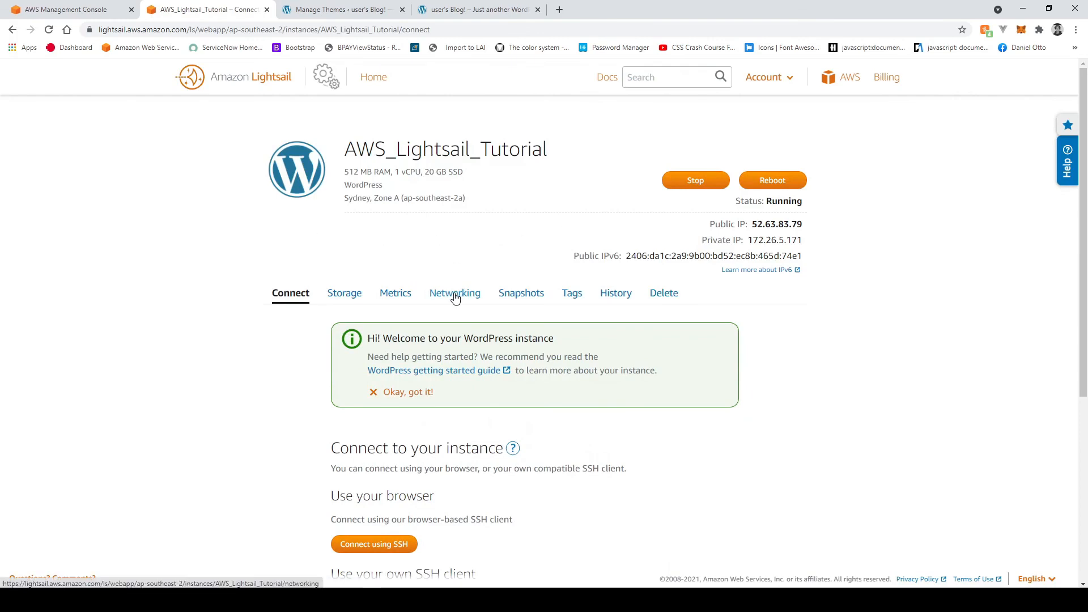
pyautogui.click(454, 292)
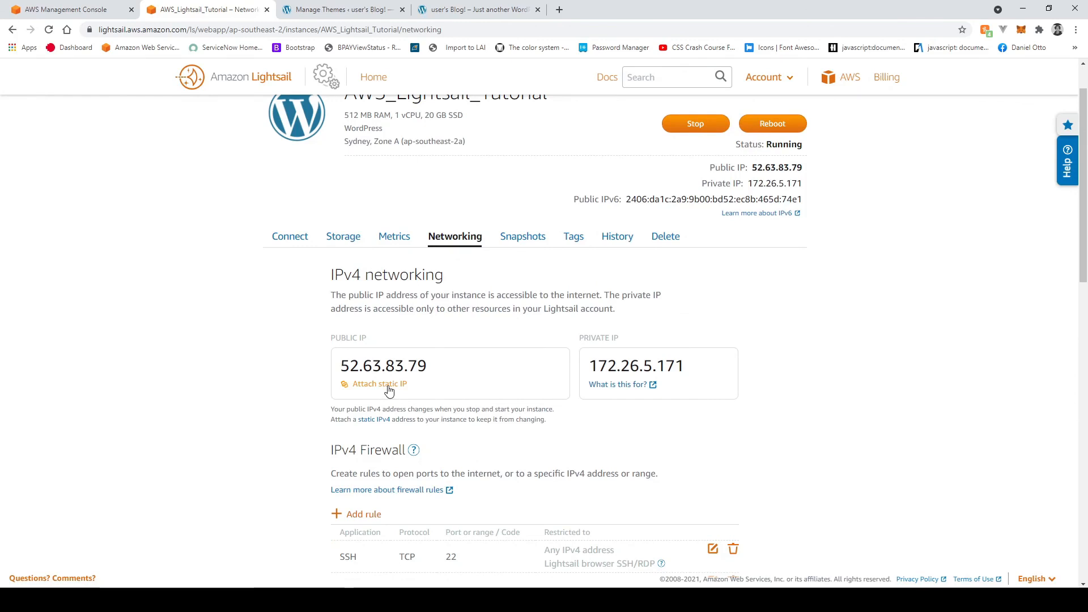
pyautogui.click(380, 384)
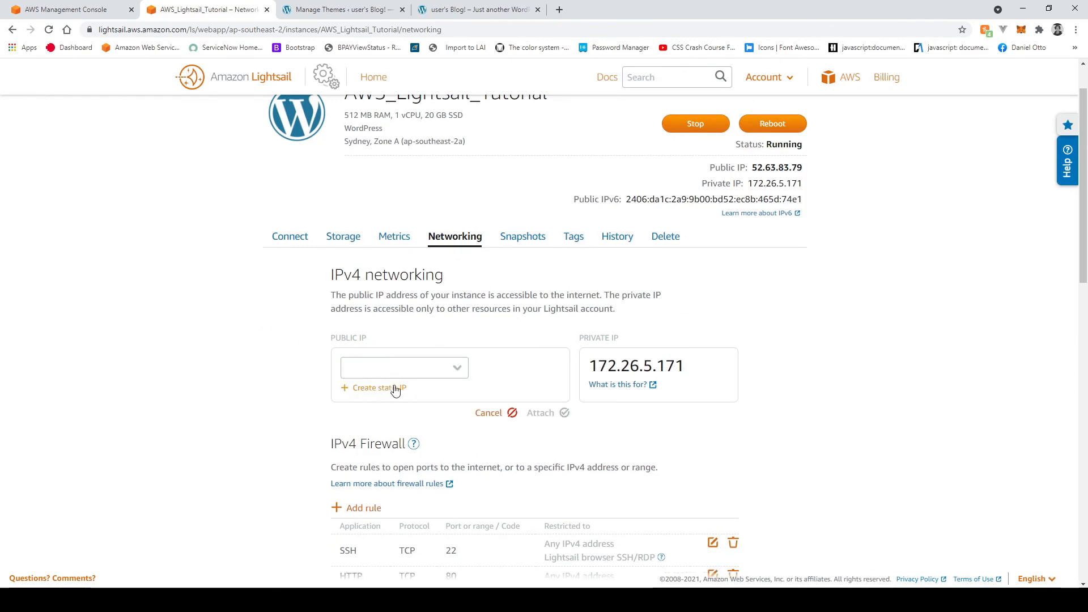
pyautogui.click(375, 388)
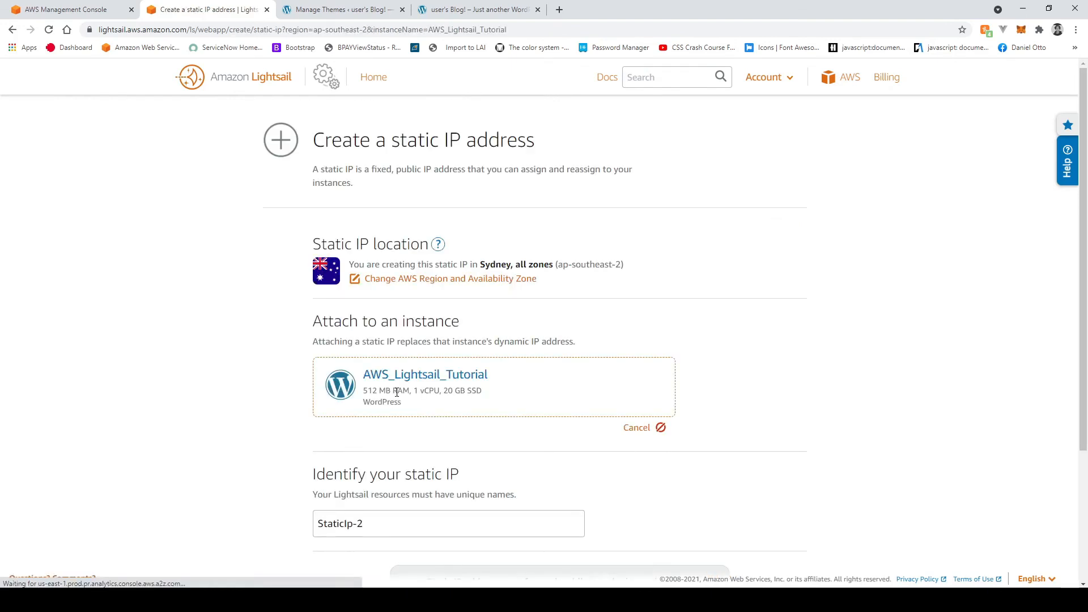
# Name the static IP aws-lightsail-tutorial and create it attached to the instance.
pyautogui.scroll(-3)
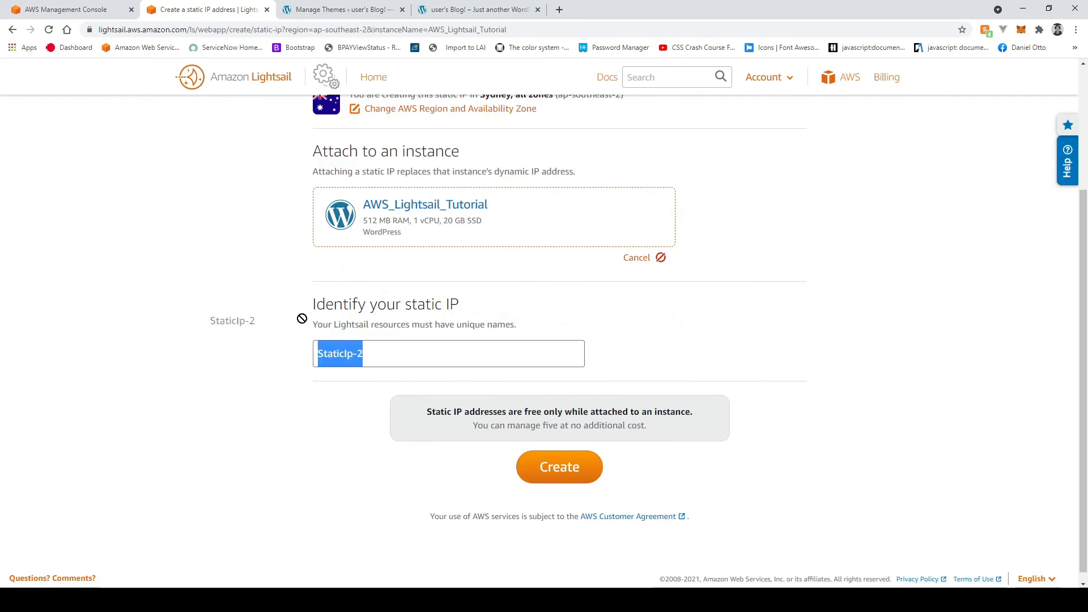
pyautogui.write('aws-')
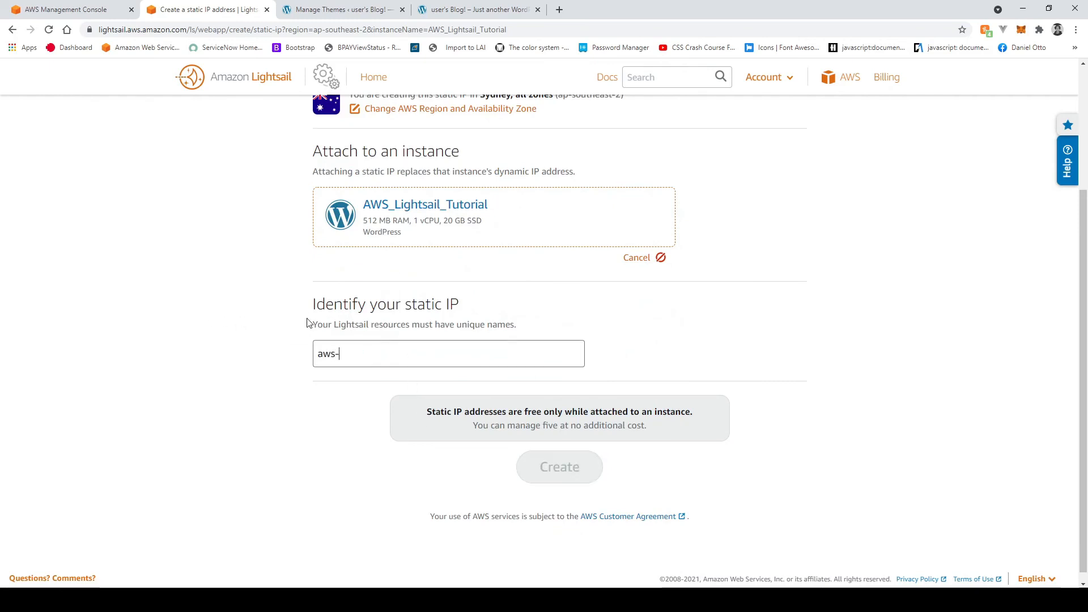
pyautogui.write('lightsail-')
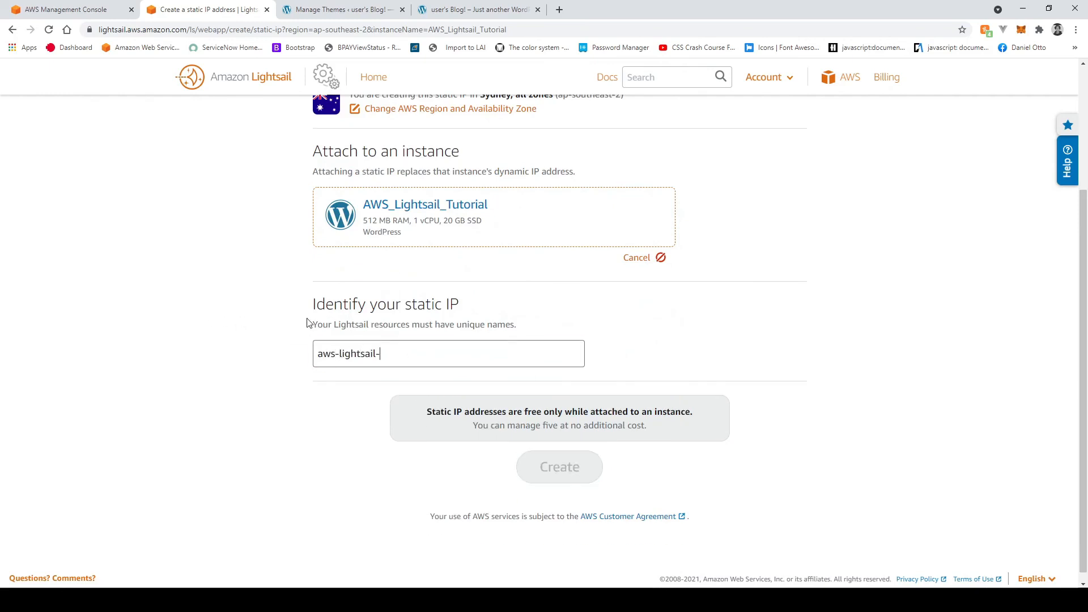
pyautogui.write('tutorial')
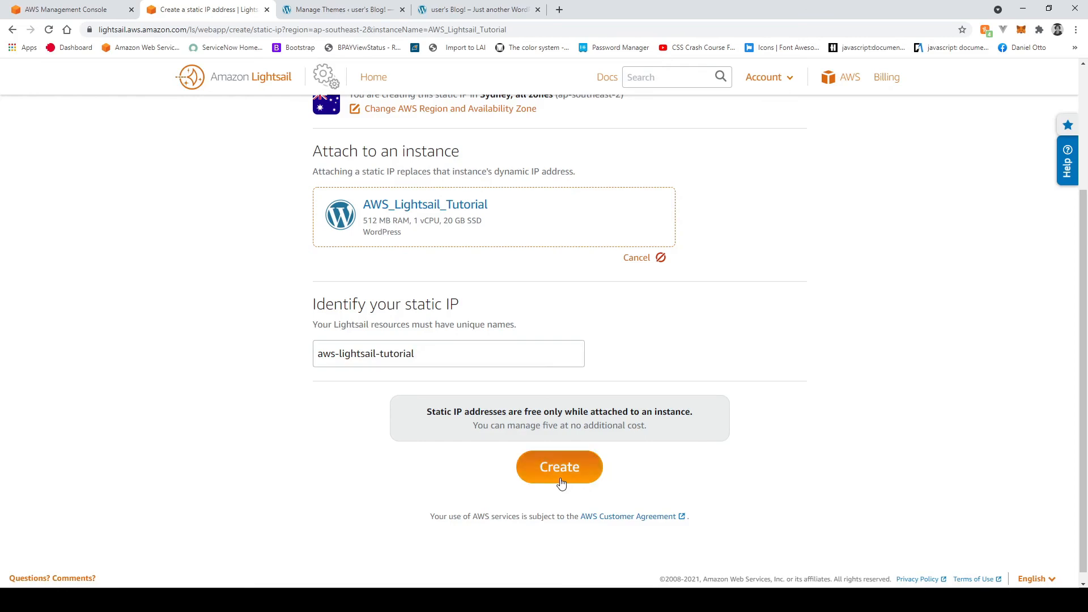
pyautogui.click(559, 466)
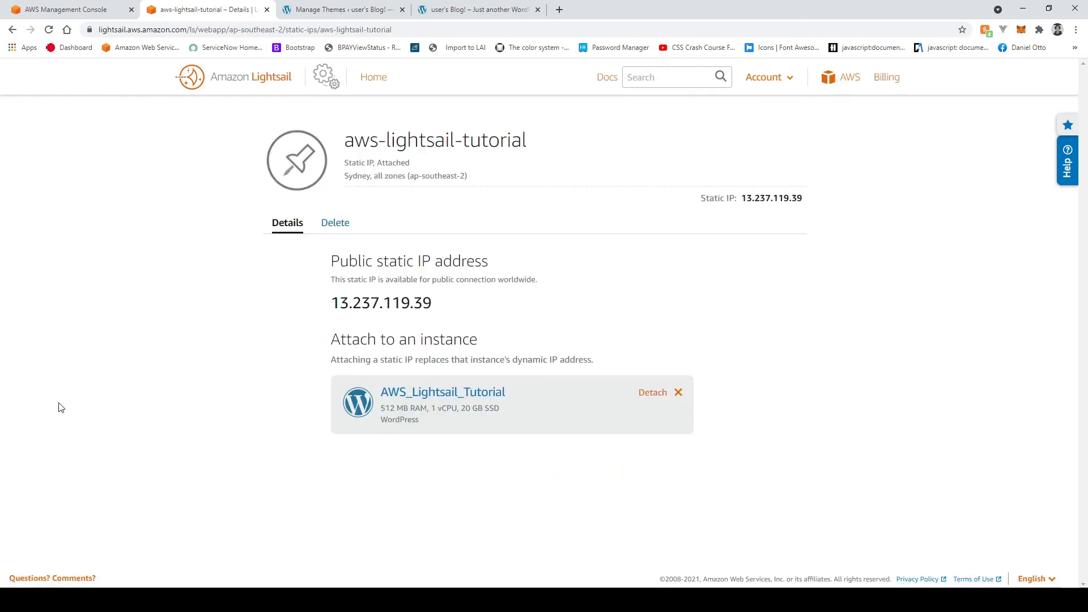
pyautogui.moveTo(19, 181)
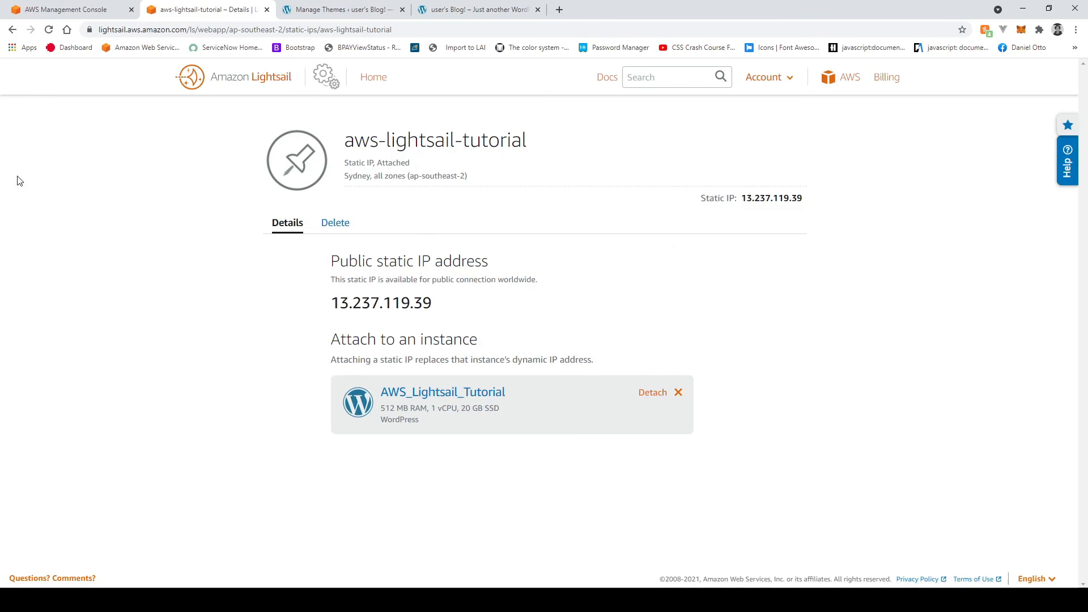
pyautogui.moveTo(793, 303)
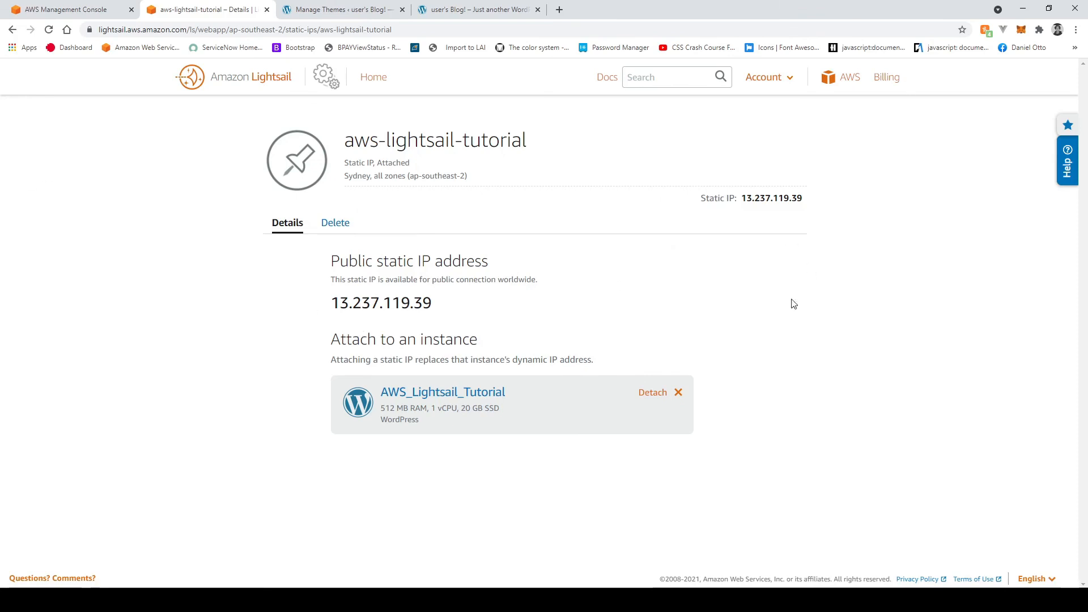
# Copy the static IP 13.237.119.39 and load it in a new browser tab.
pyautogui.rightClick(380, 303)
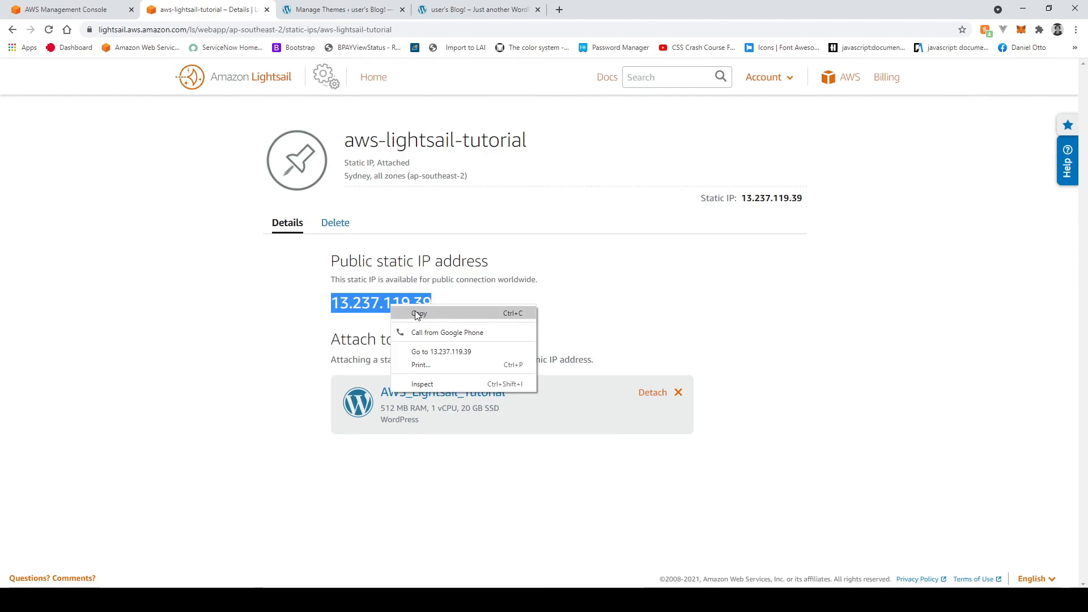
pyautogui.click(693, 10)
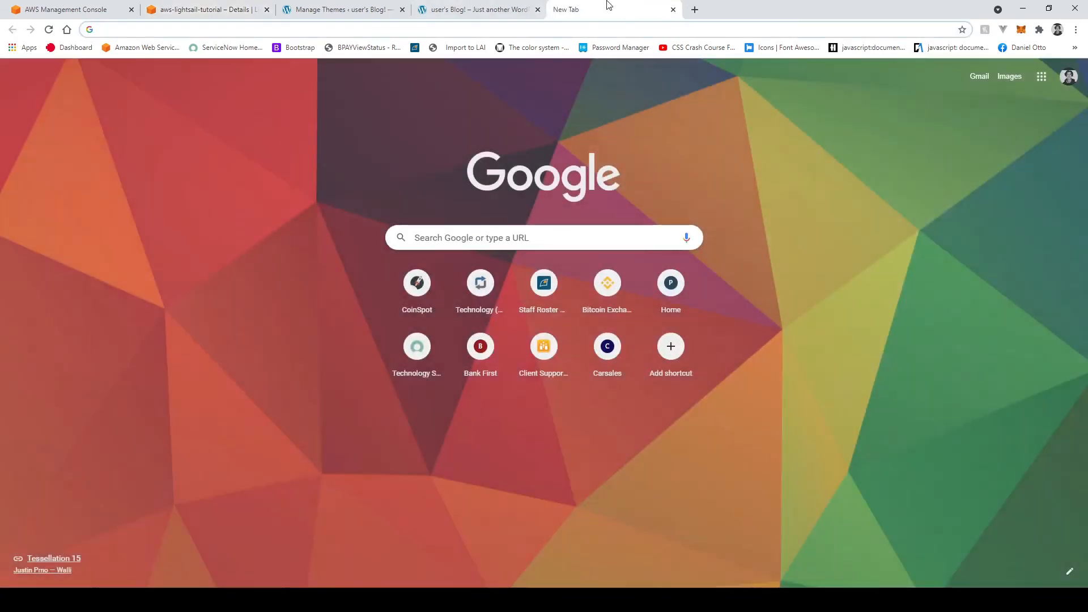
pyautogui.write('13.237.119.39')
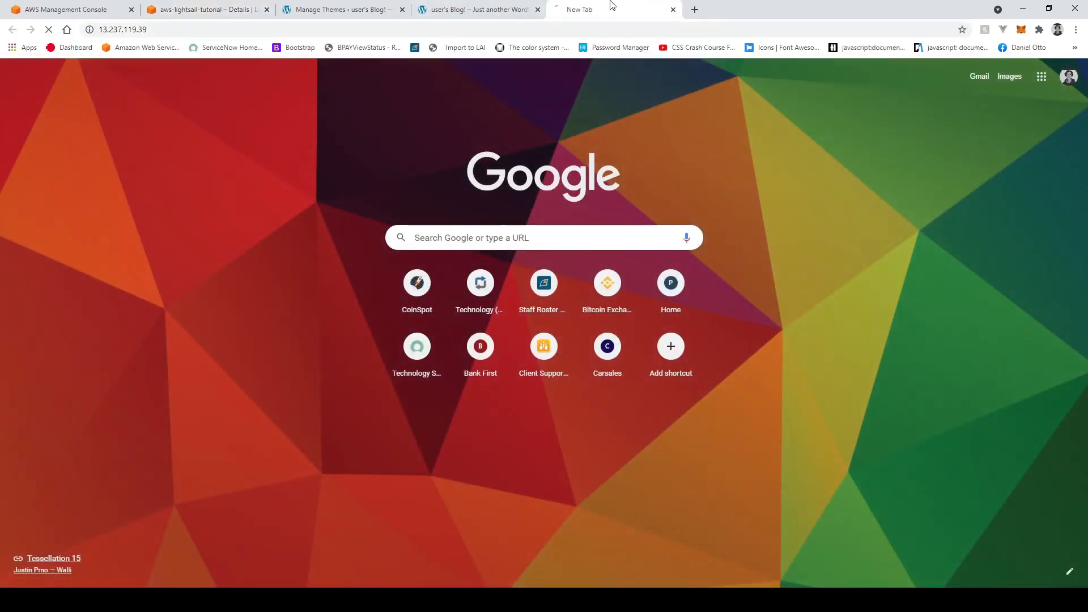